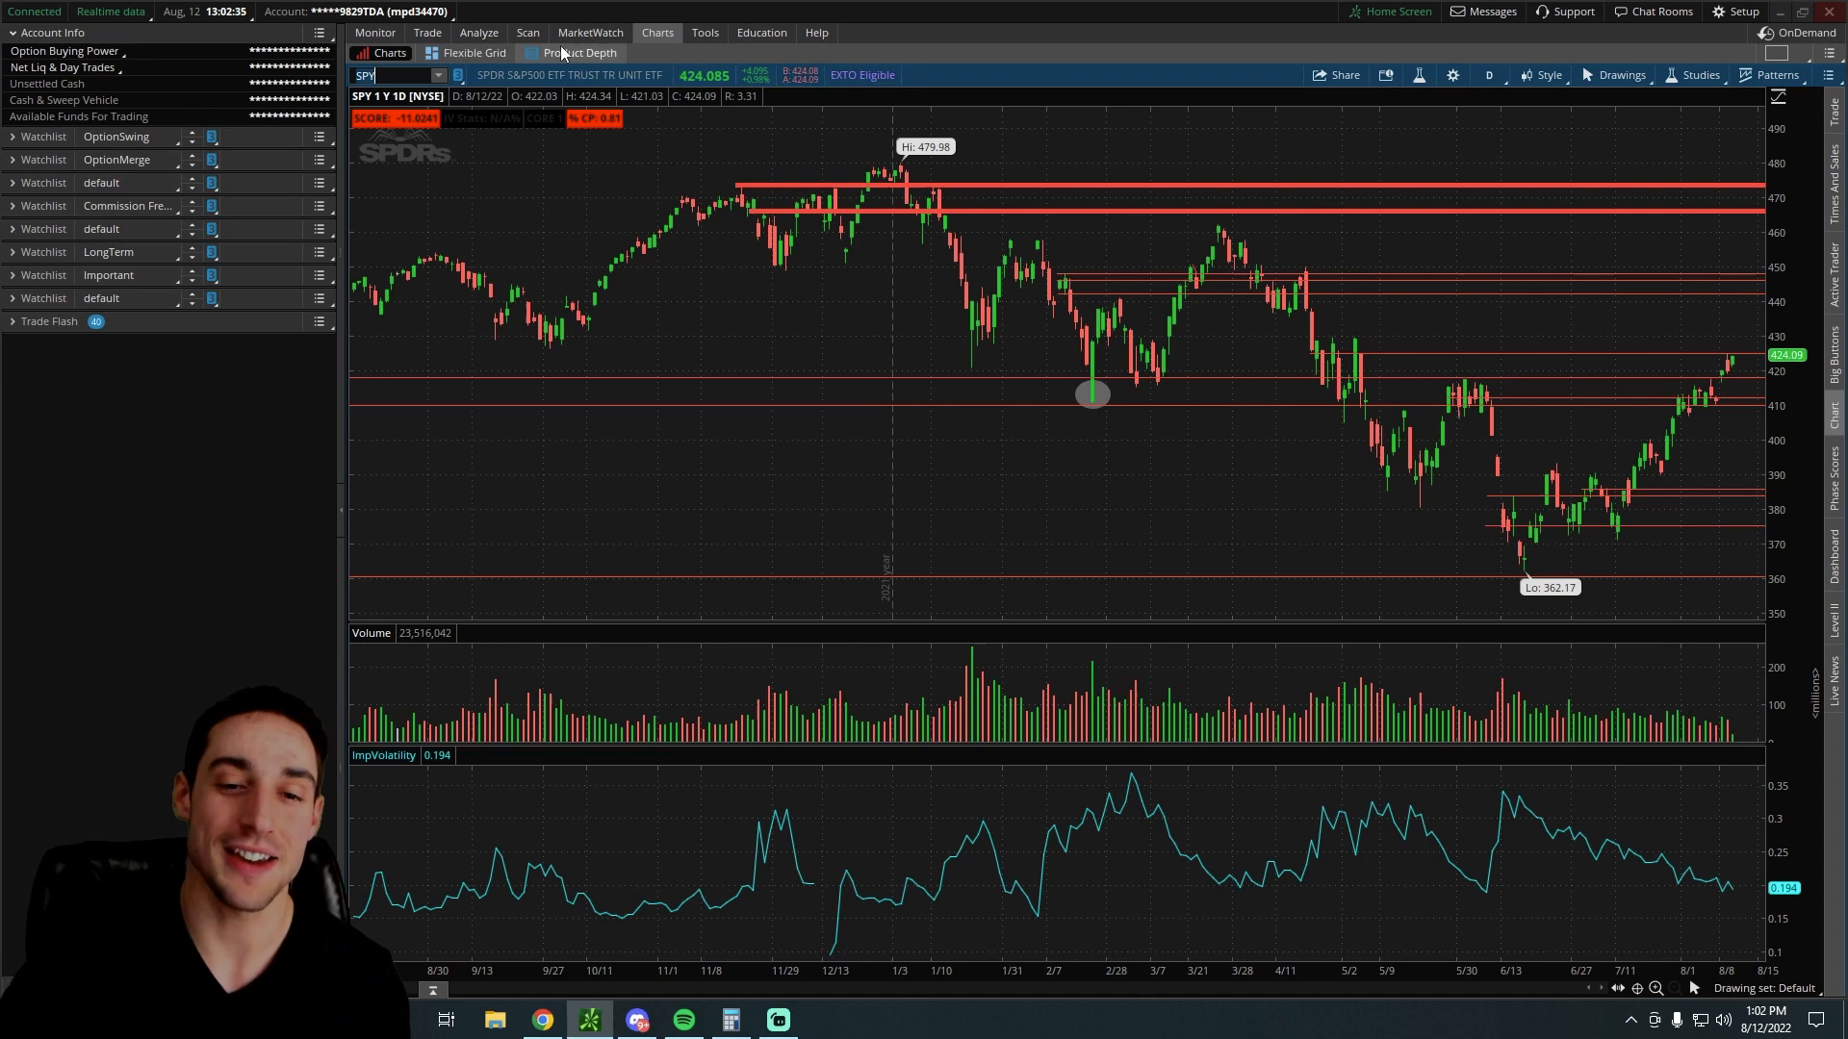
mouse_move(758, 142)
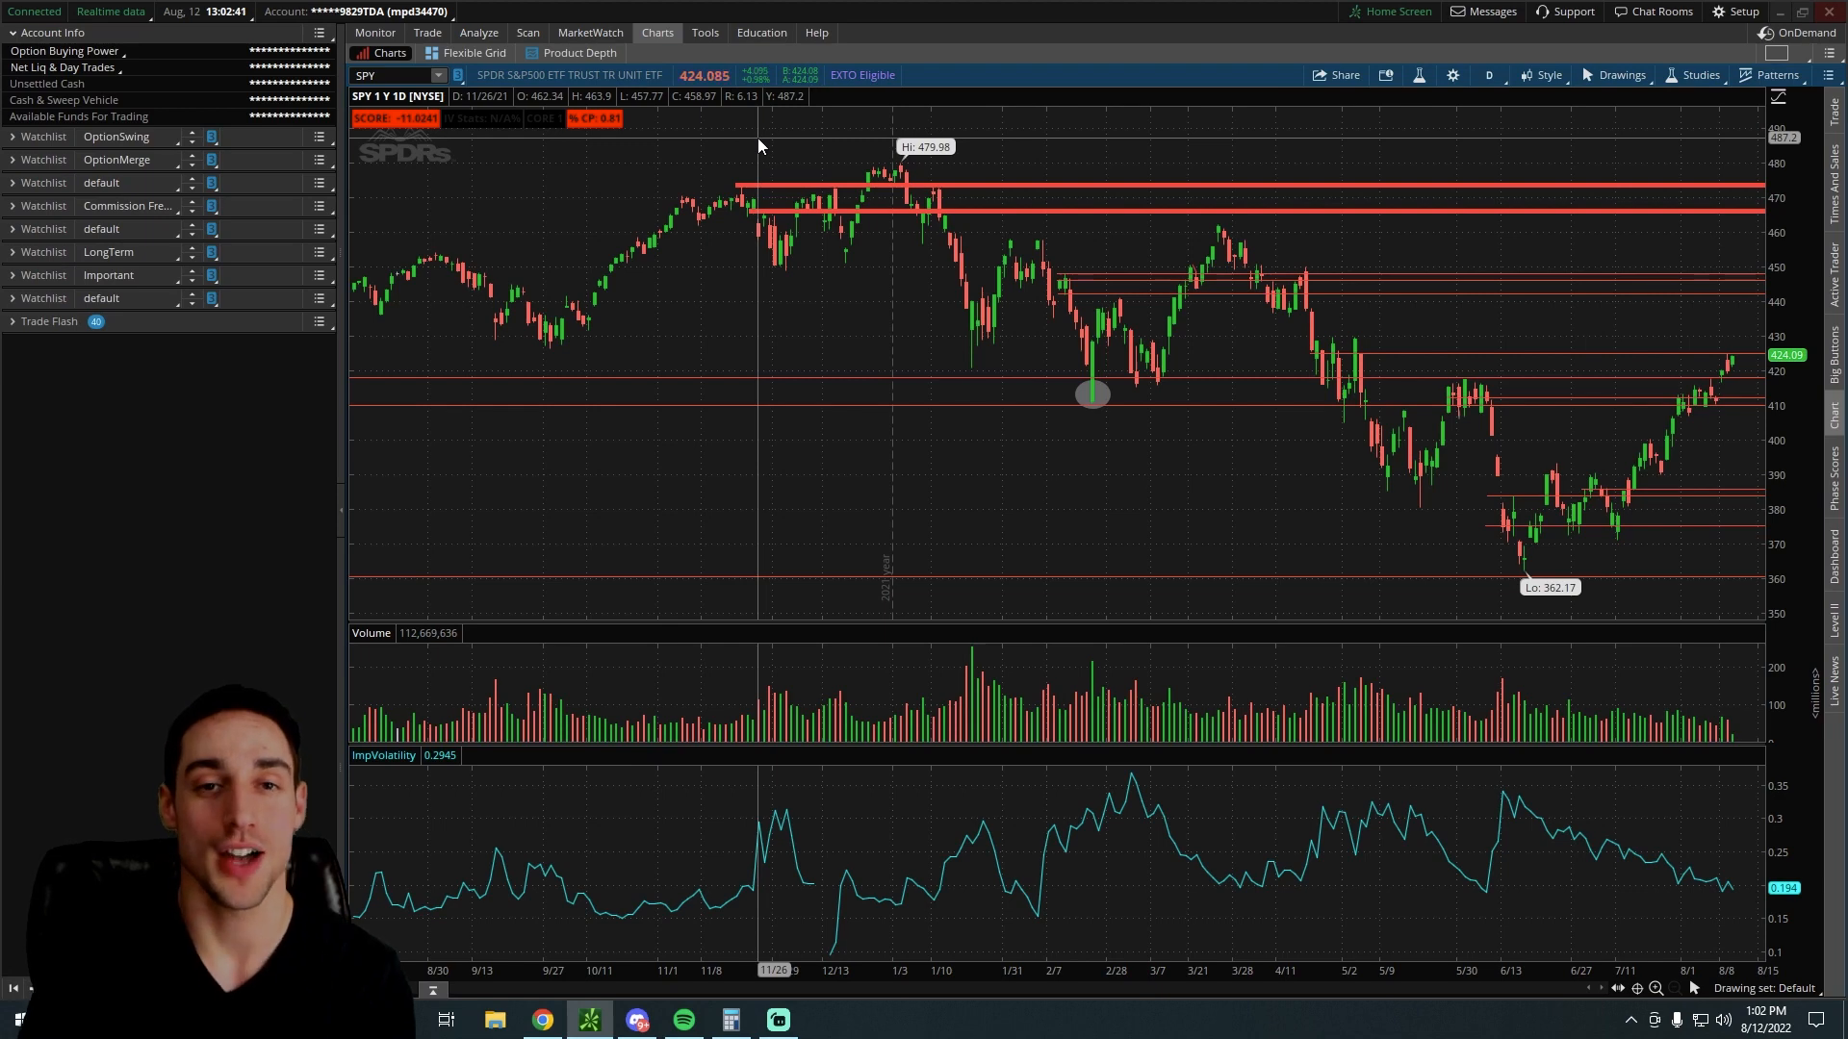
mouse_move(855, 258)
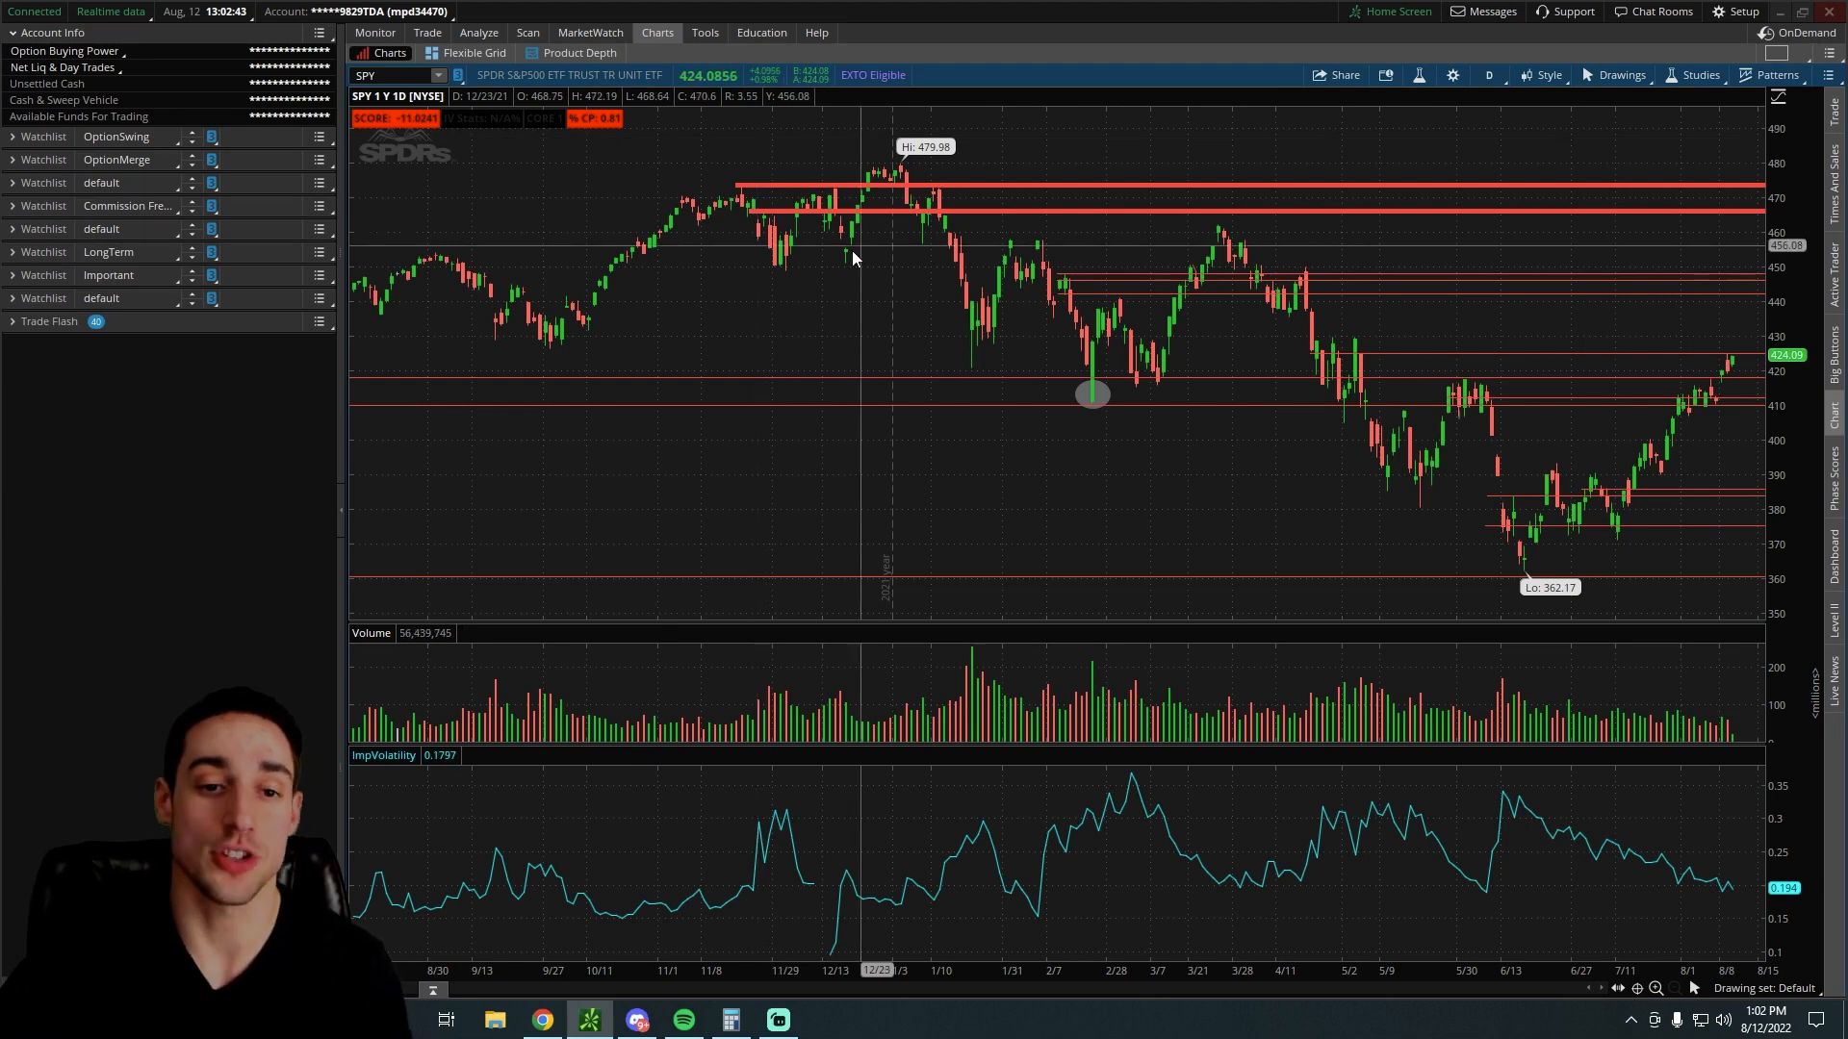
mouse_move(707, 450)
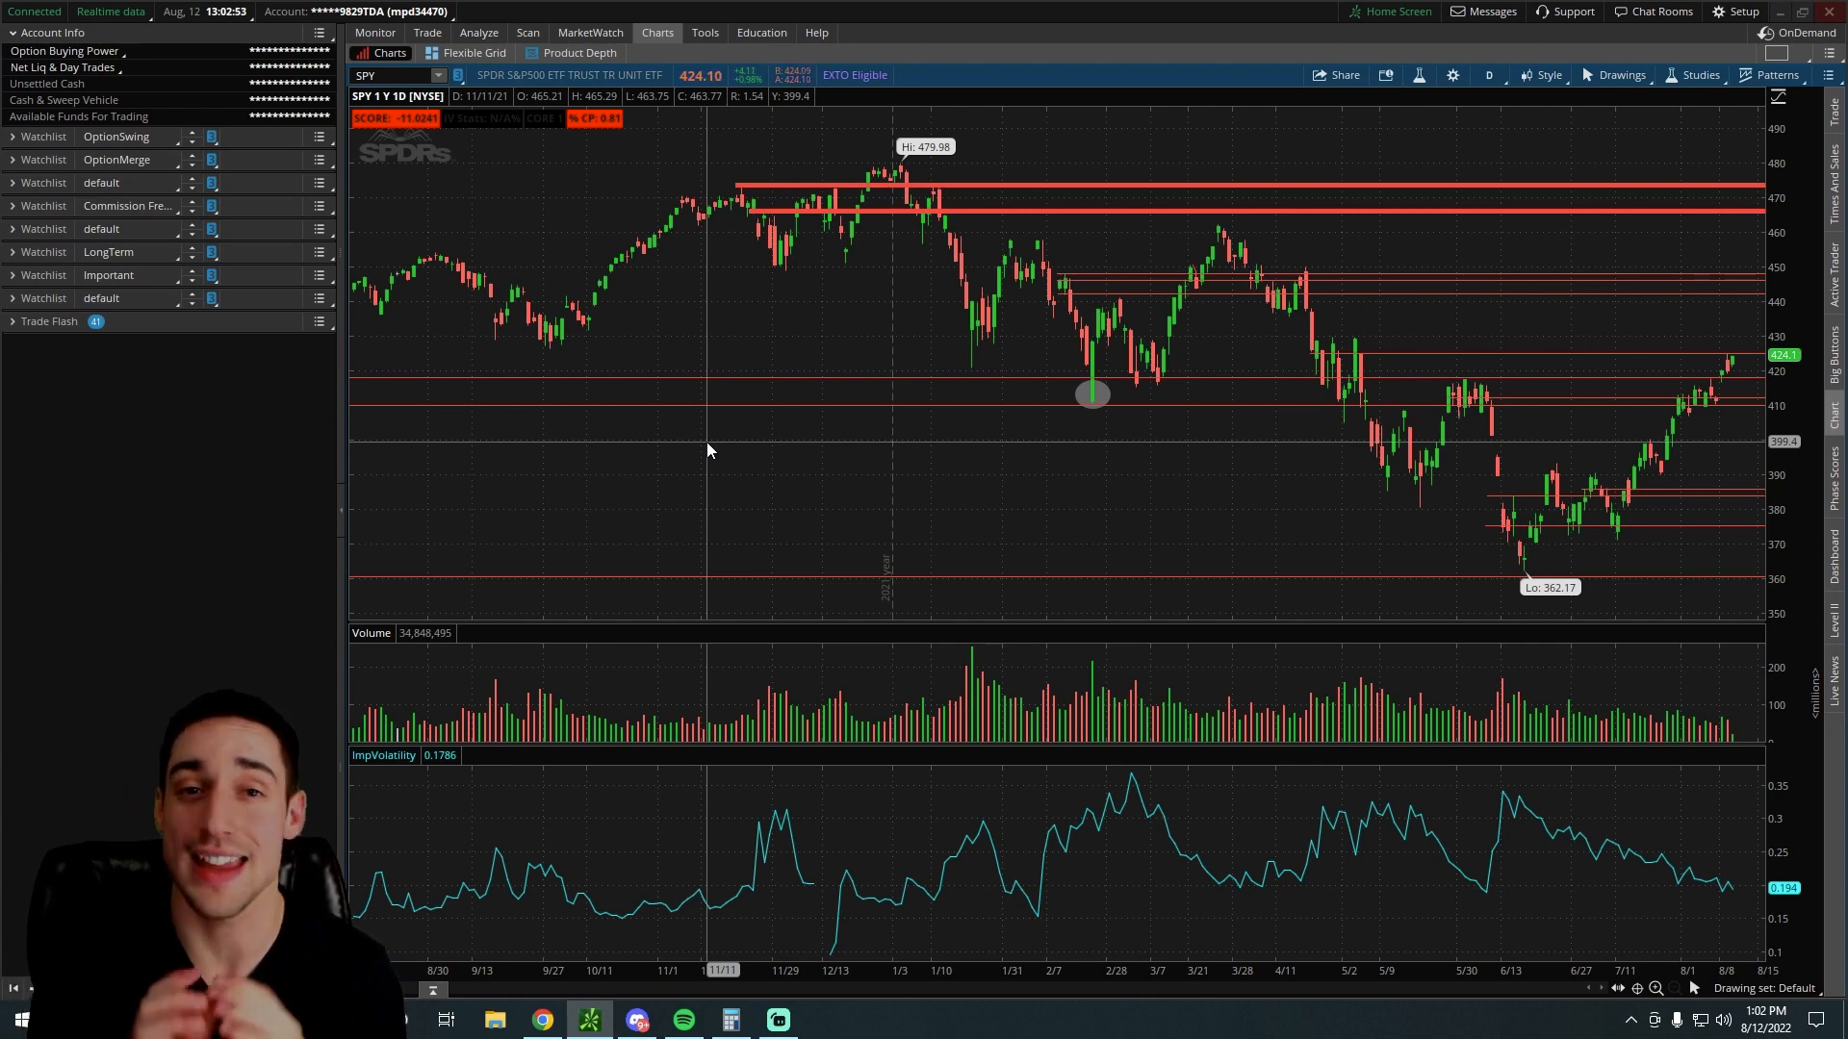
mouse_move(728, 437)
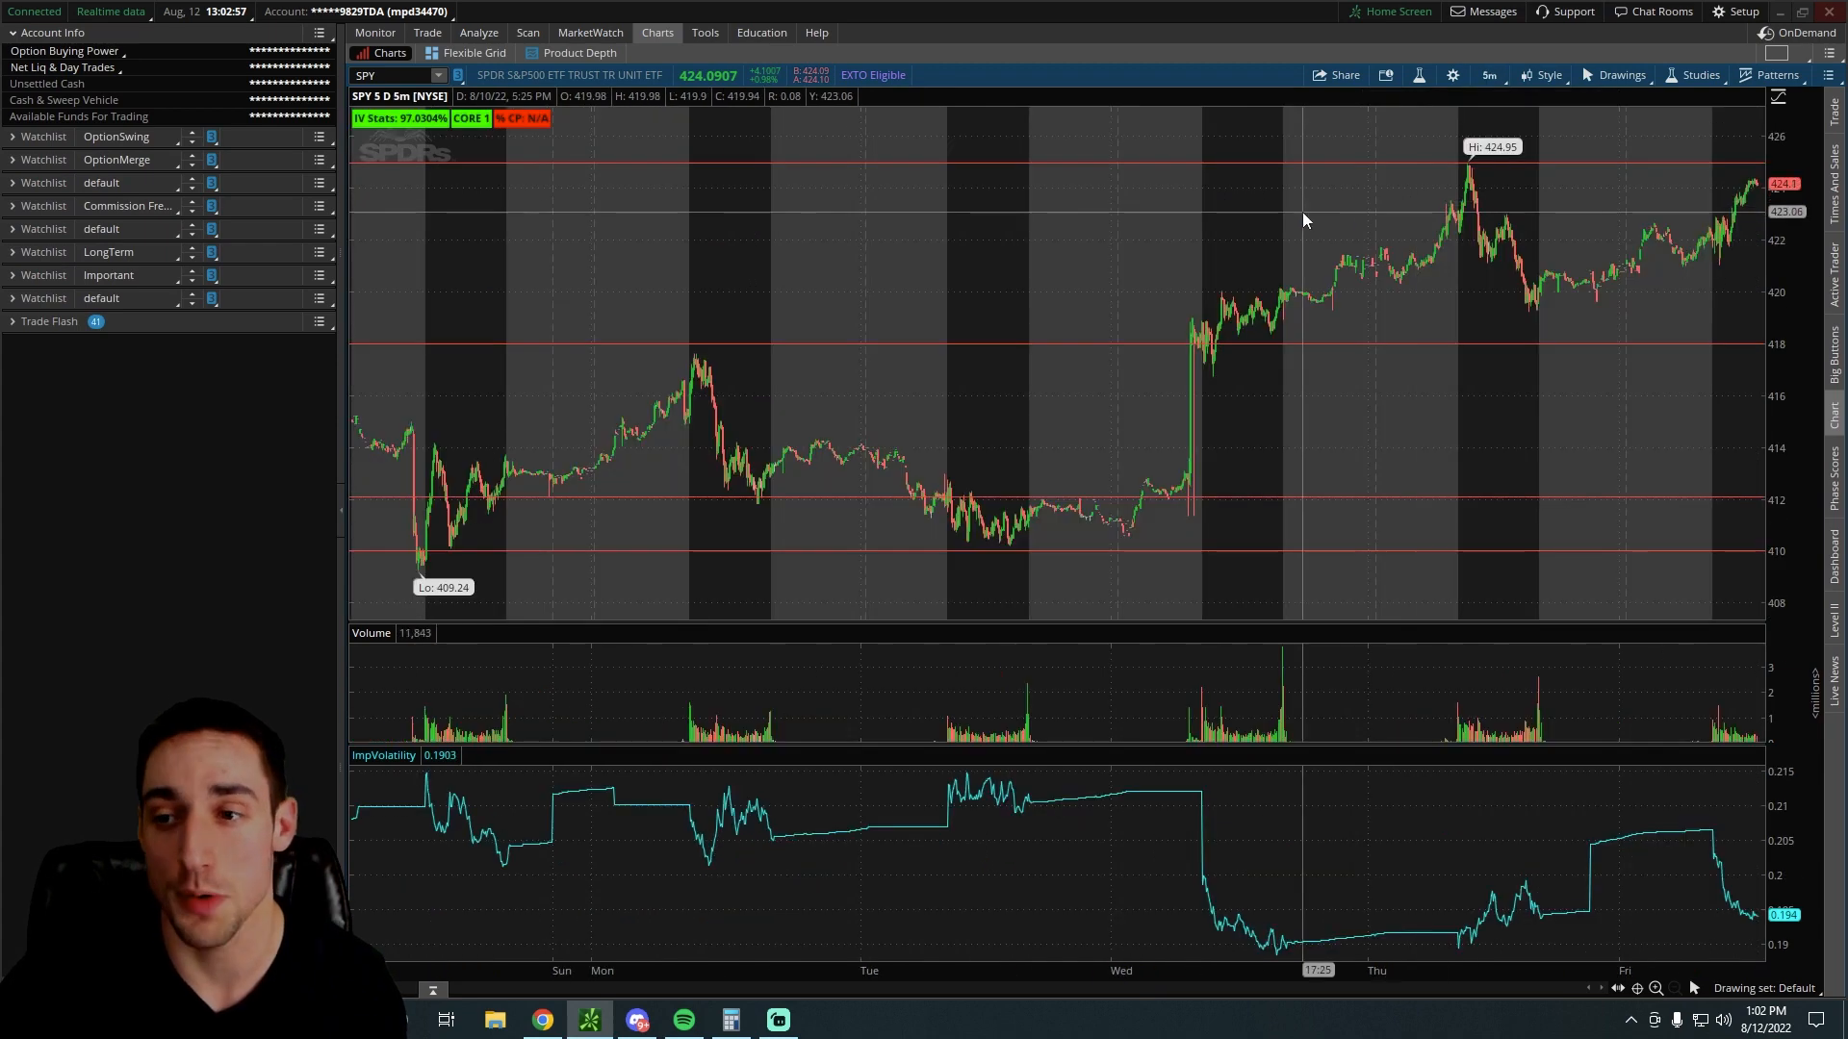
mouse_move(1286, 221)
text(CRSR)
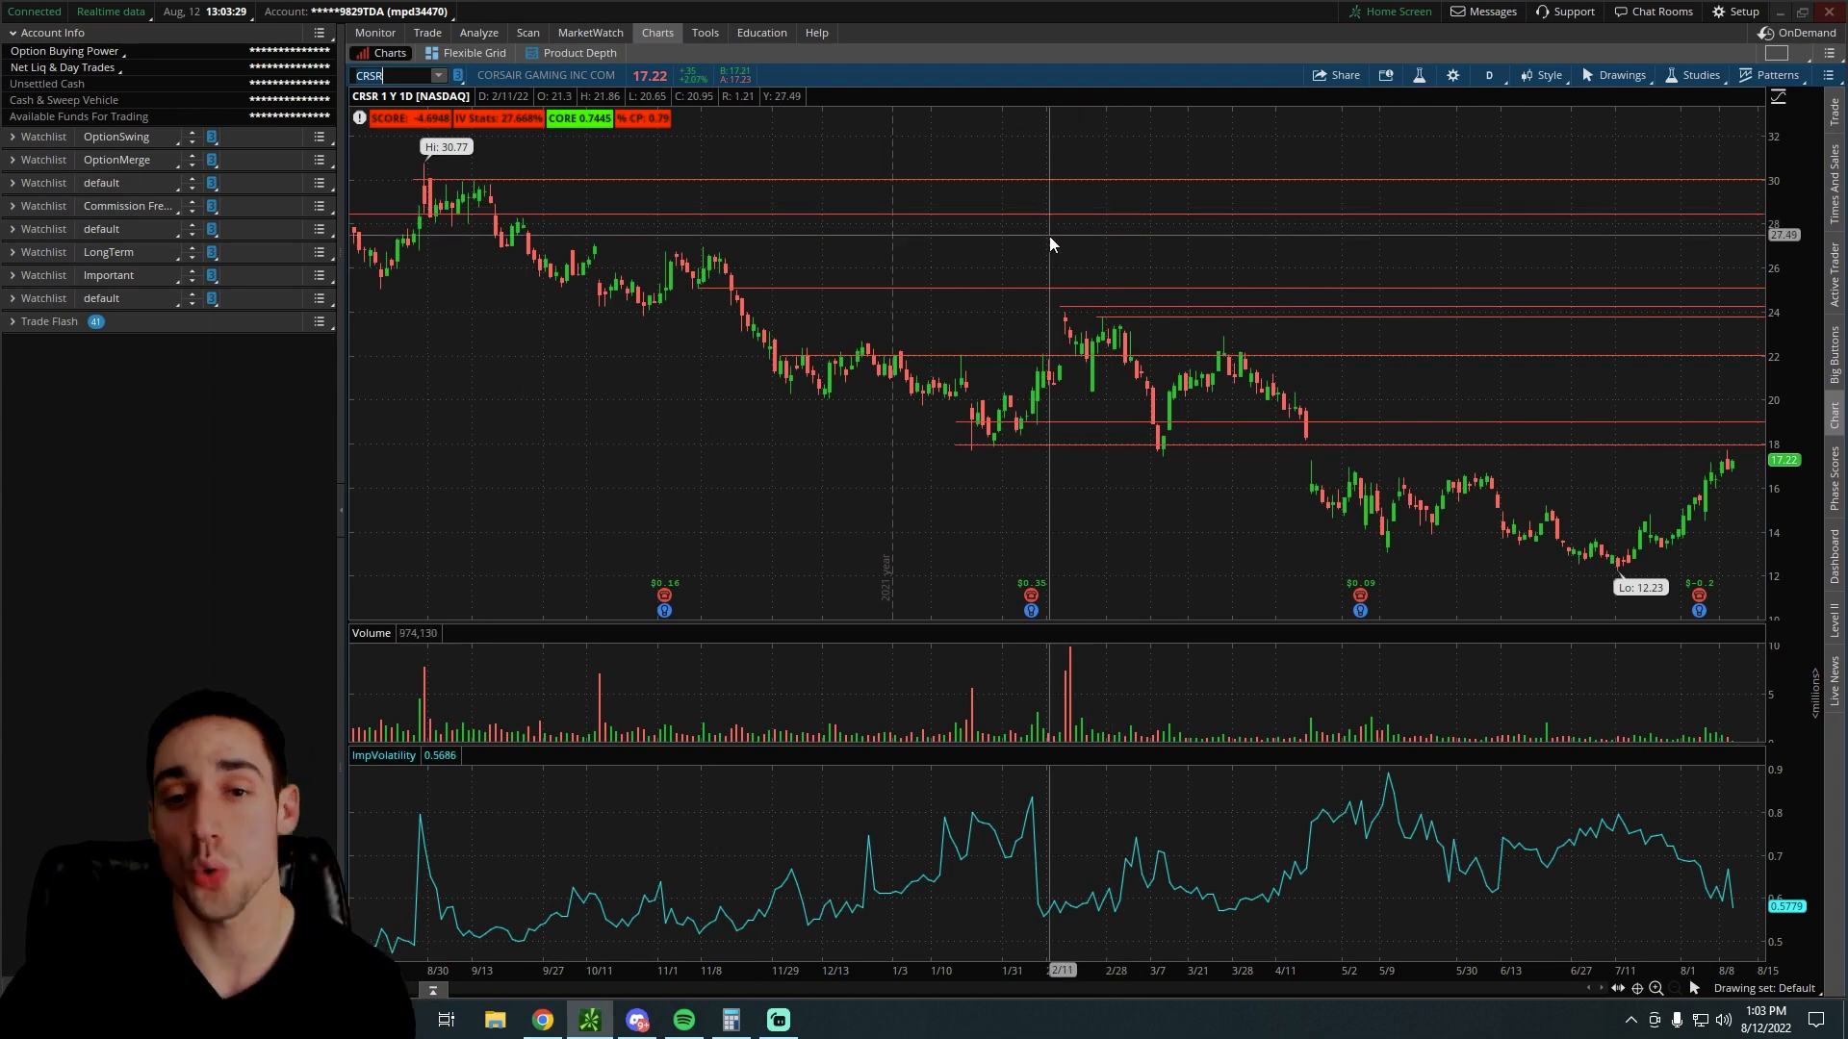
mouse_move(1035, 228)
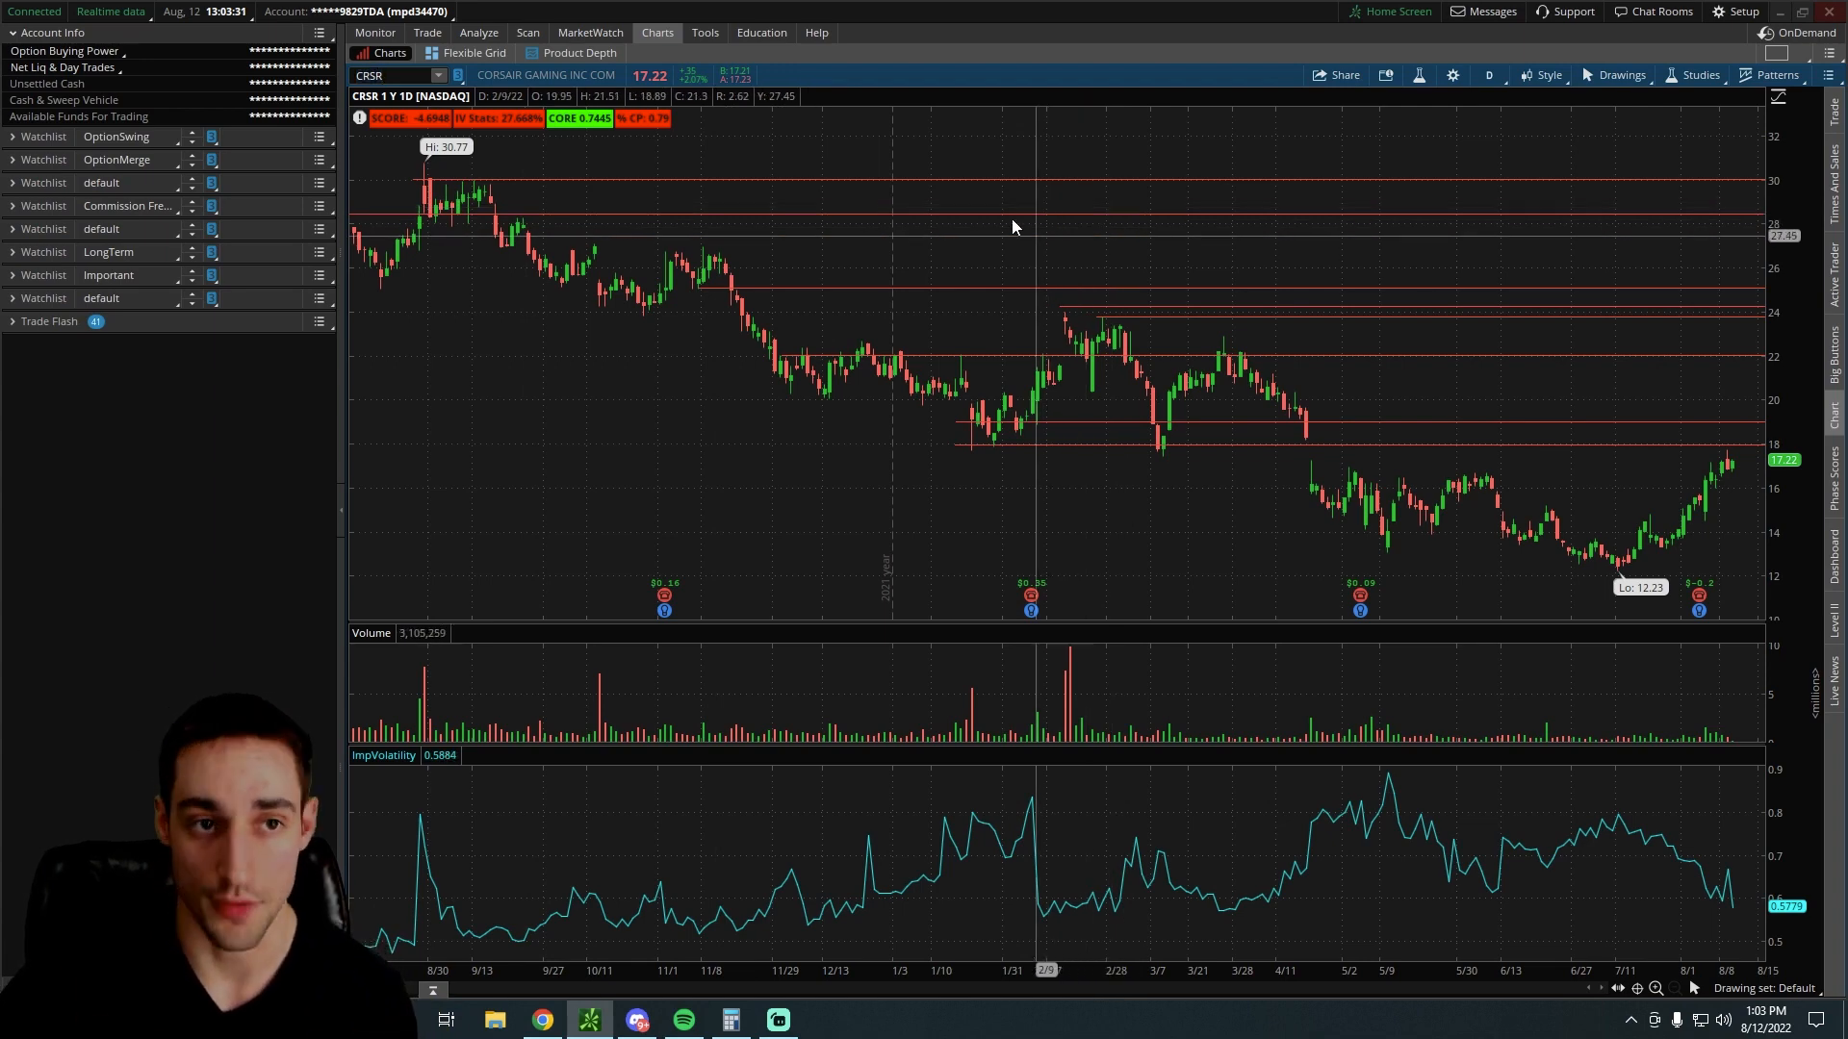
Show Corsair's option chain on the Trade tab with 16 SEP 22 expanded
click(426, 31)
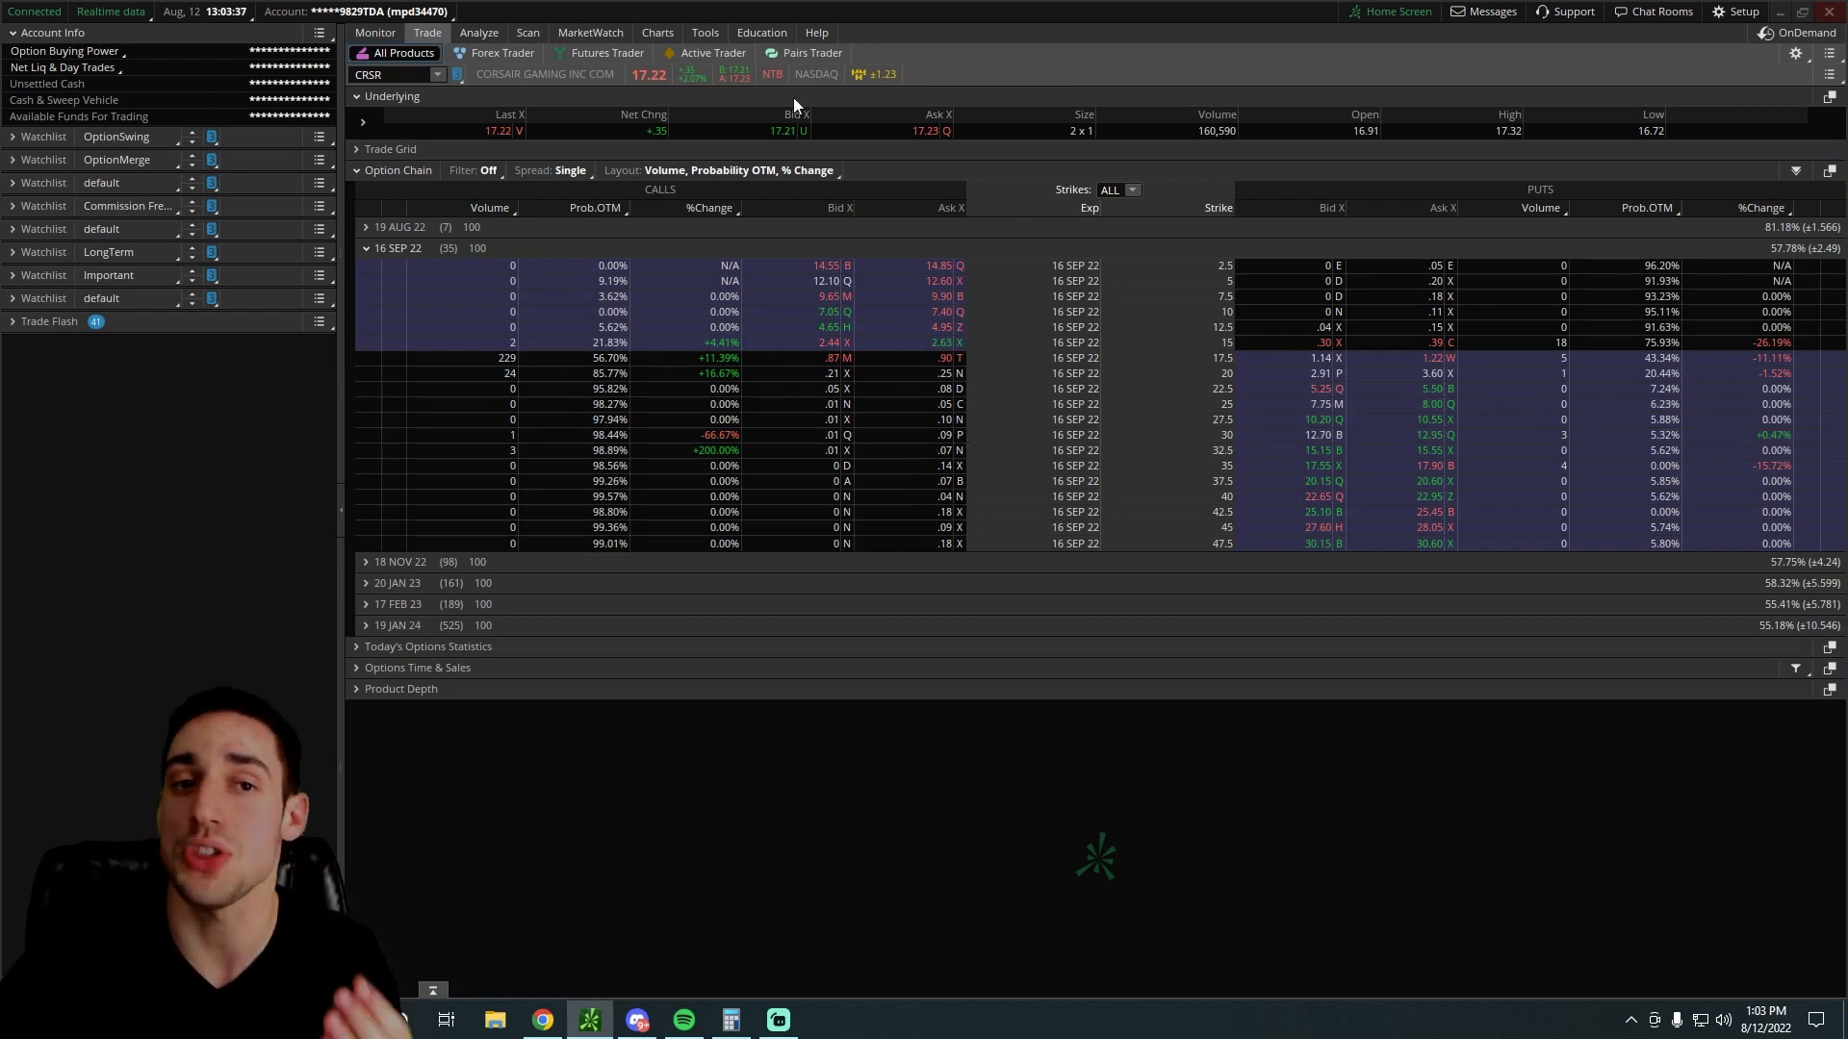
Compare the CRSR chart against its 17.5 September put, finishing on the one-year daily chart
click(657, 32)
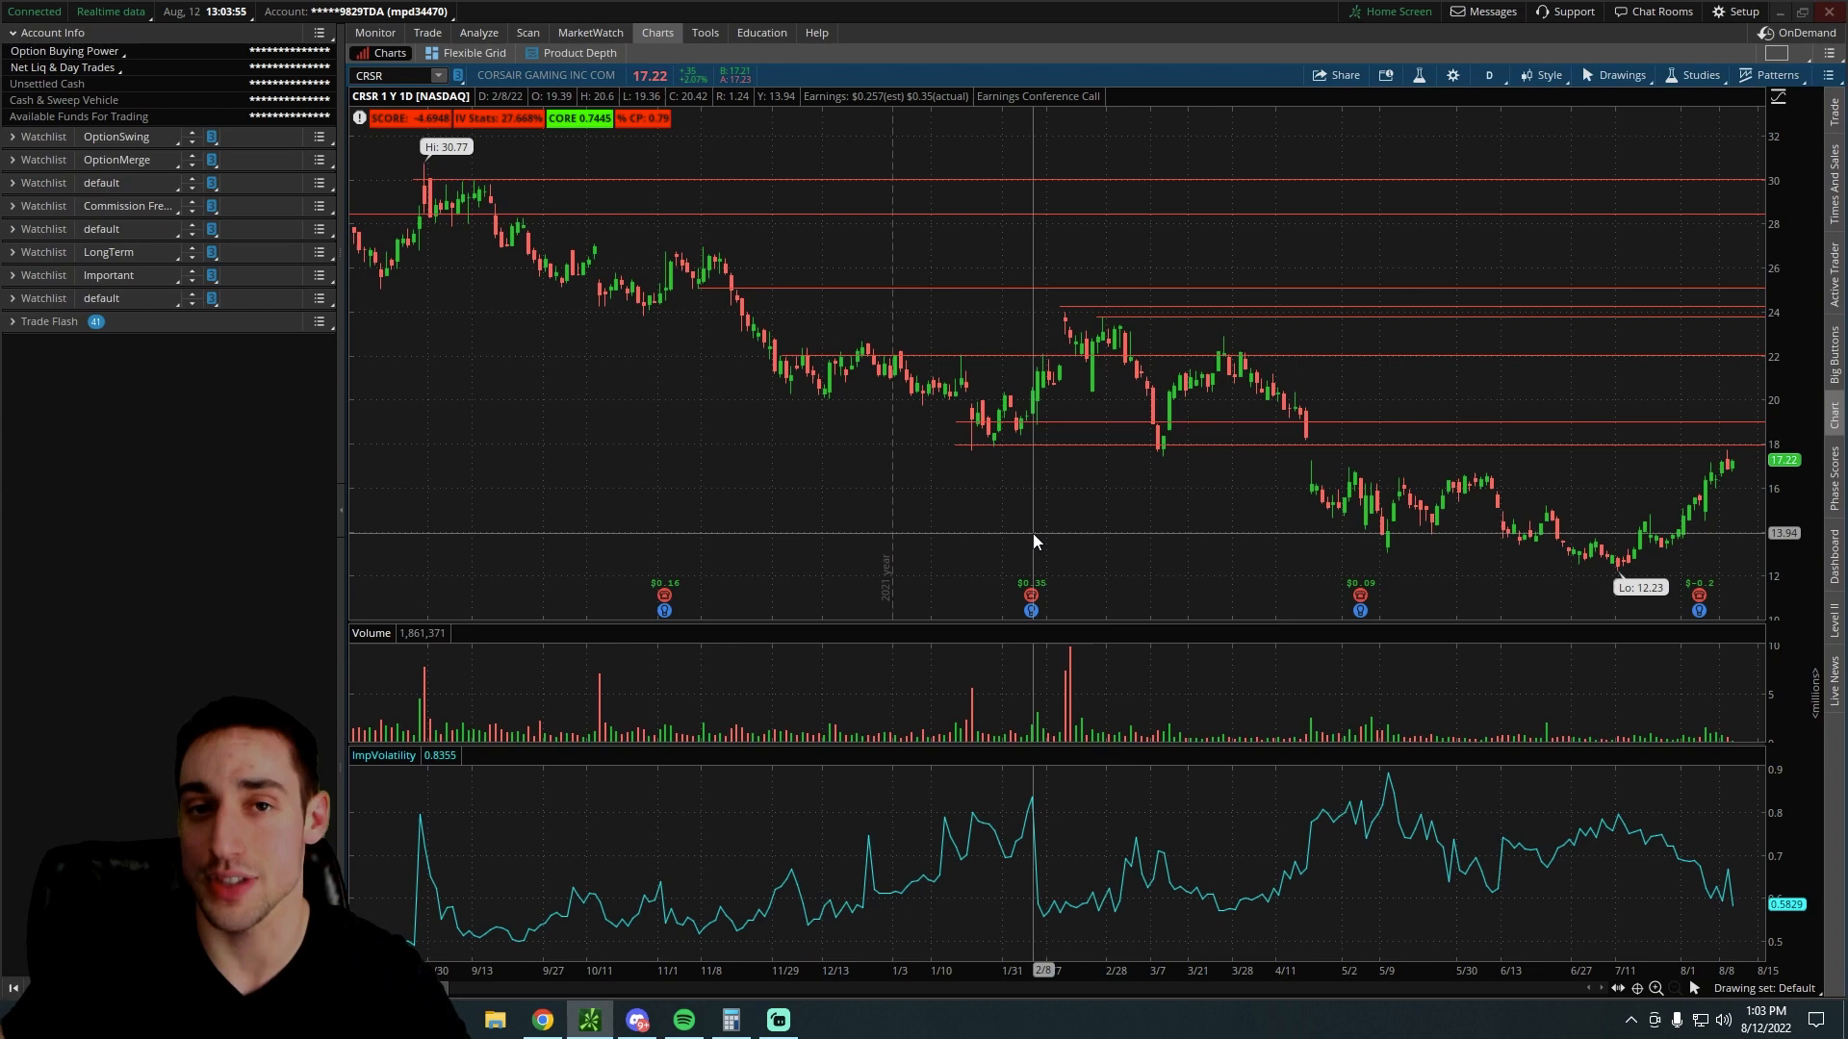
click(426, 31)
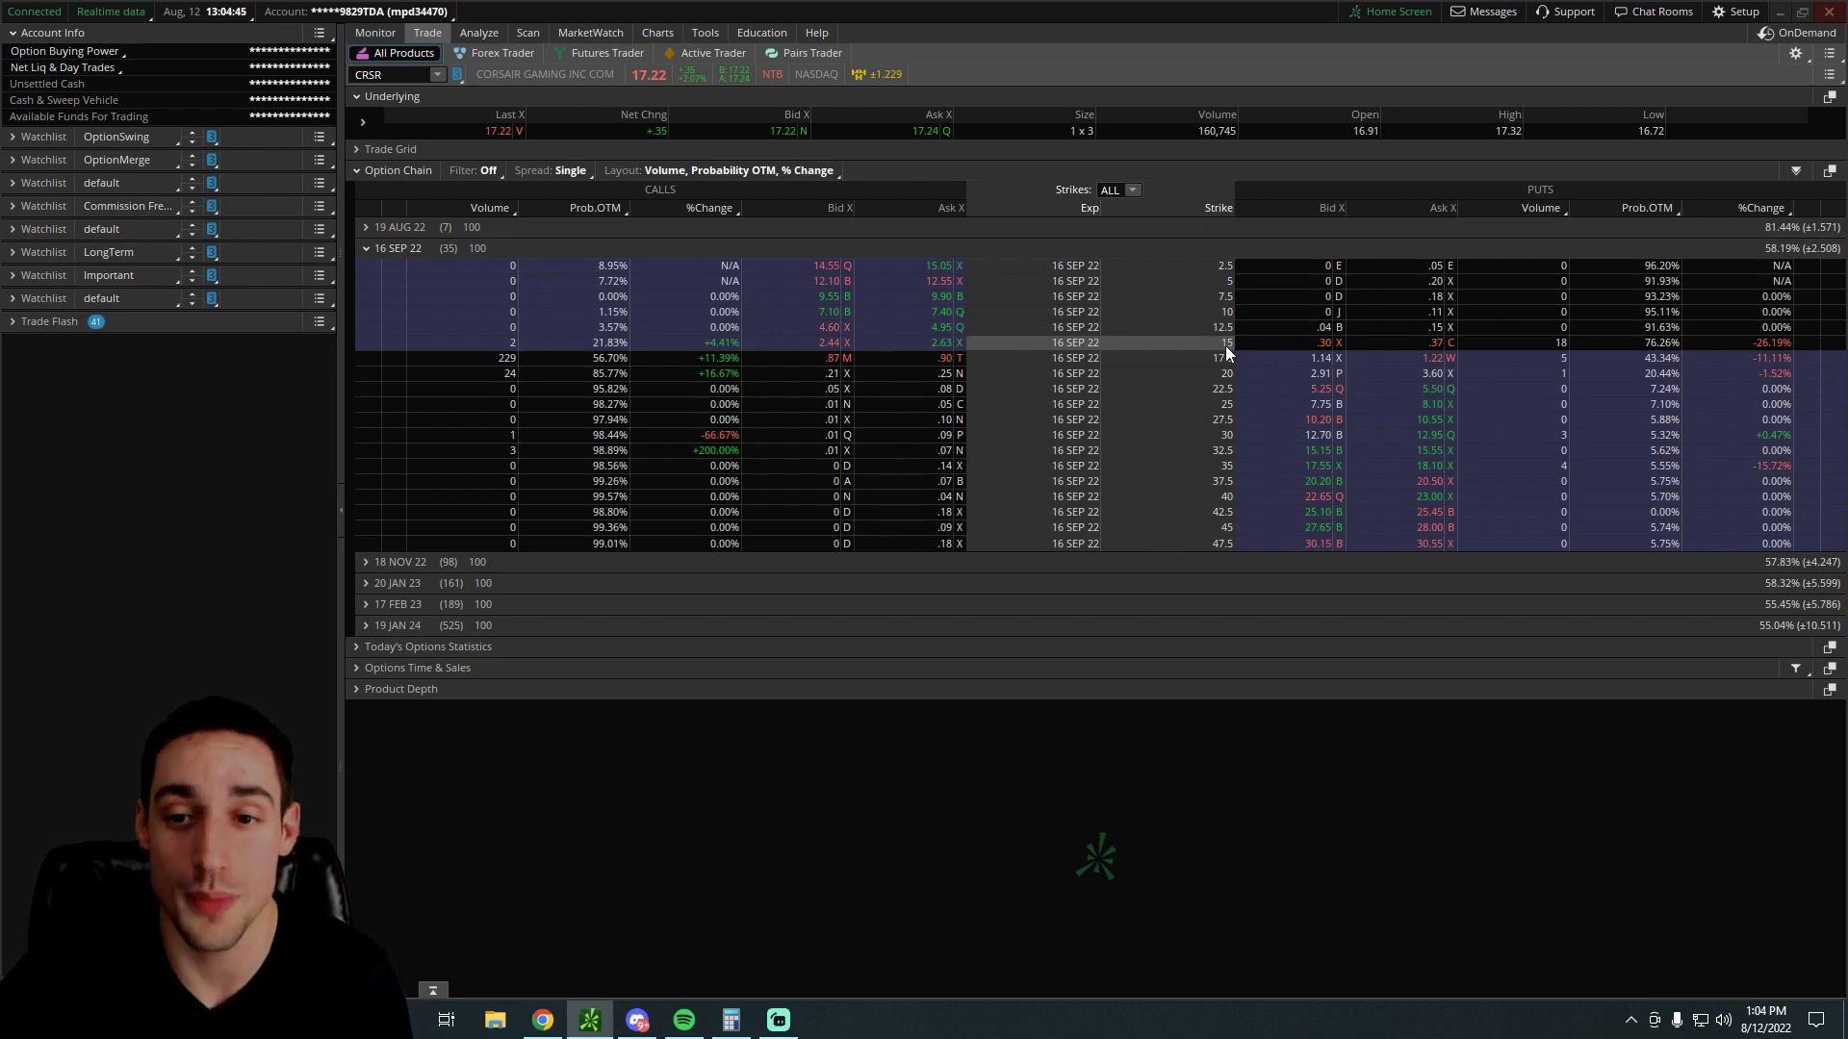
click(657, 32)
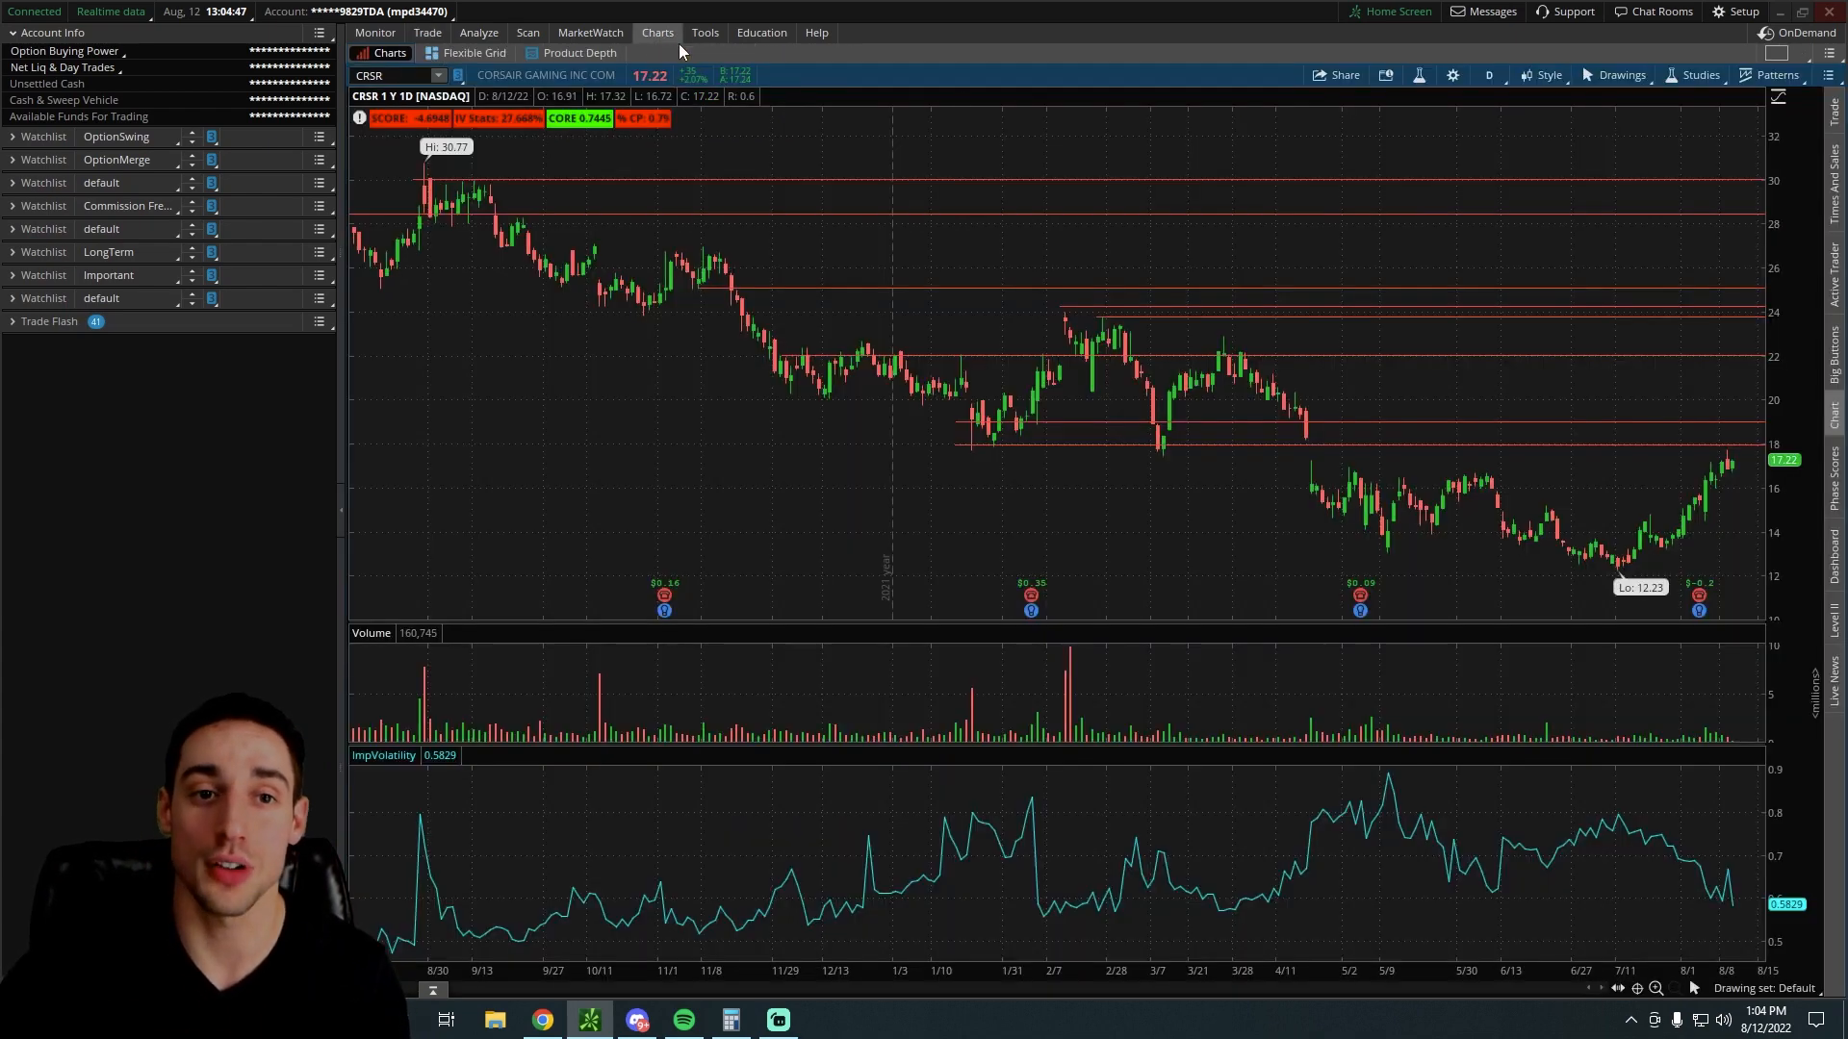
click(426, 31)
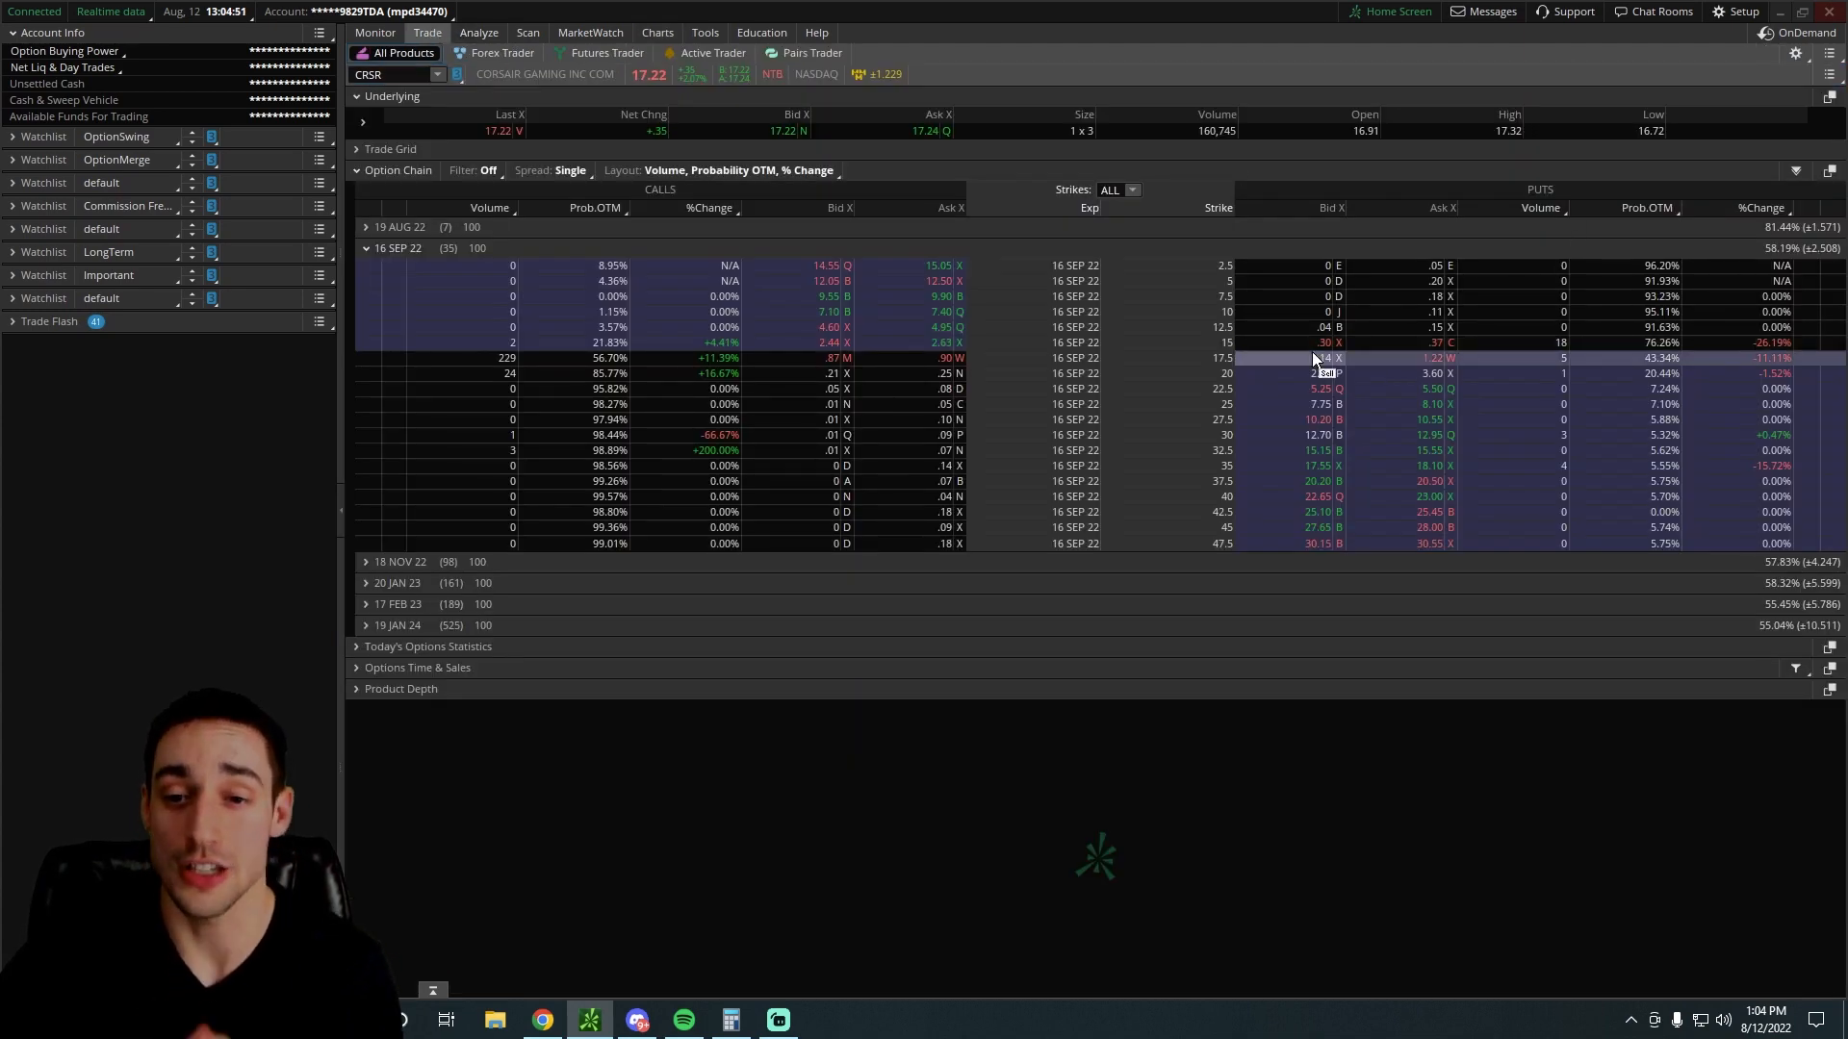
click(657, 32)
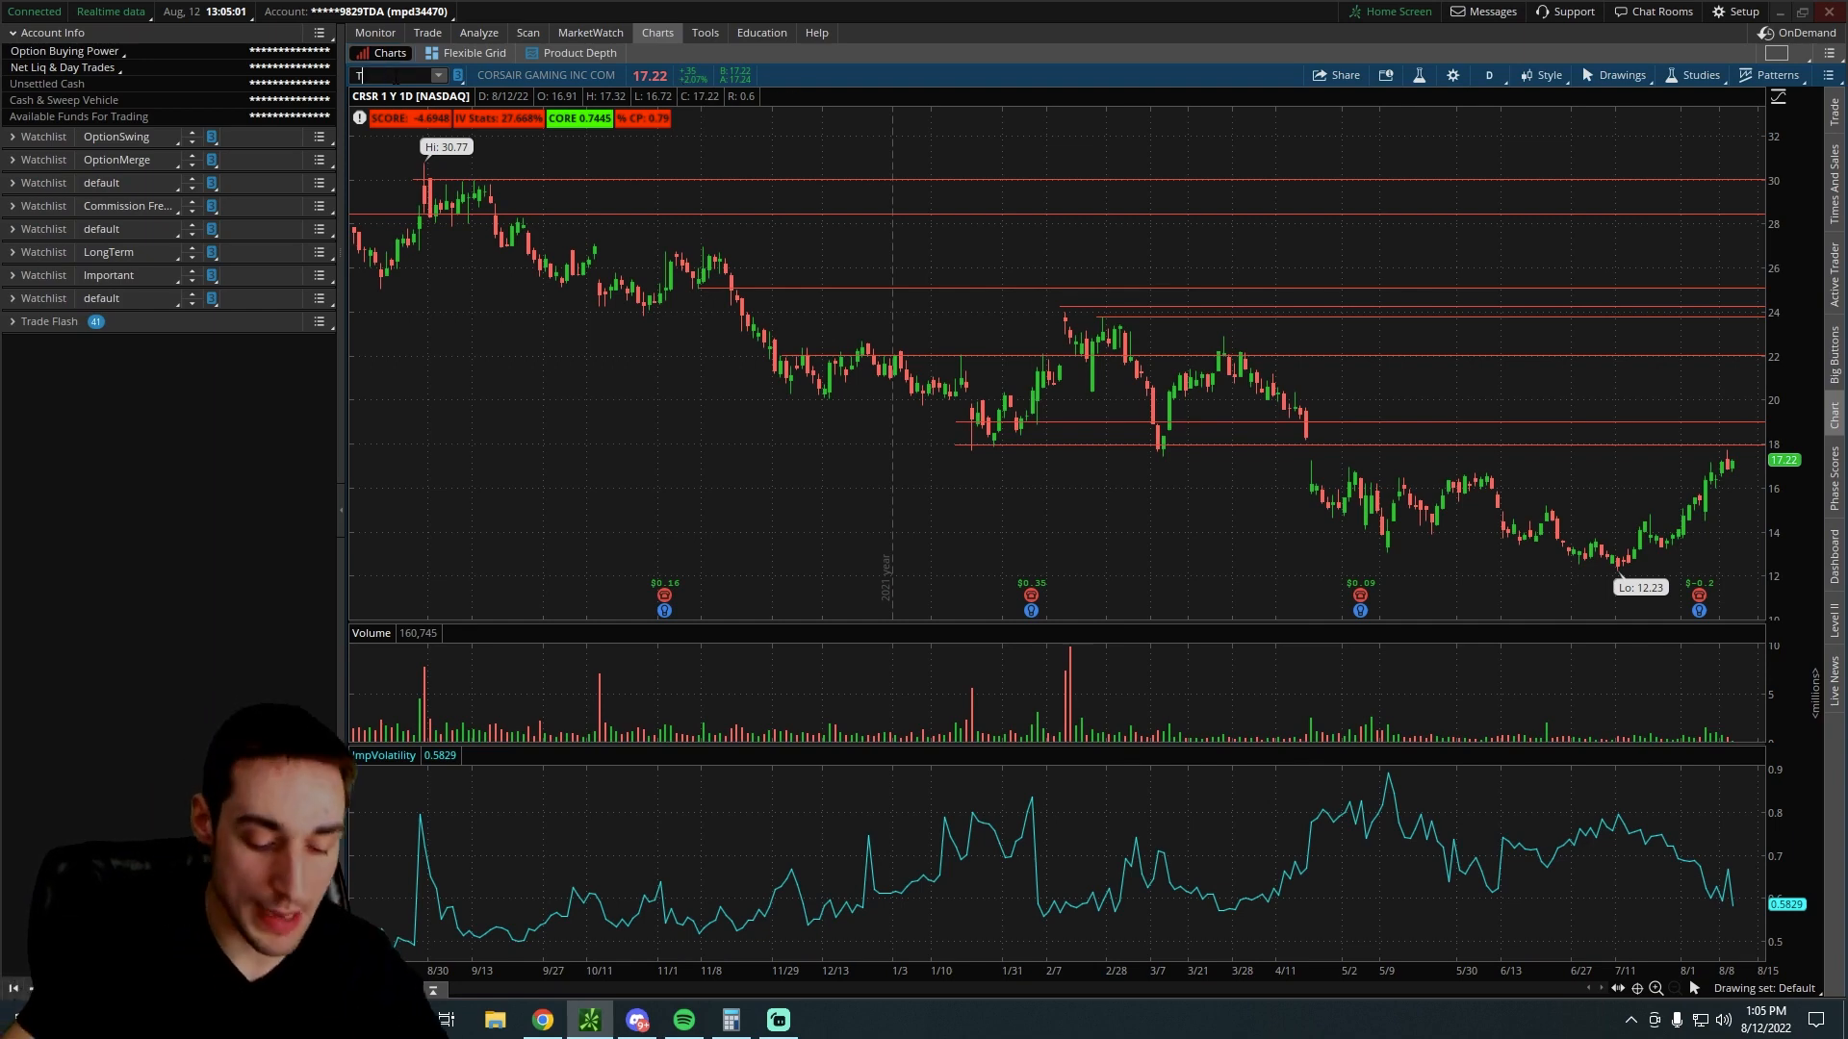
Load Tesla's (TSLA) one-year daily chart in the symbol box
text(TSLA)
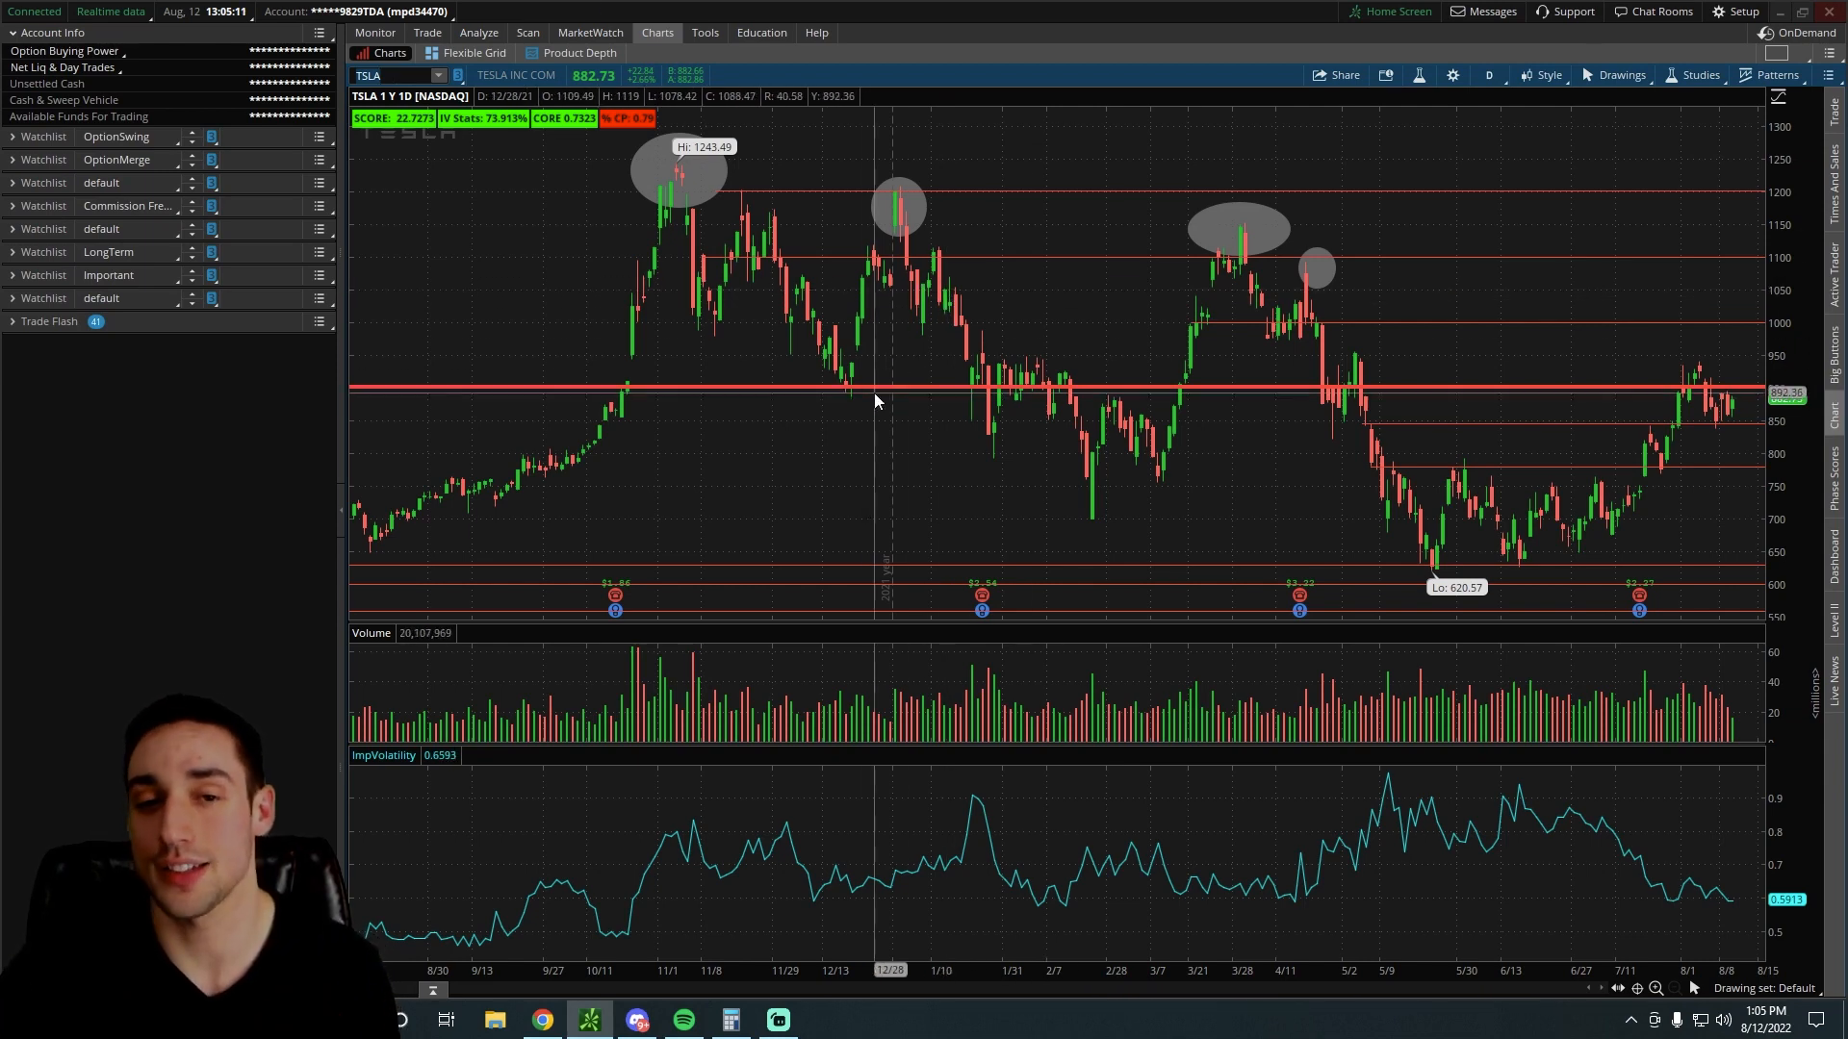
mouse_move(733, 469)
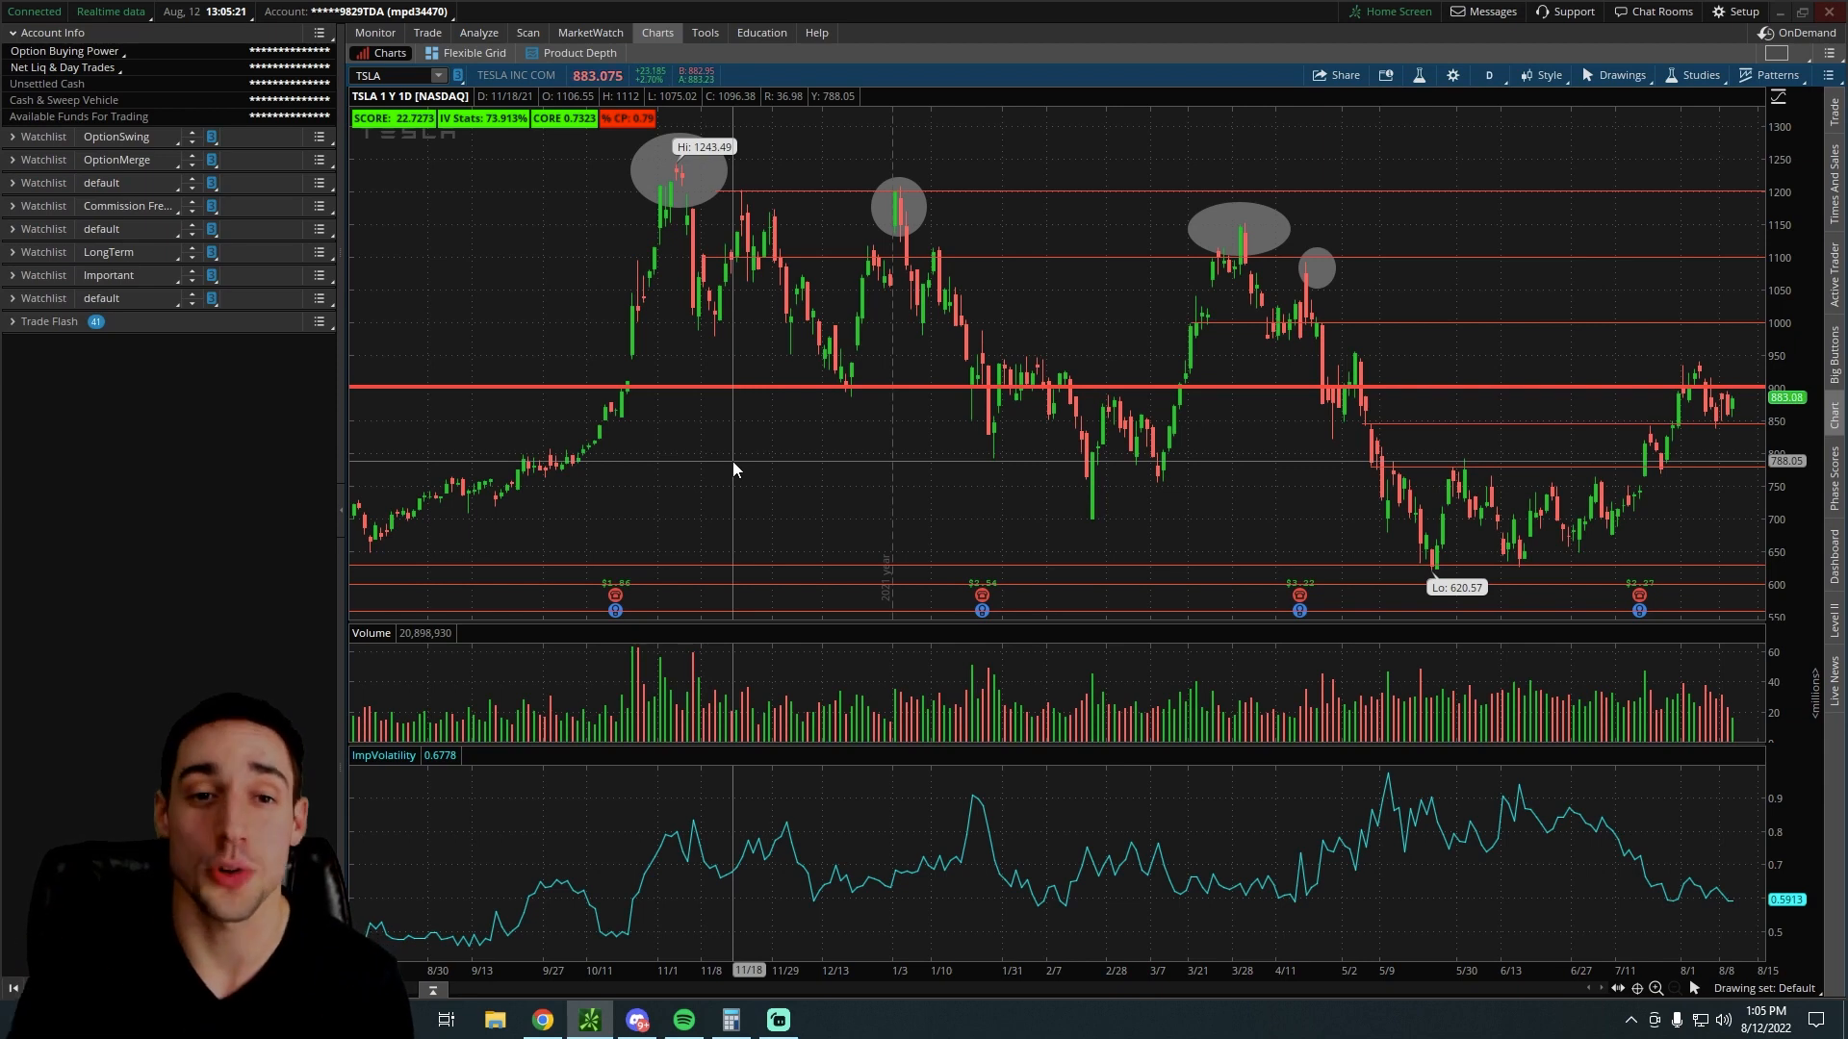
mouse_move(1002, 141)
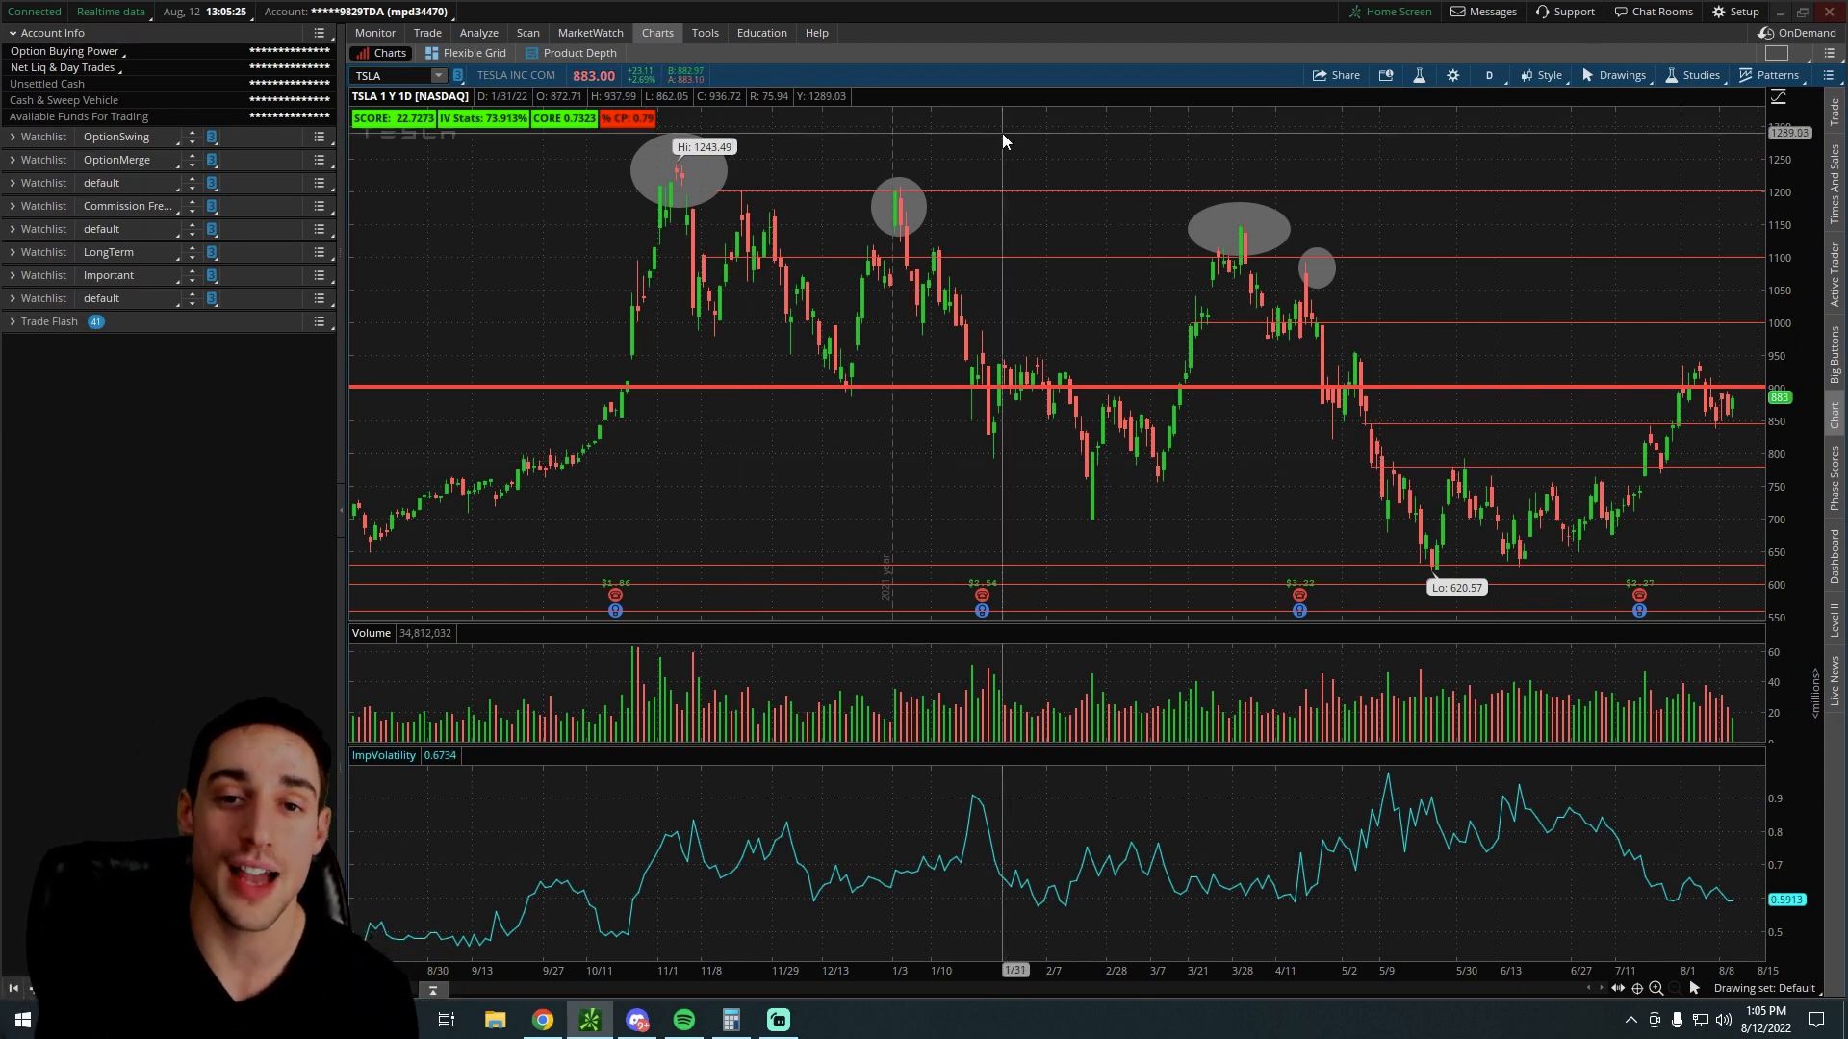
mouse_move(976, 158)
text(PLTR)
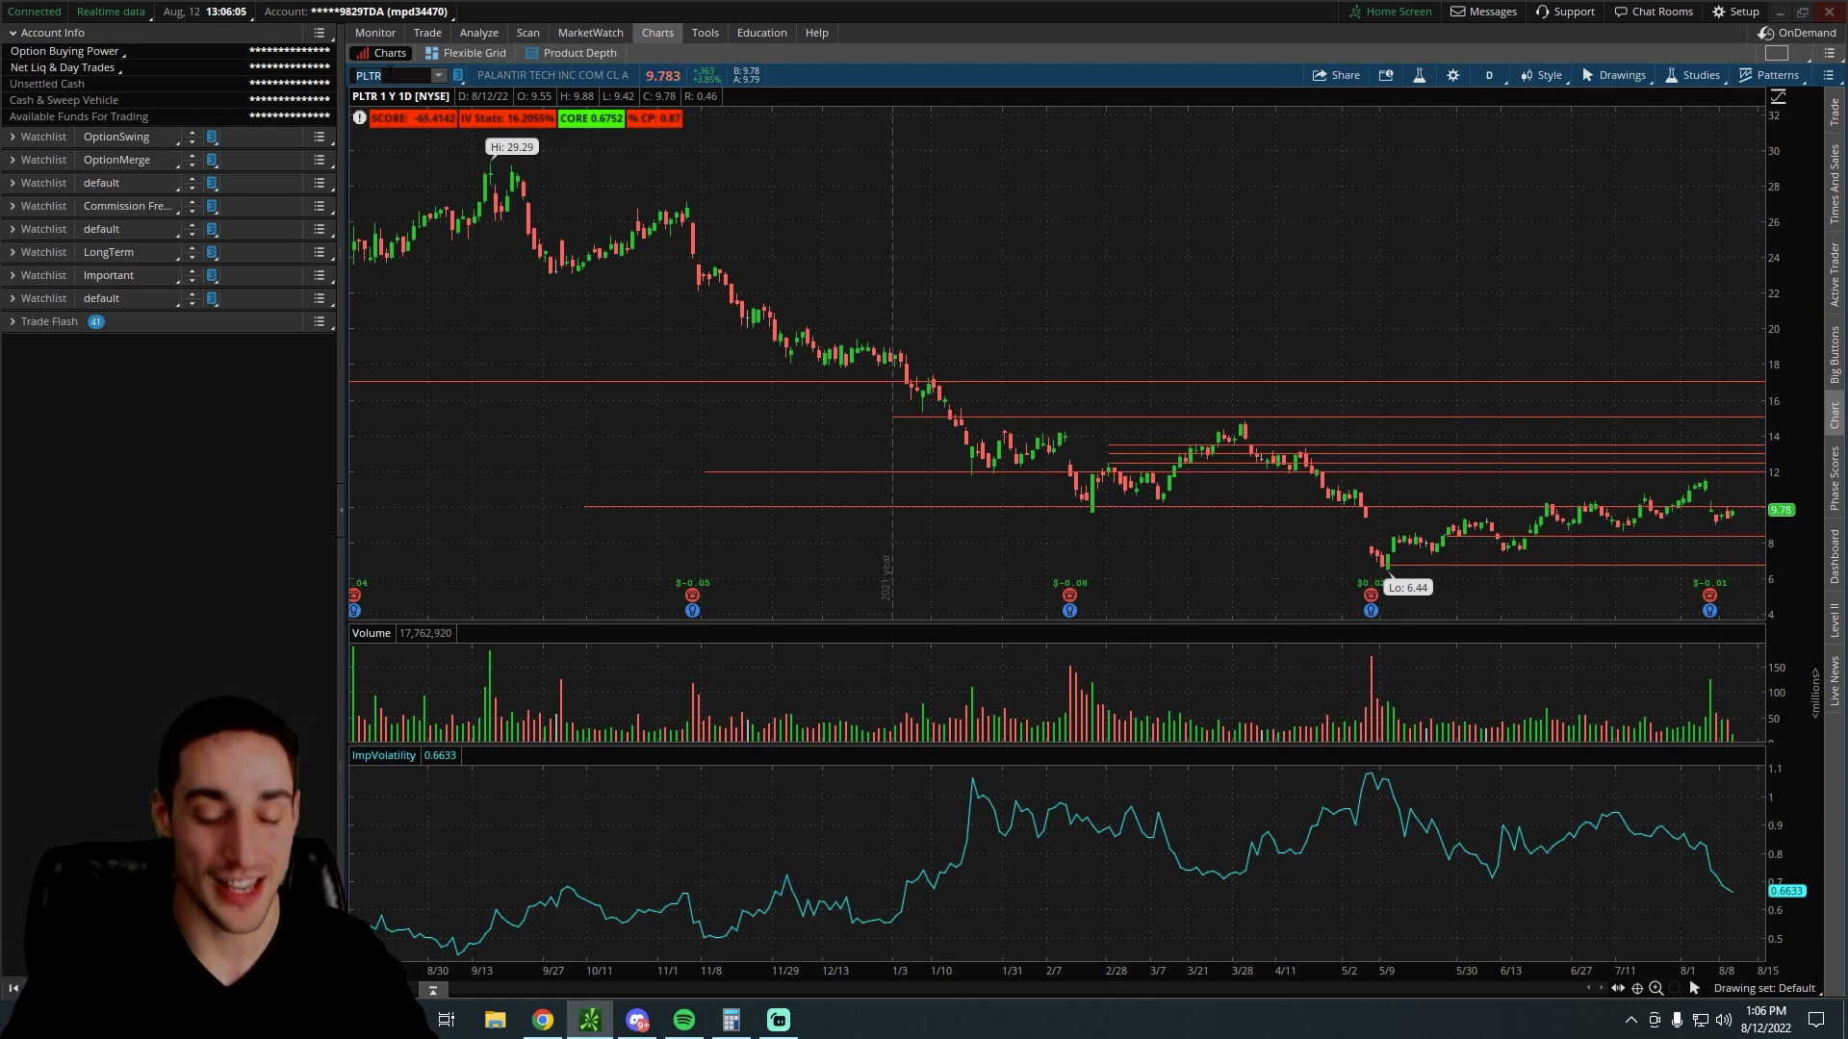
mouse_move(1050, 177)
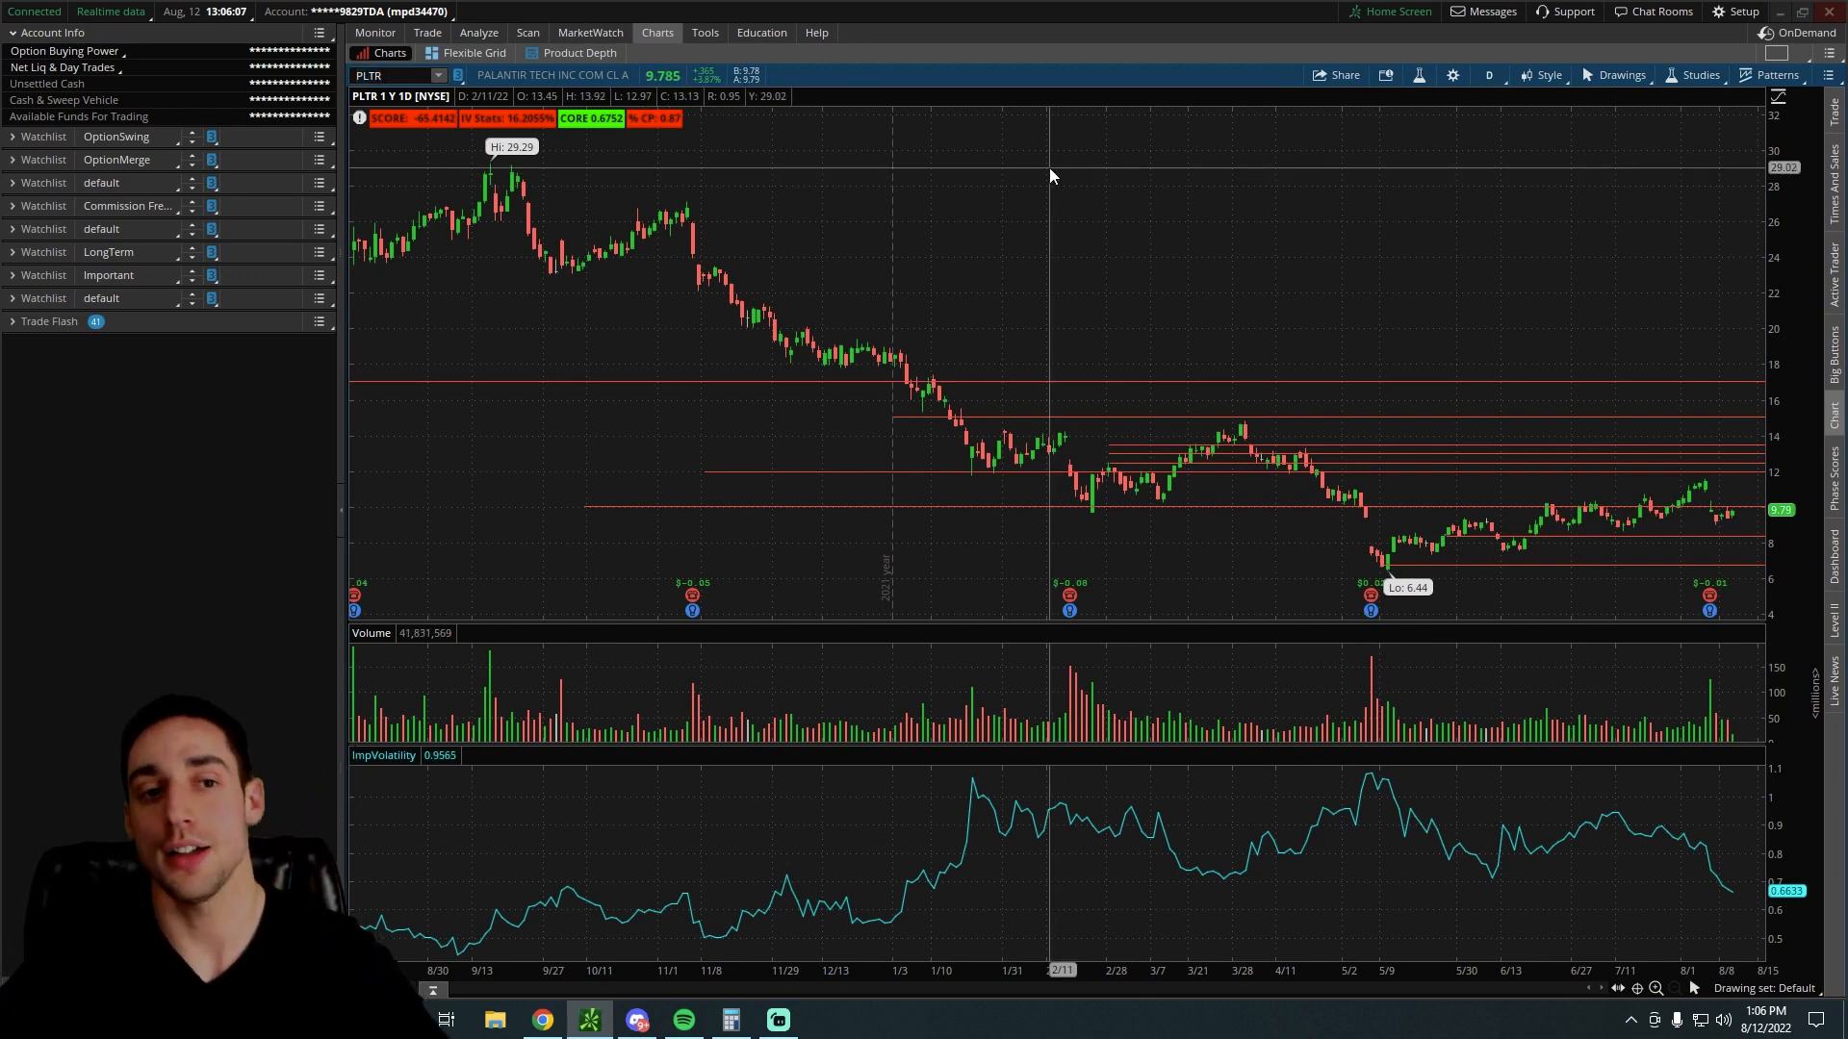
View Palantir at Max:W and 180 D:4h, then bring up its 16 SEP 22 option chain
click(1489, 74)
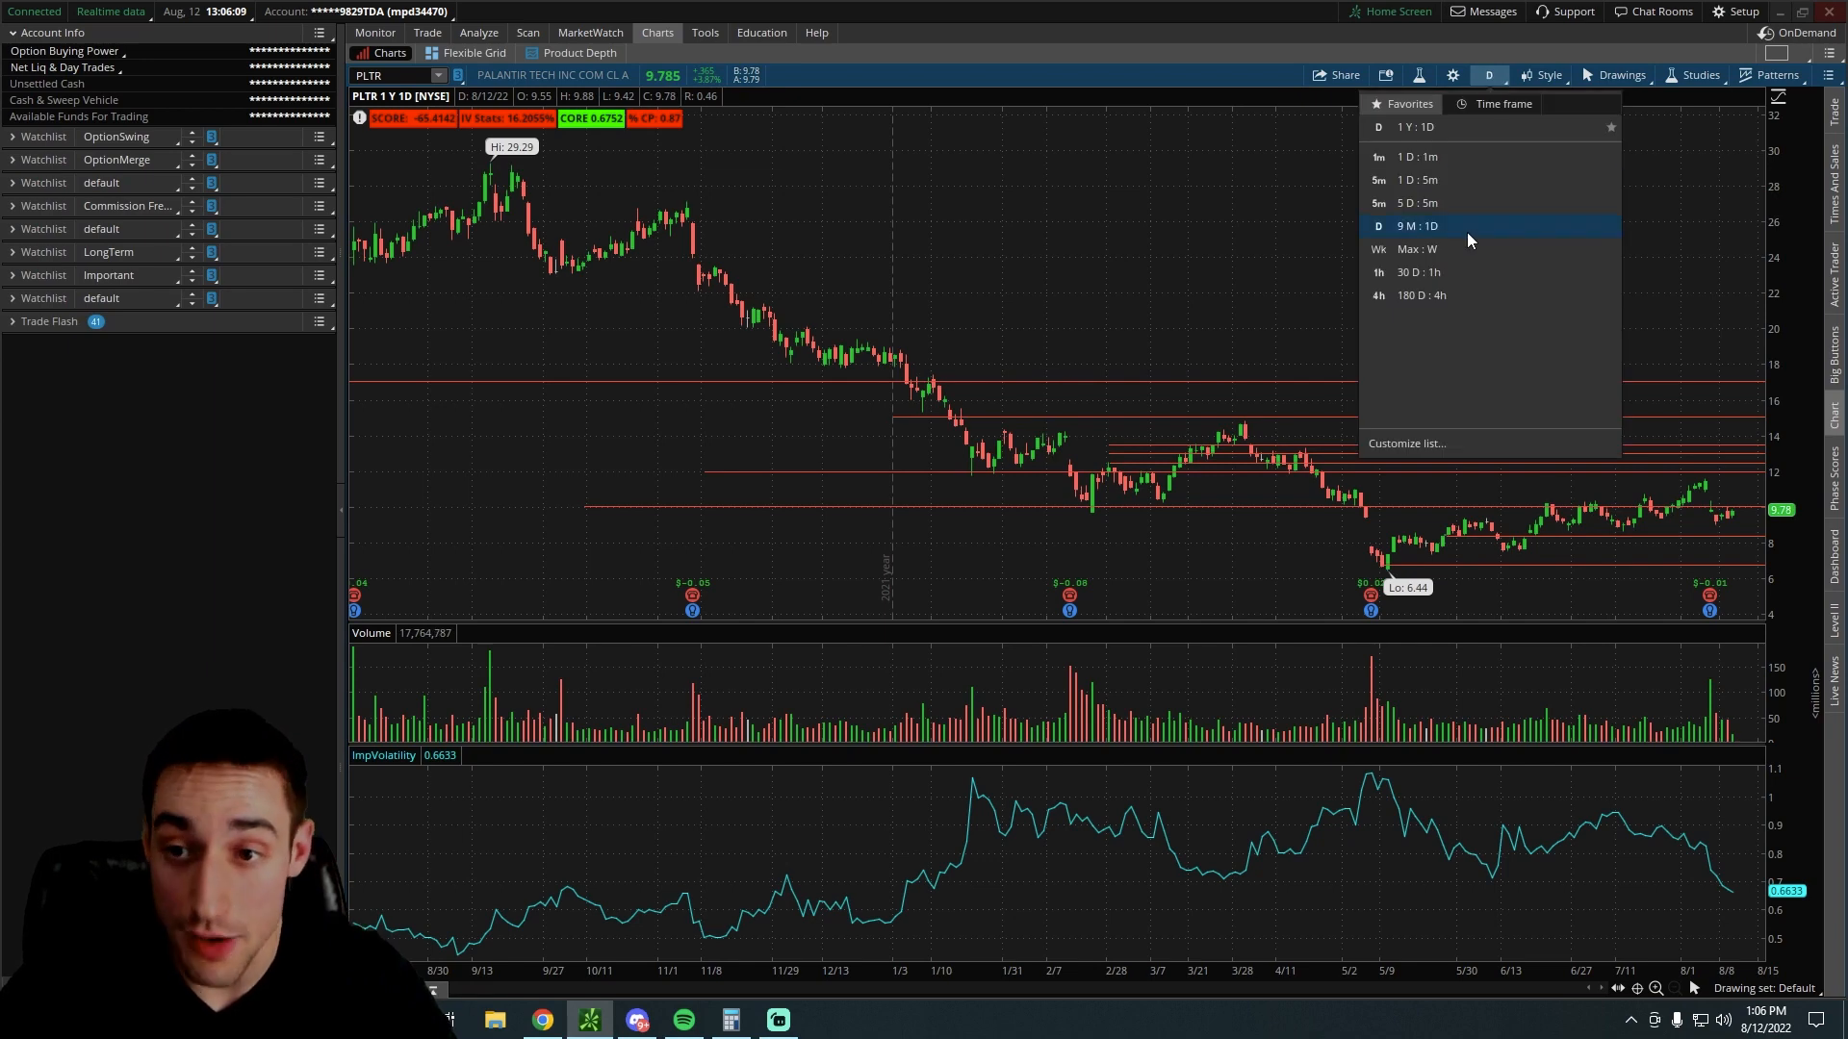
click(1414, 249)
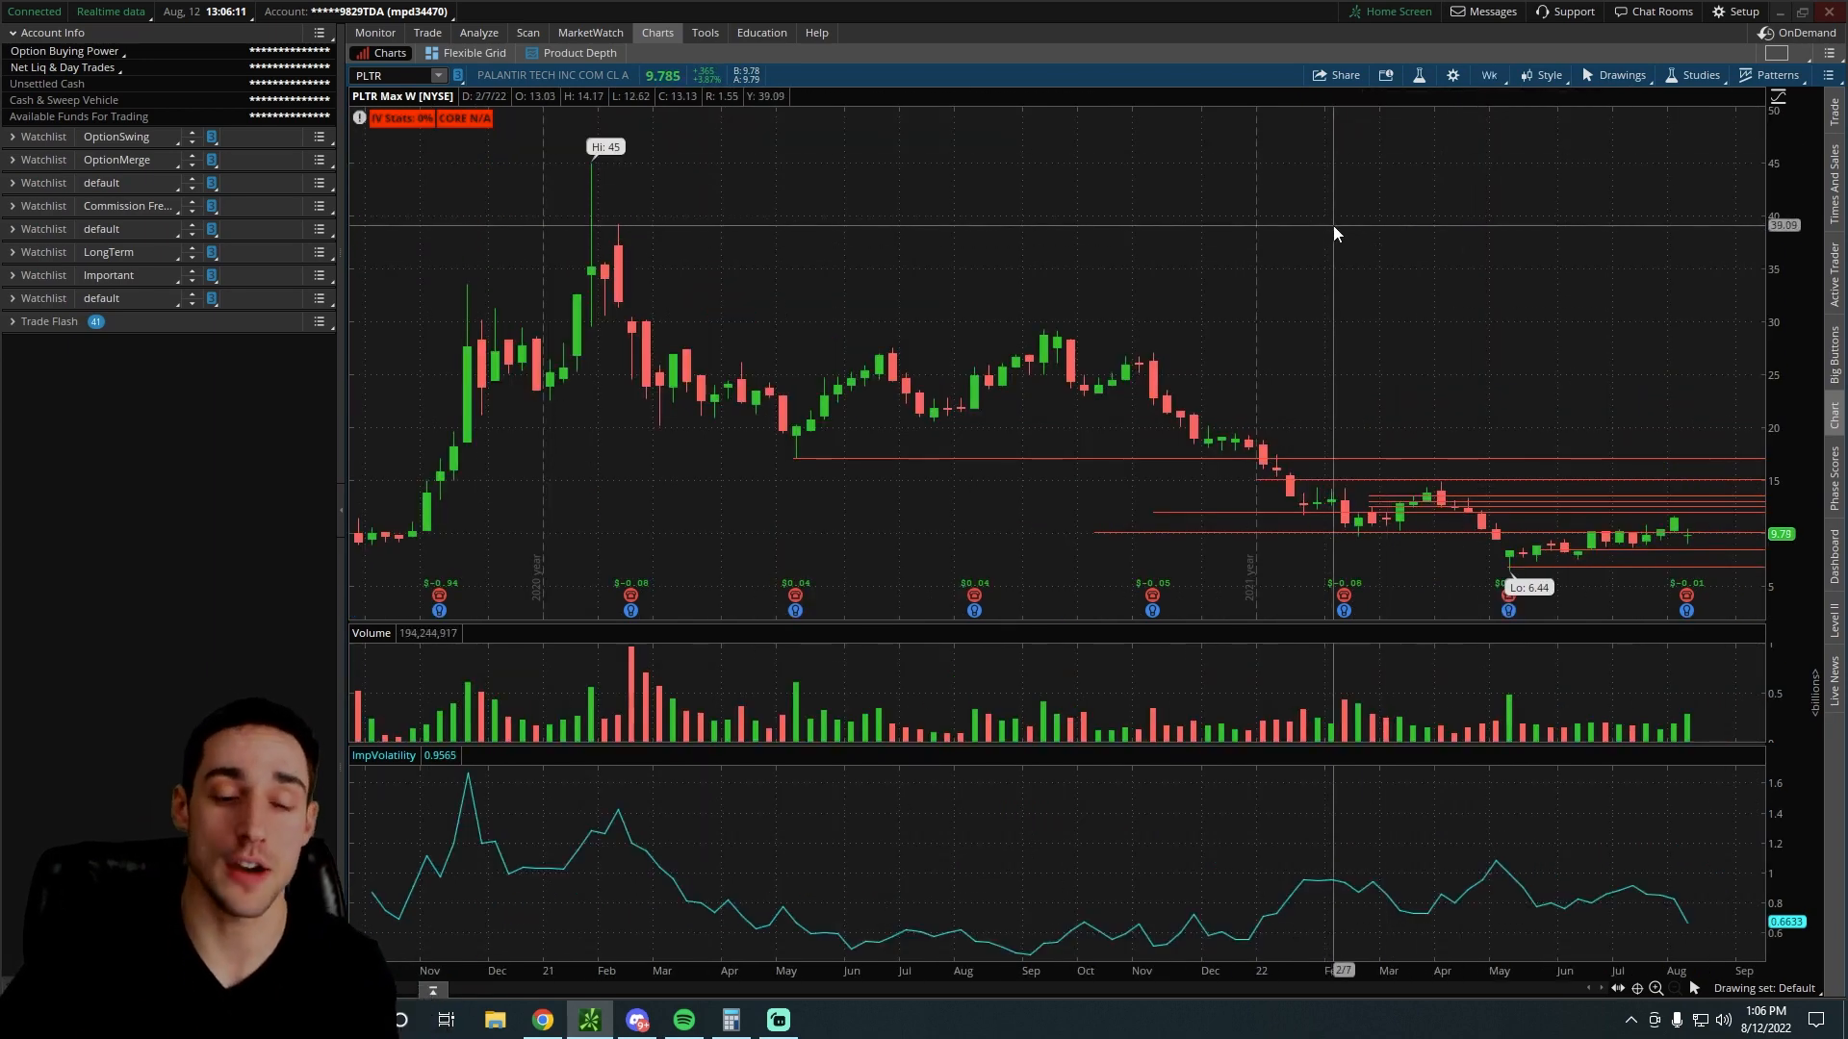
mouse_move(581, 277)
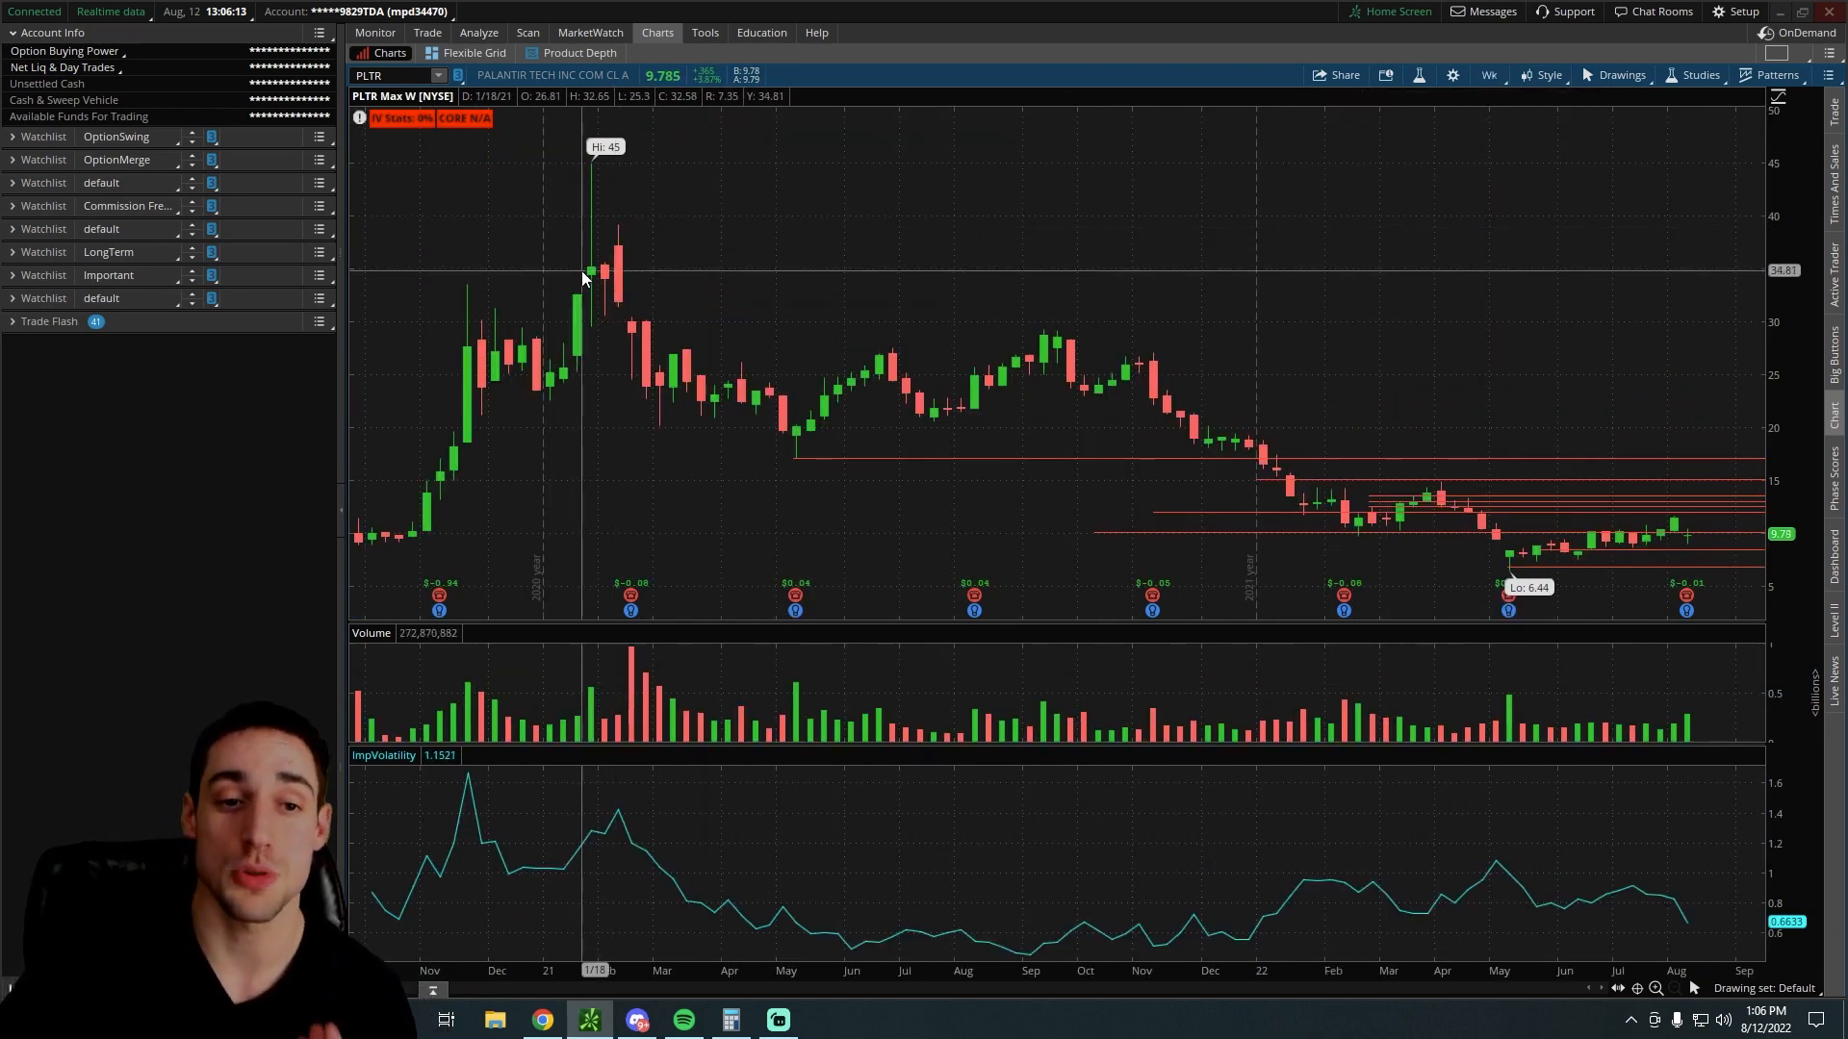
mouse_move(603, 304)
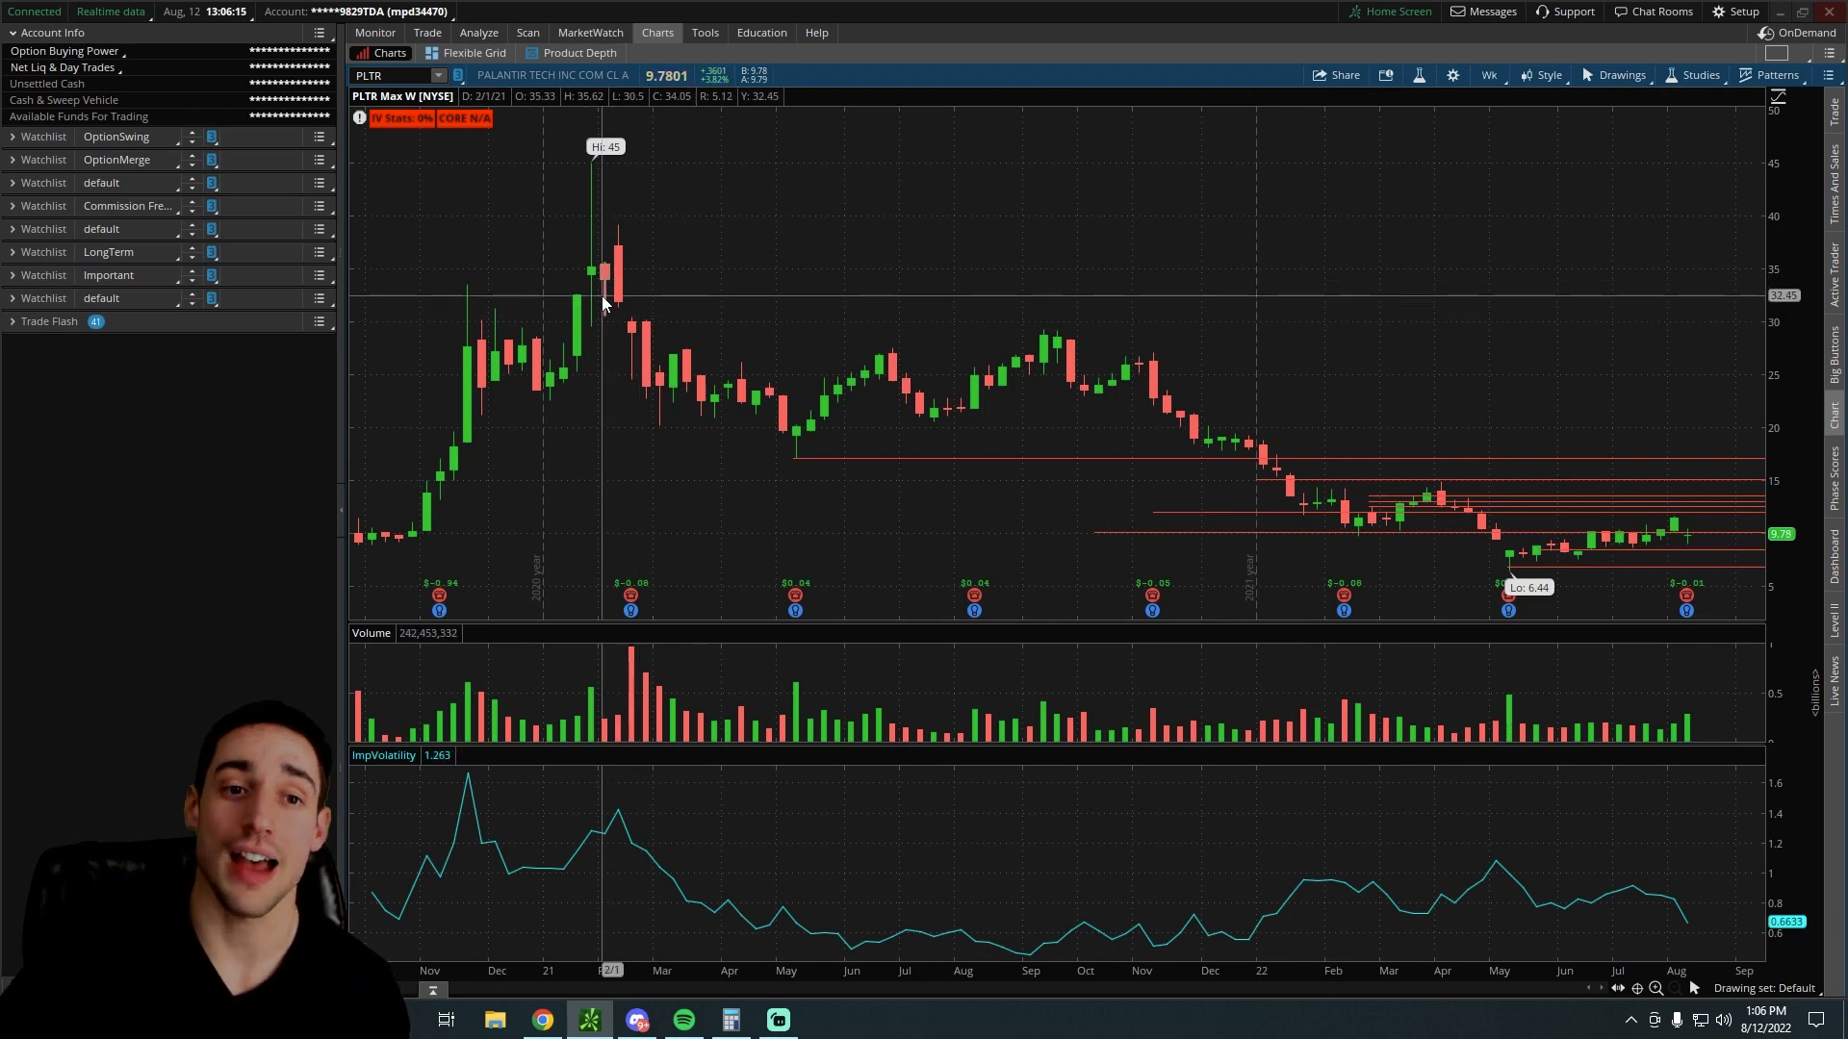
mouse_move(593, 300)
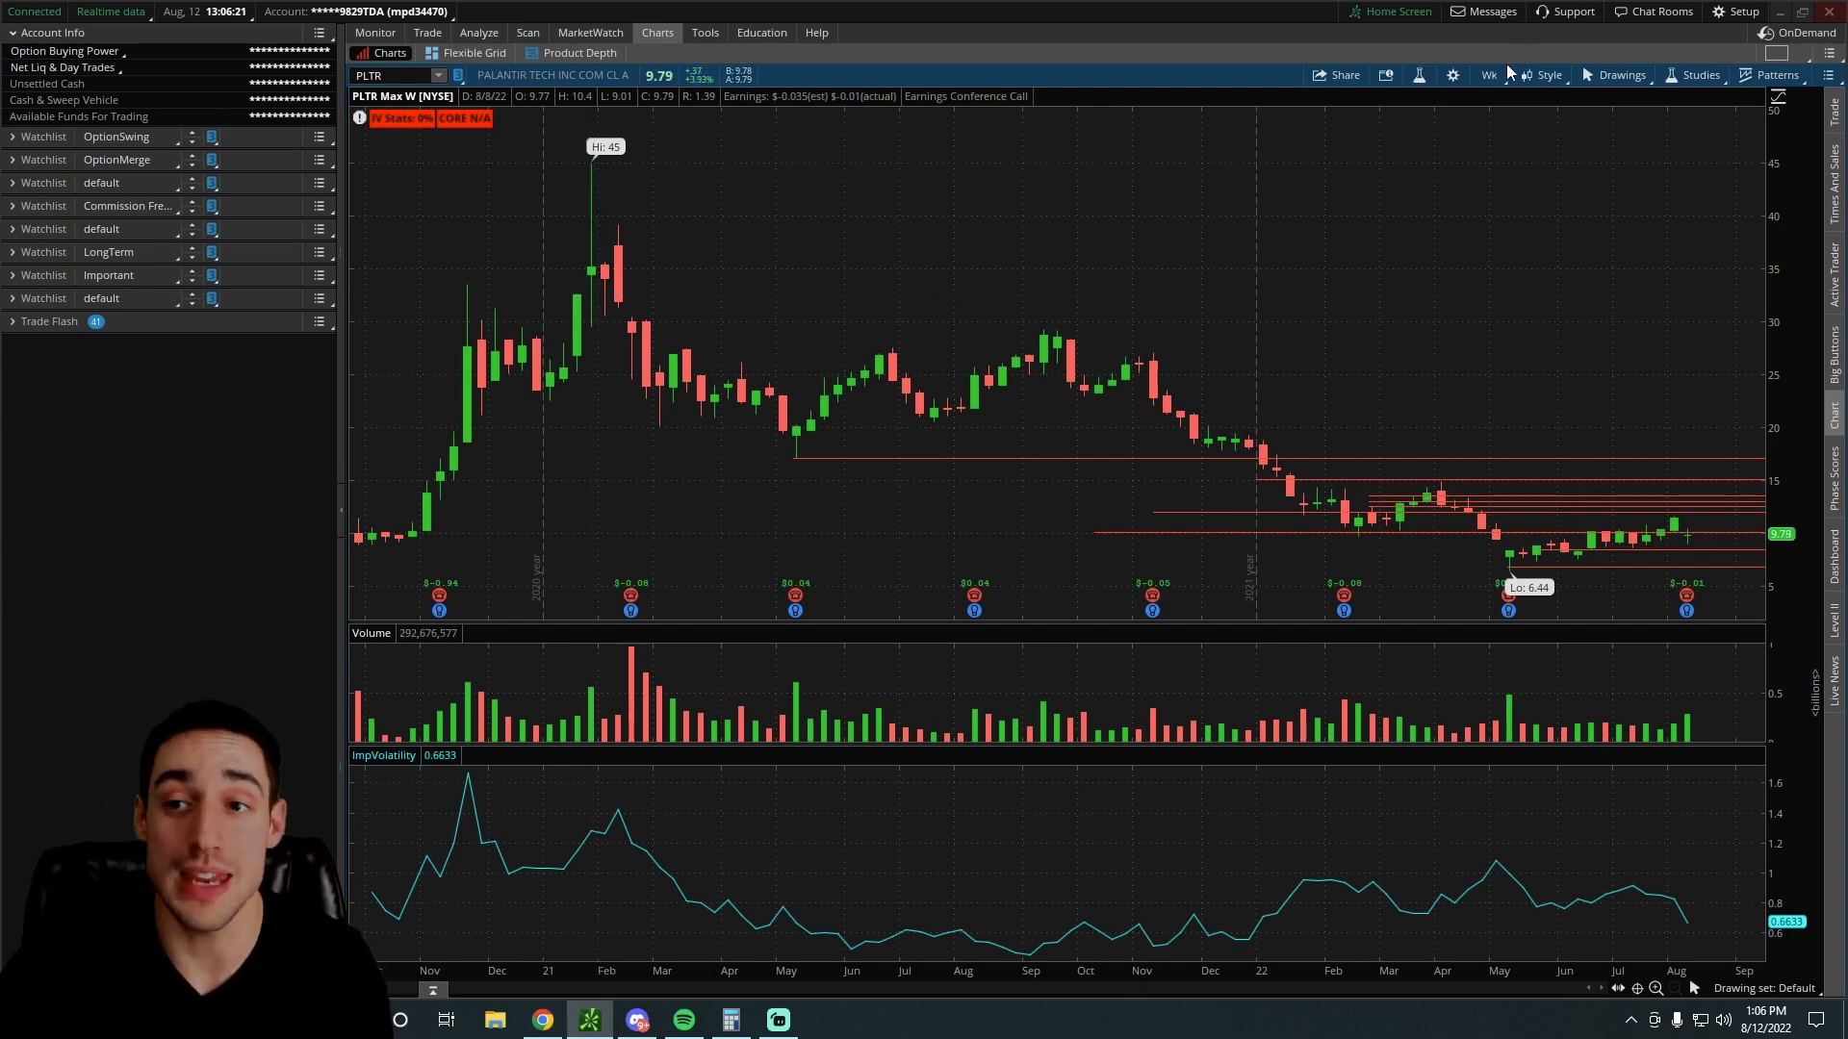
click(1487, 74)
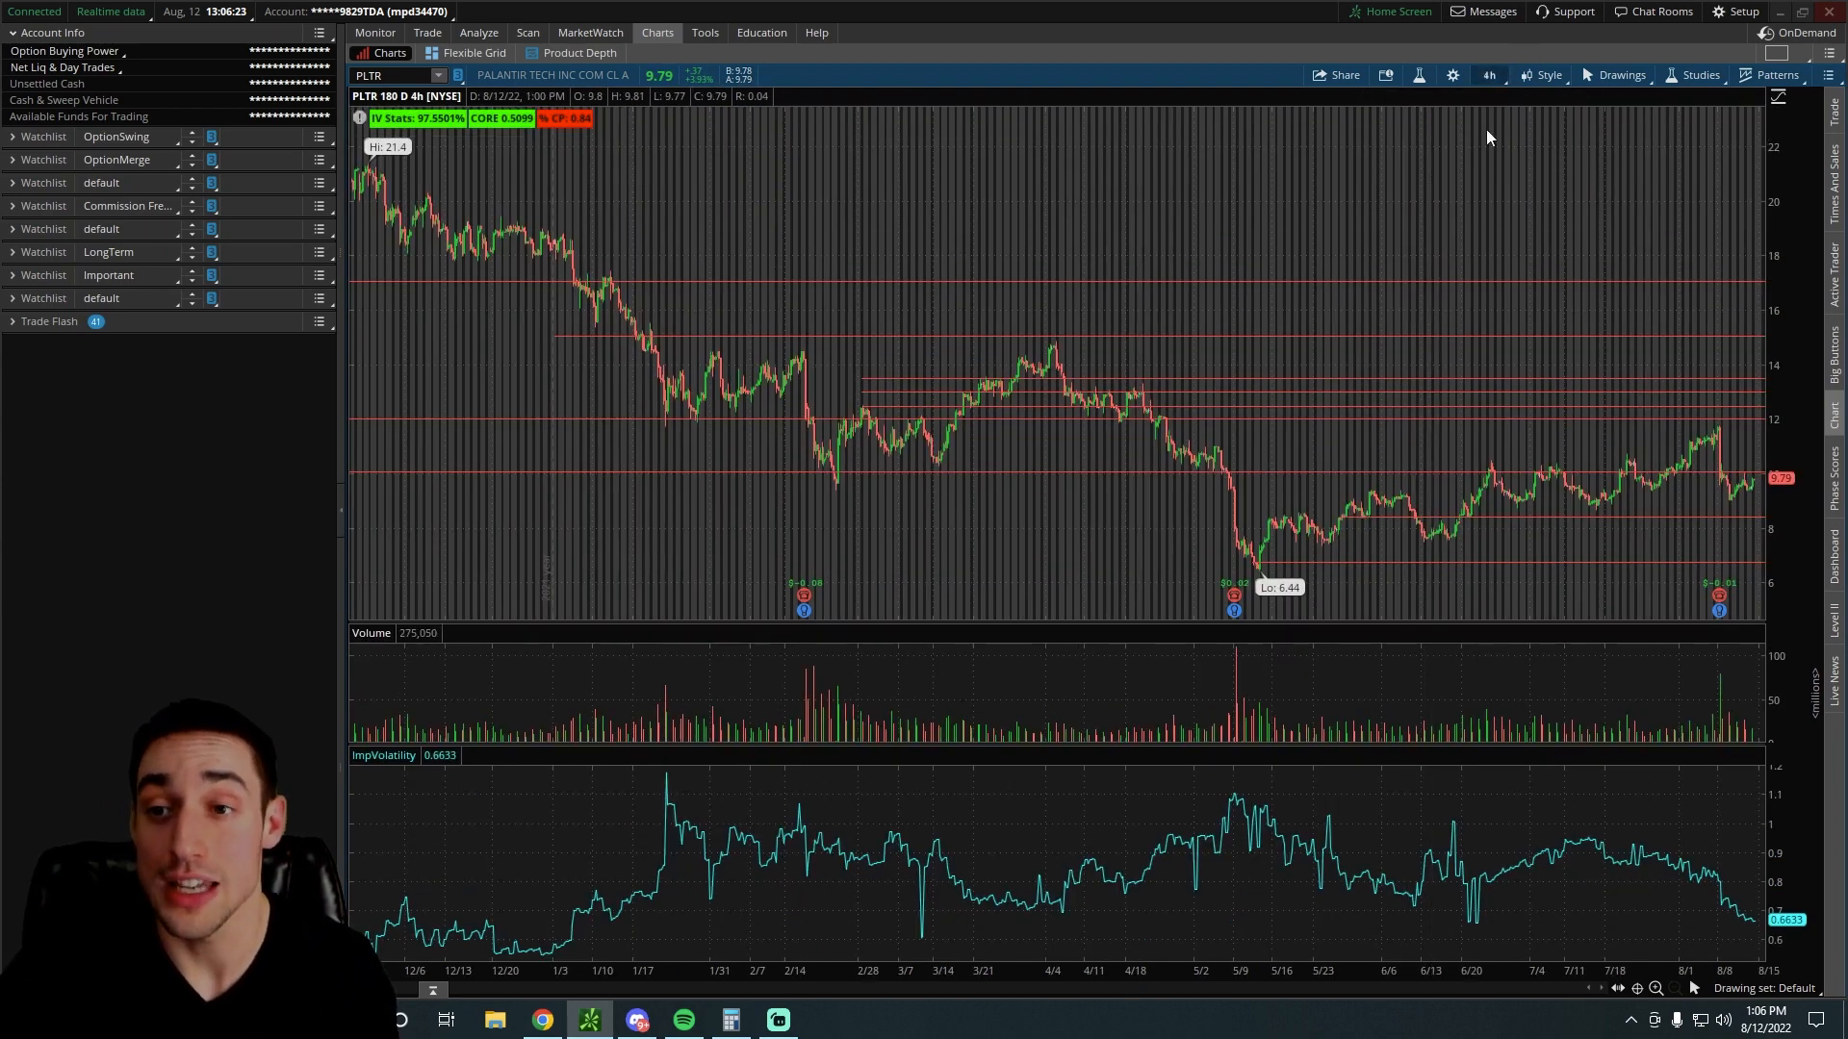
click(427, 32)
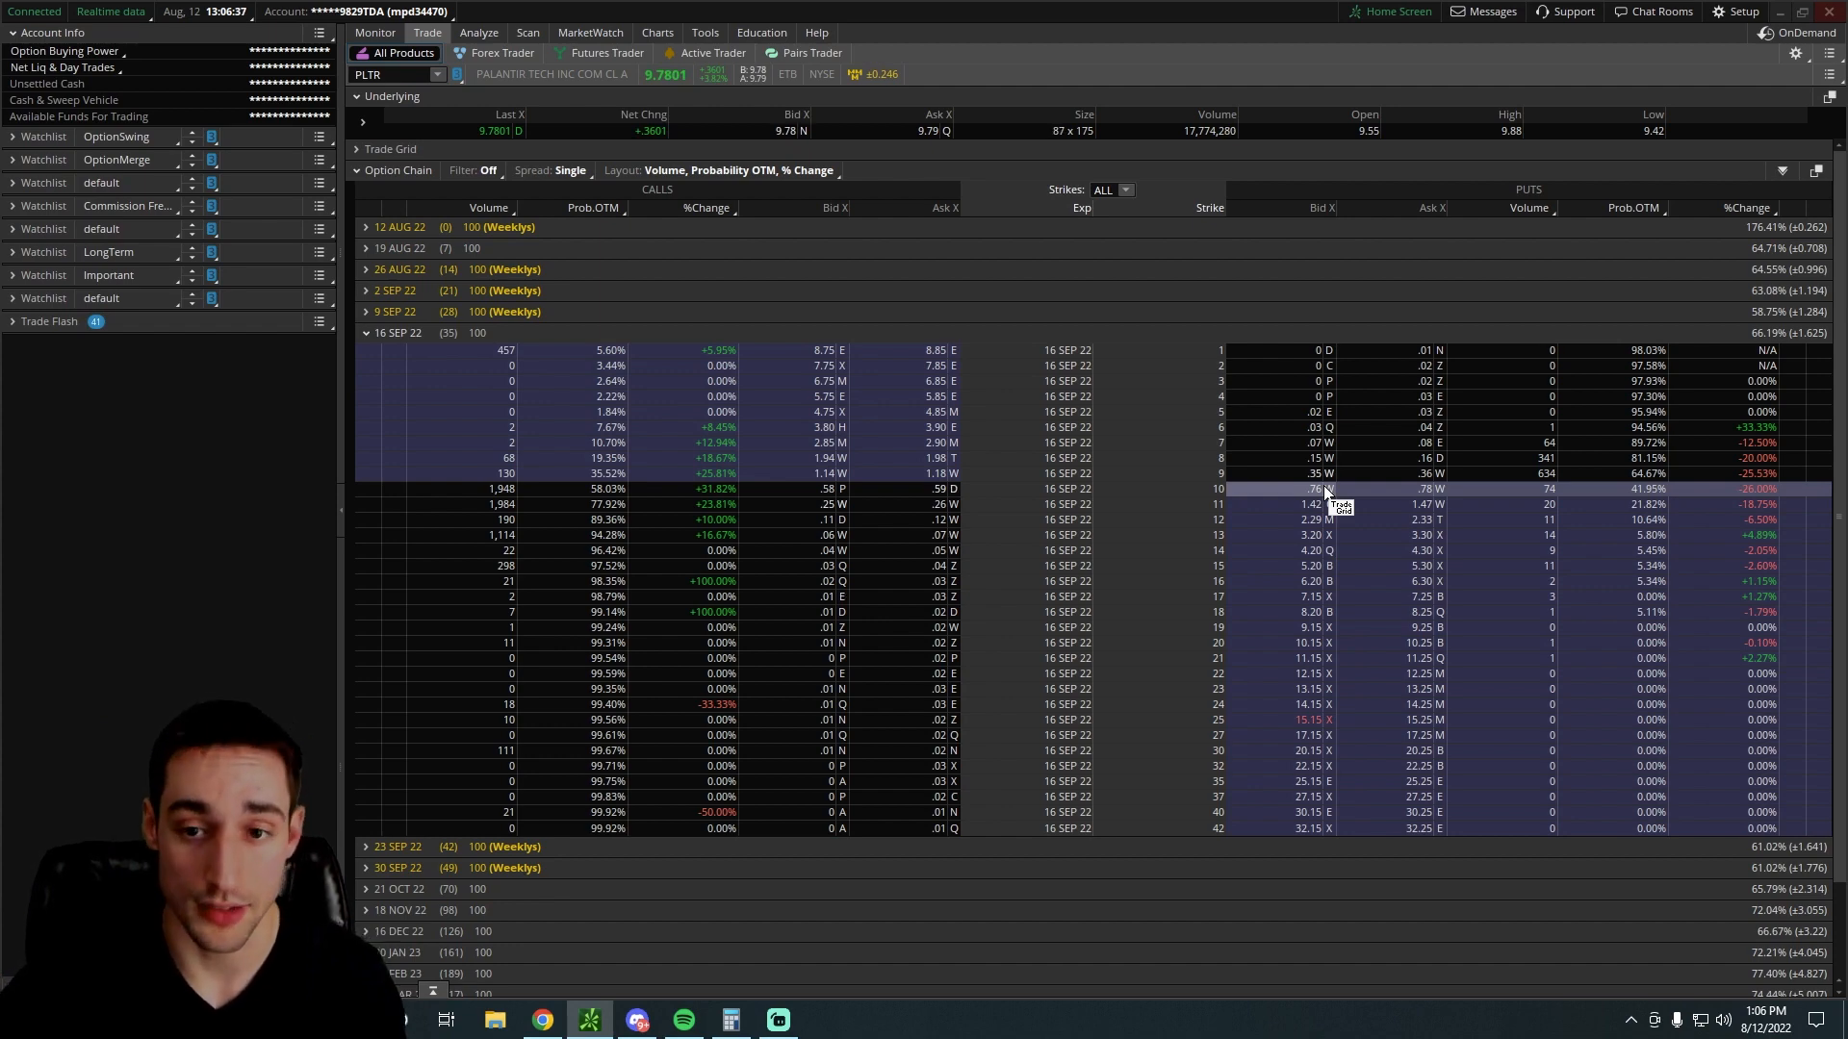
Compare PLTR's daily chart with its September puts, then launch Windows Calculator from the taskbar
click(657, 32)
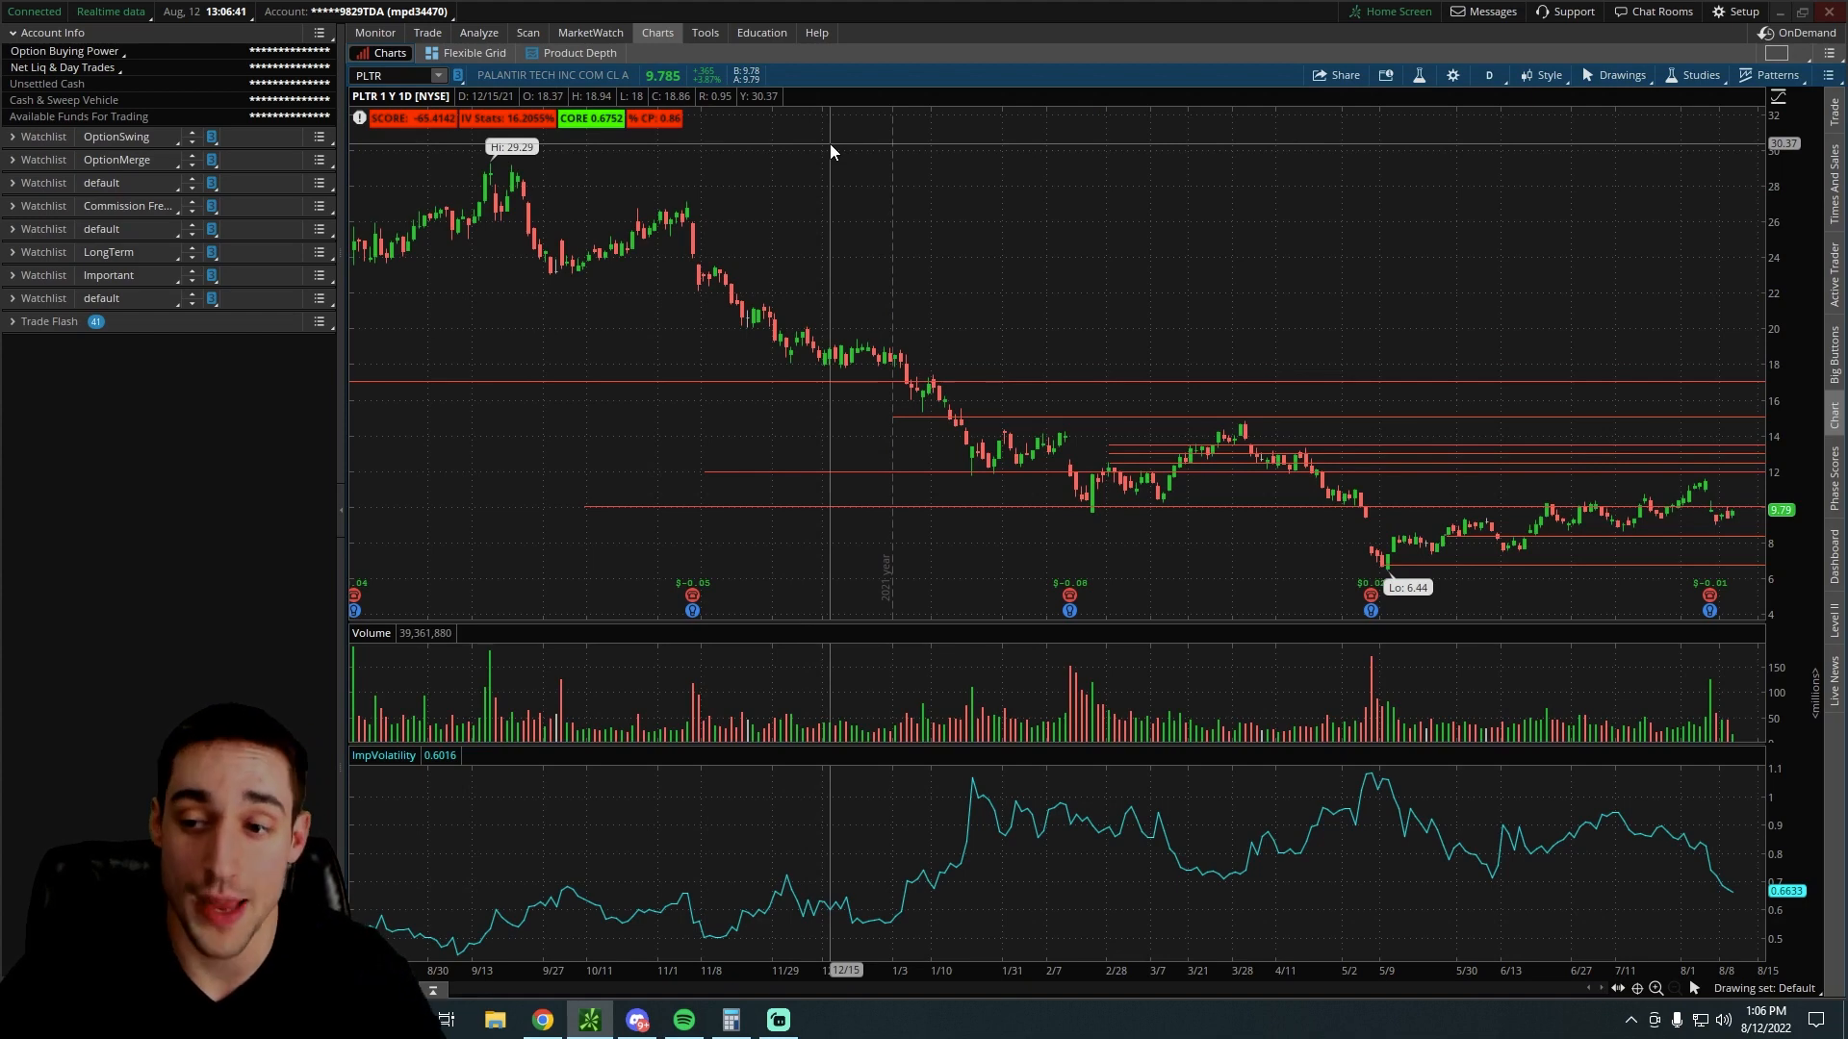
click(426, 32)
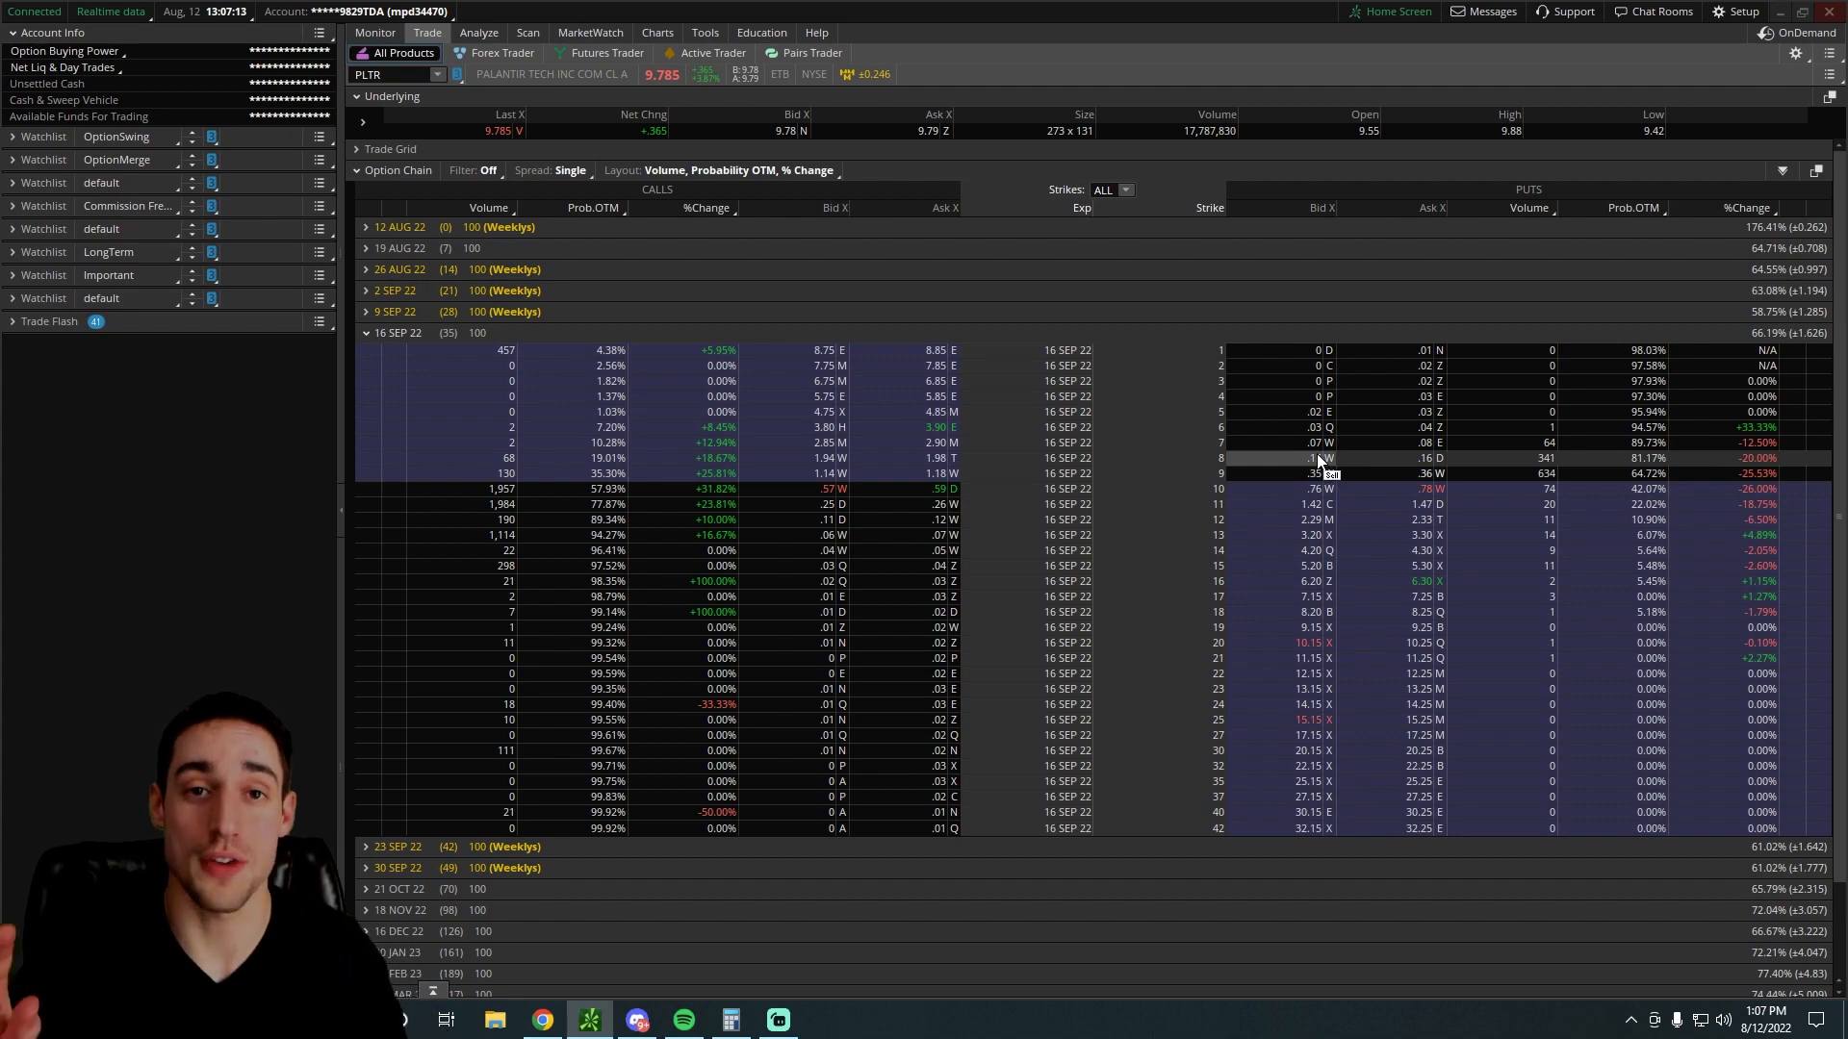
click(657, 32)
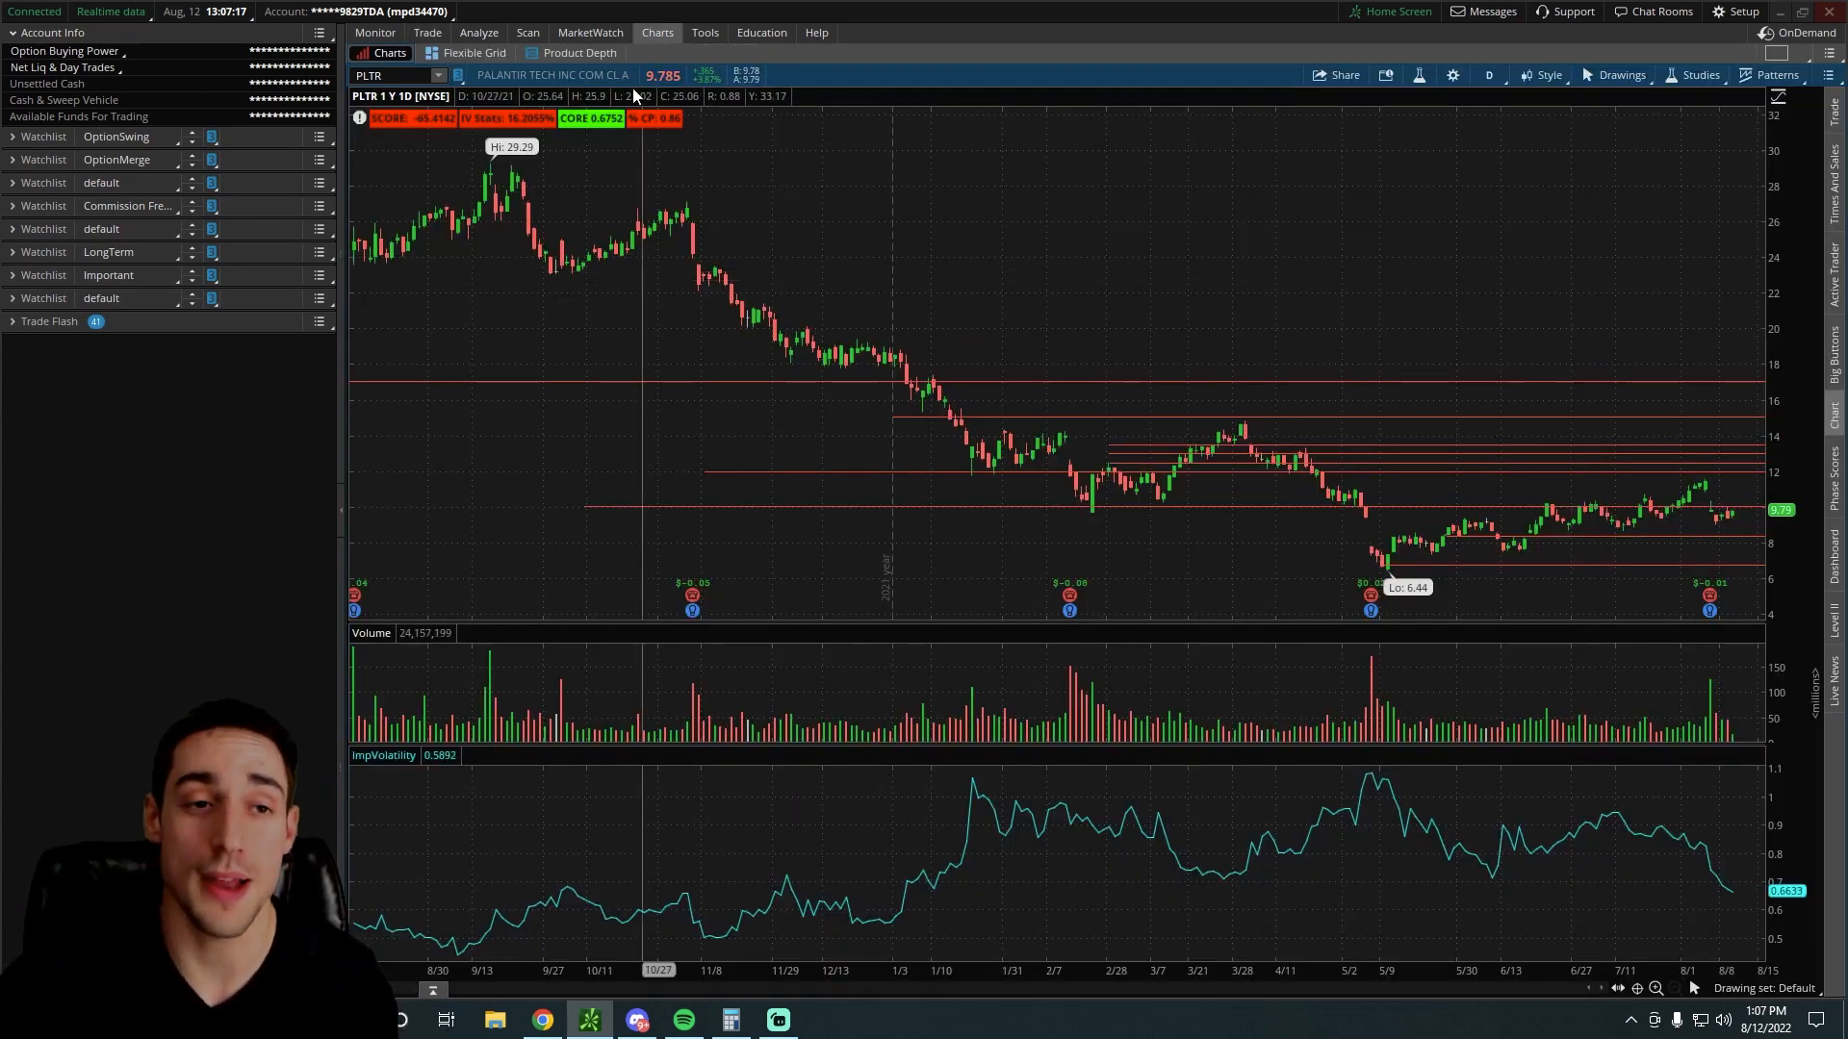
click(426, 31)
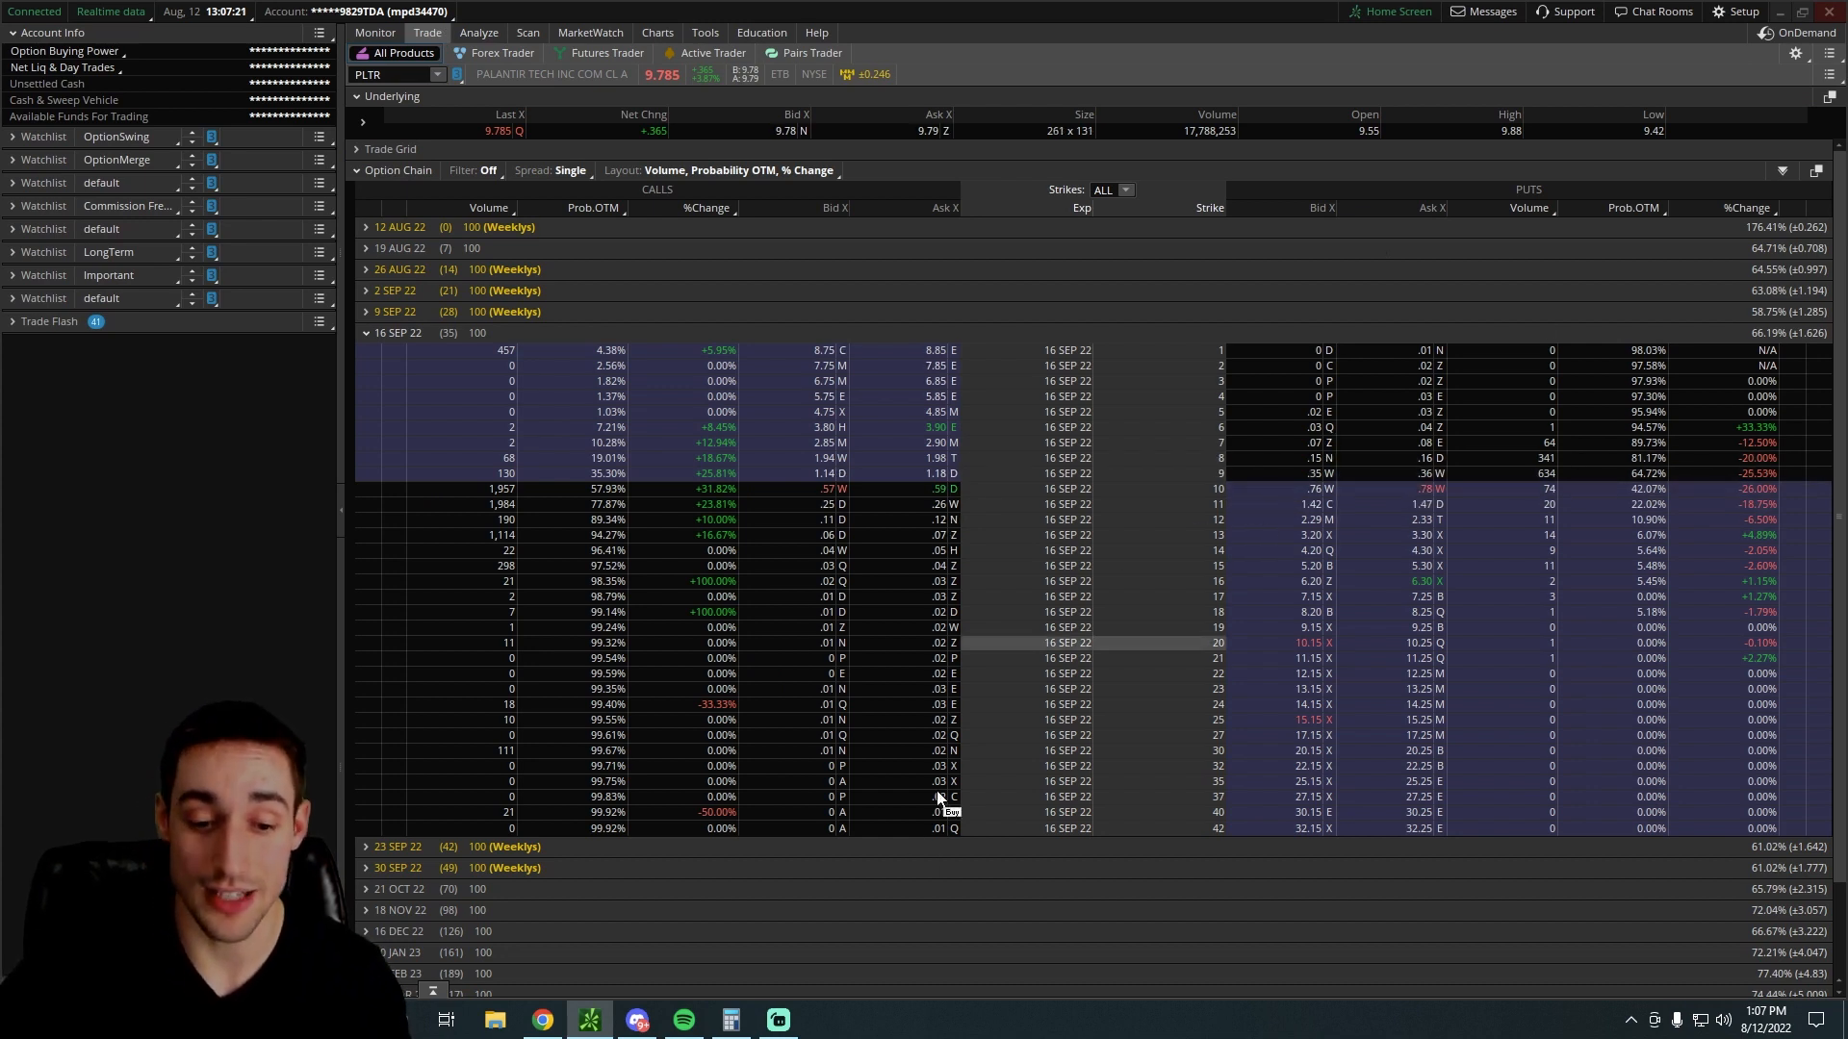
click(729, 1019)
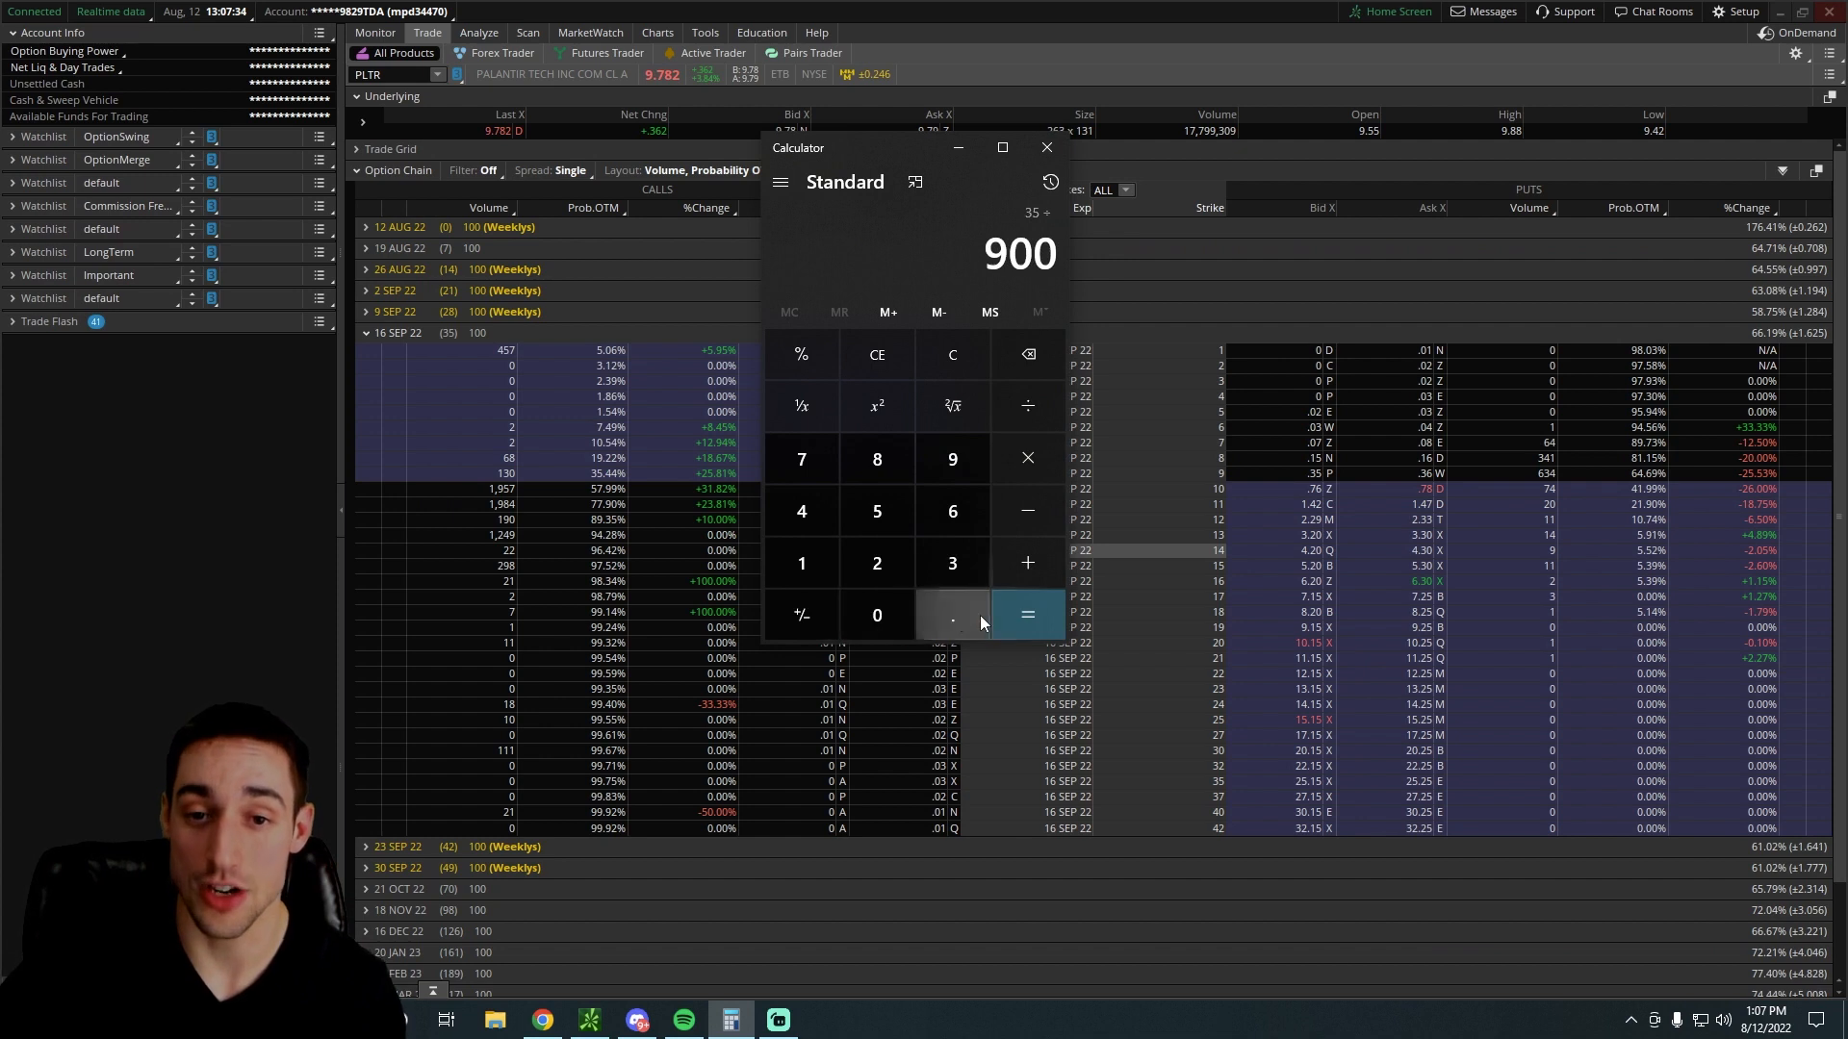
Divide premium by collateral and annualize over 365 days, getting about 40.56 percent
click(1025, 614)
text(365)
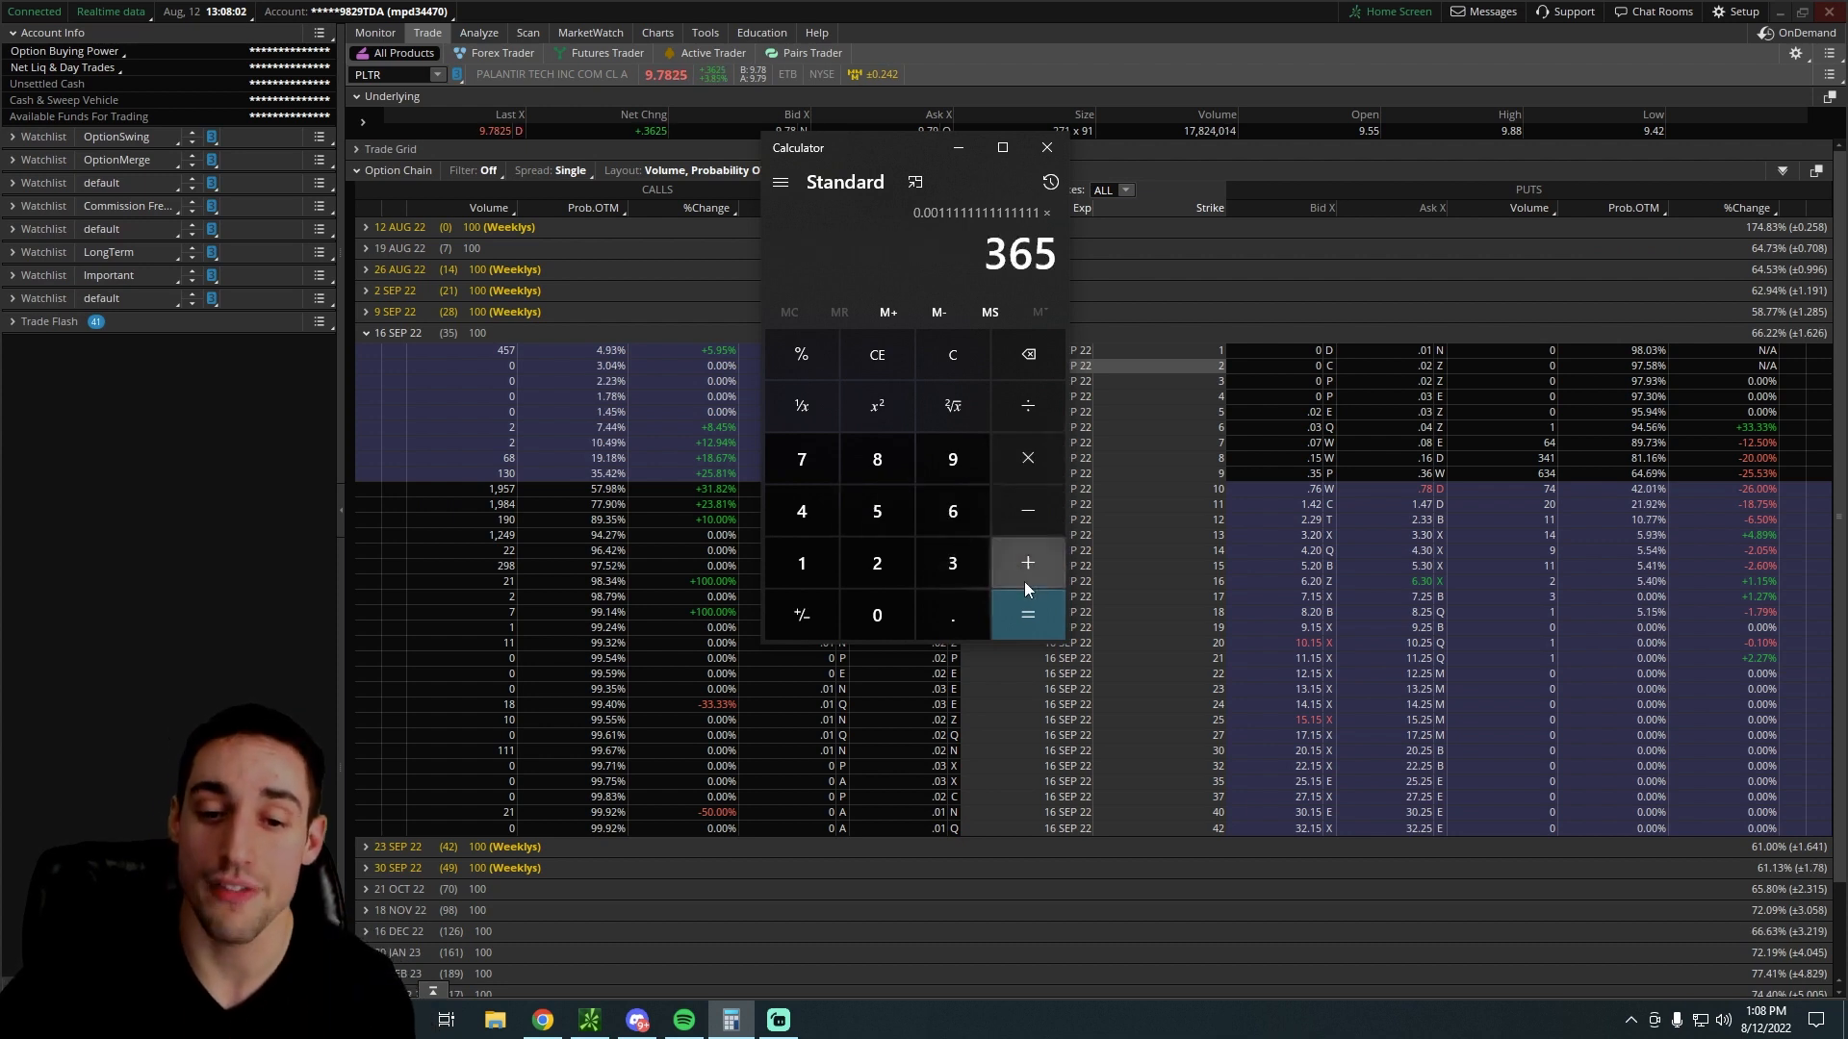
click(1027, 614)
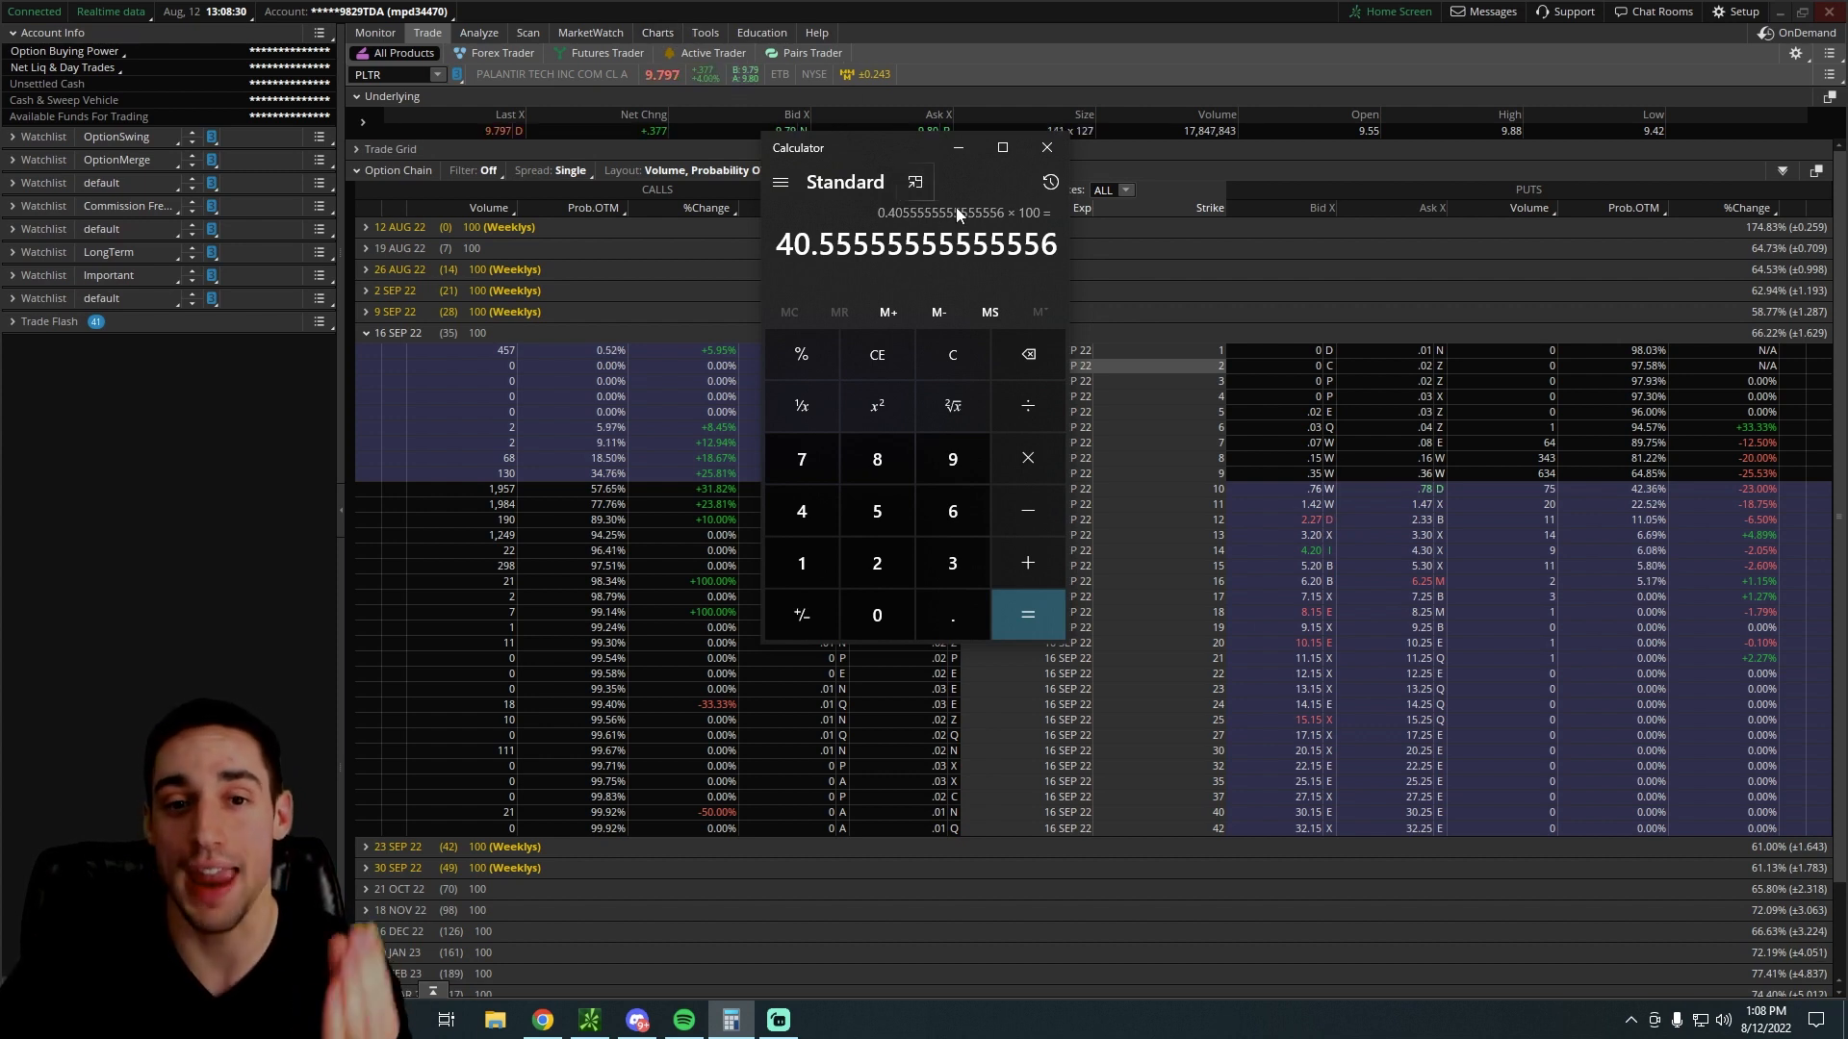
Leave the PLTR chain for its chart, then load WBD's full-history weekly chart
click(1043, 147)
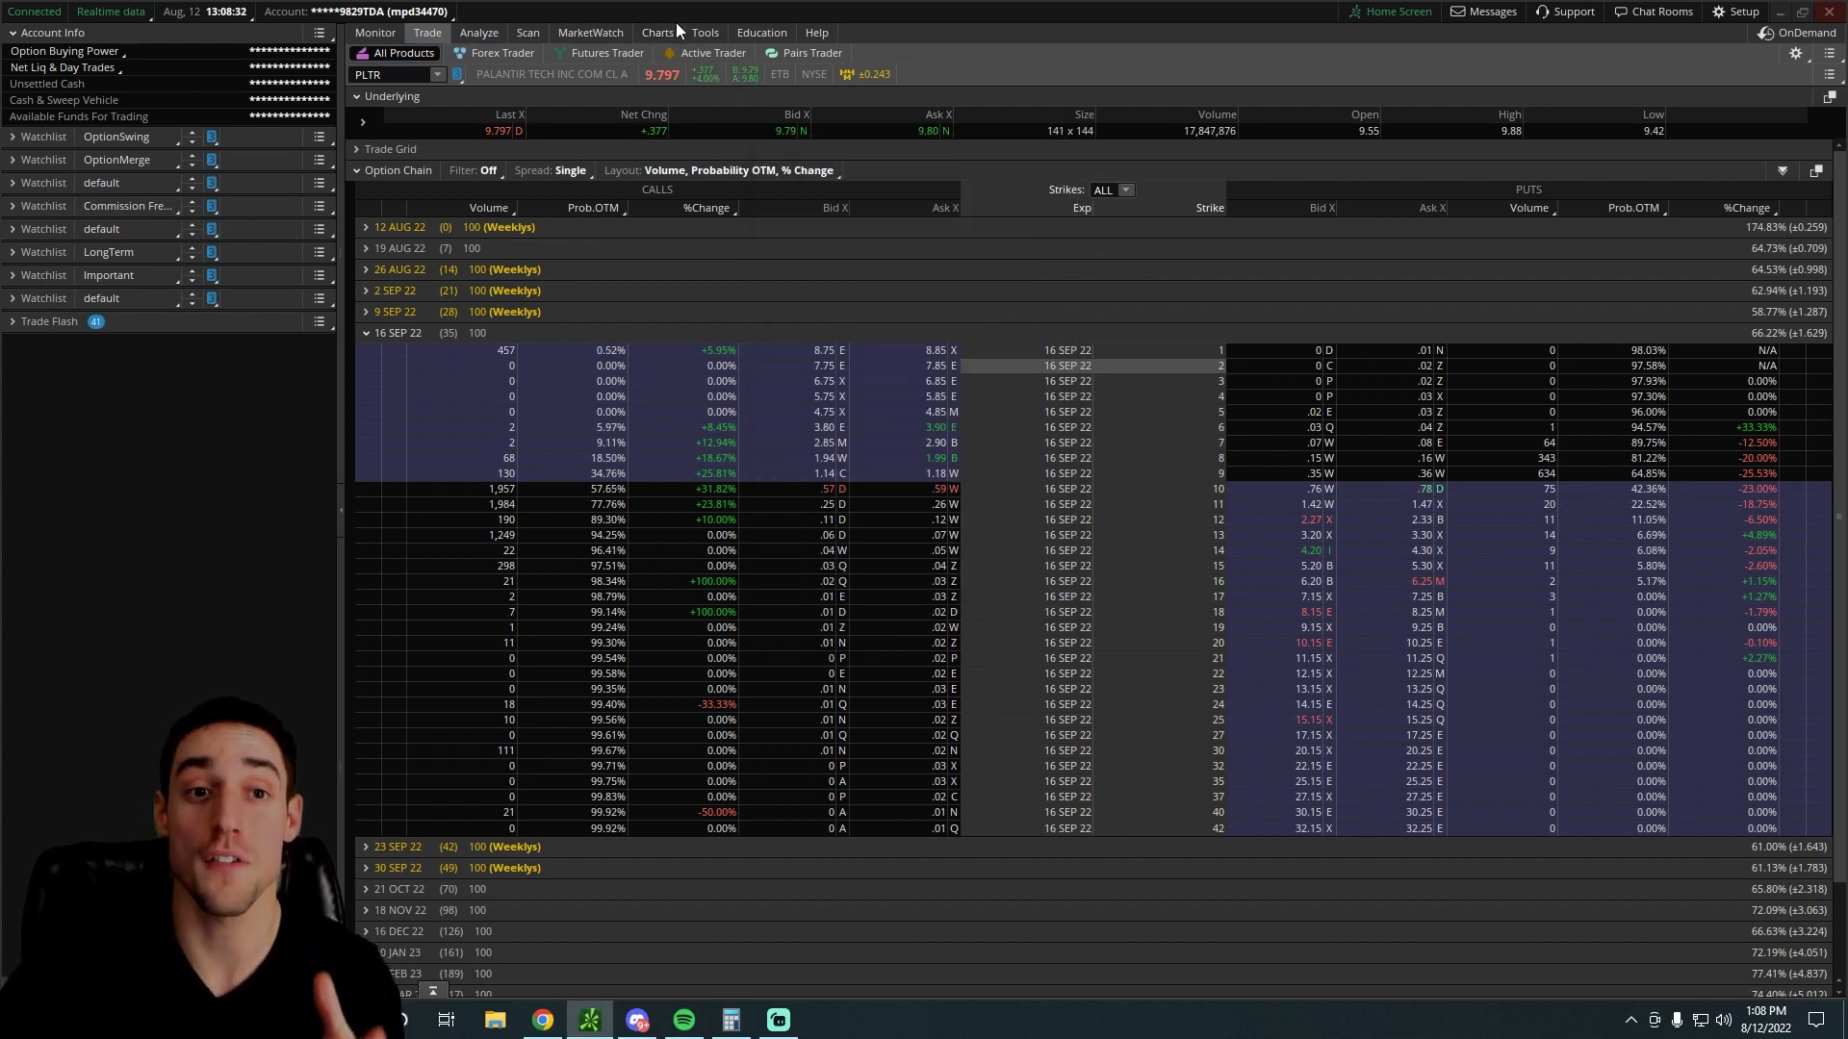
click(656, 31)
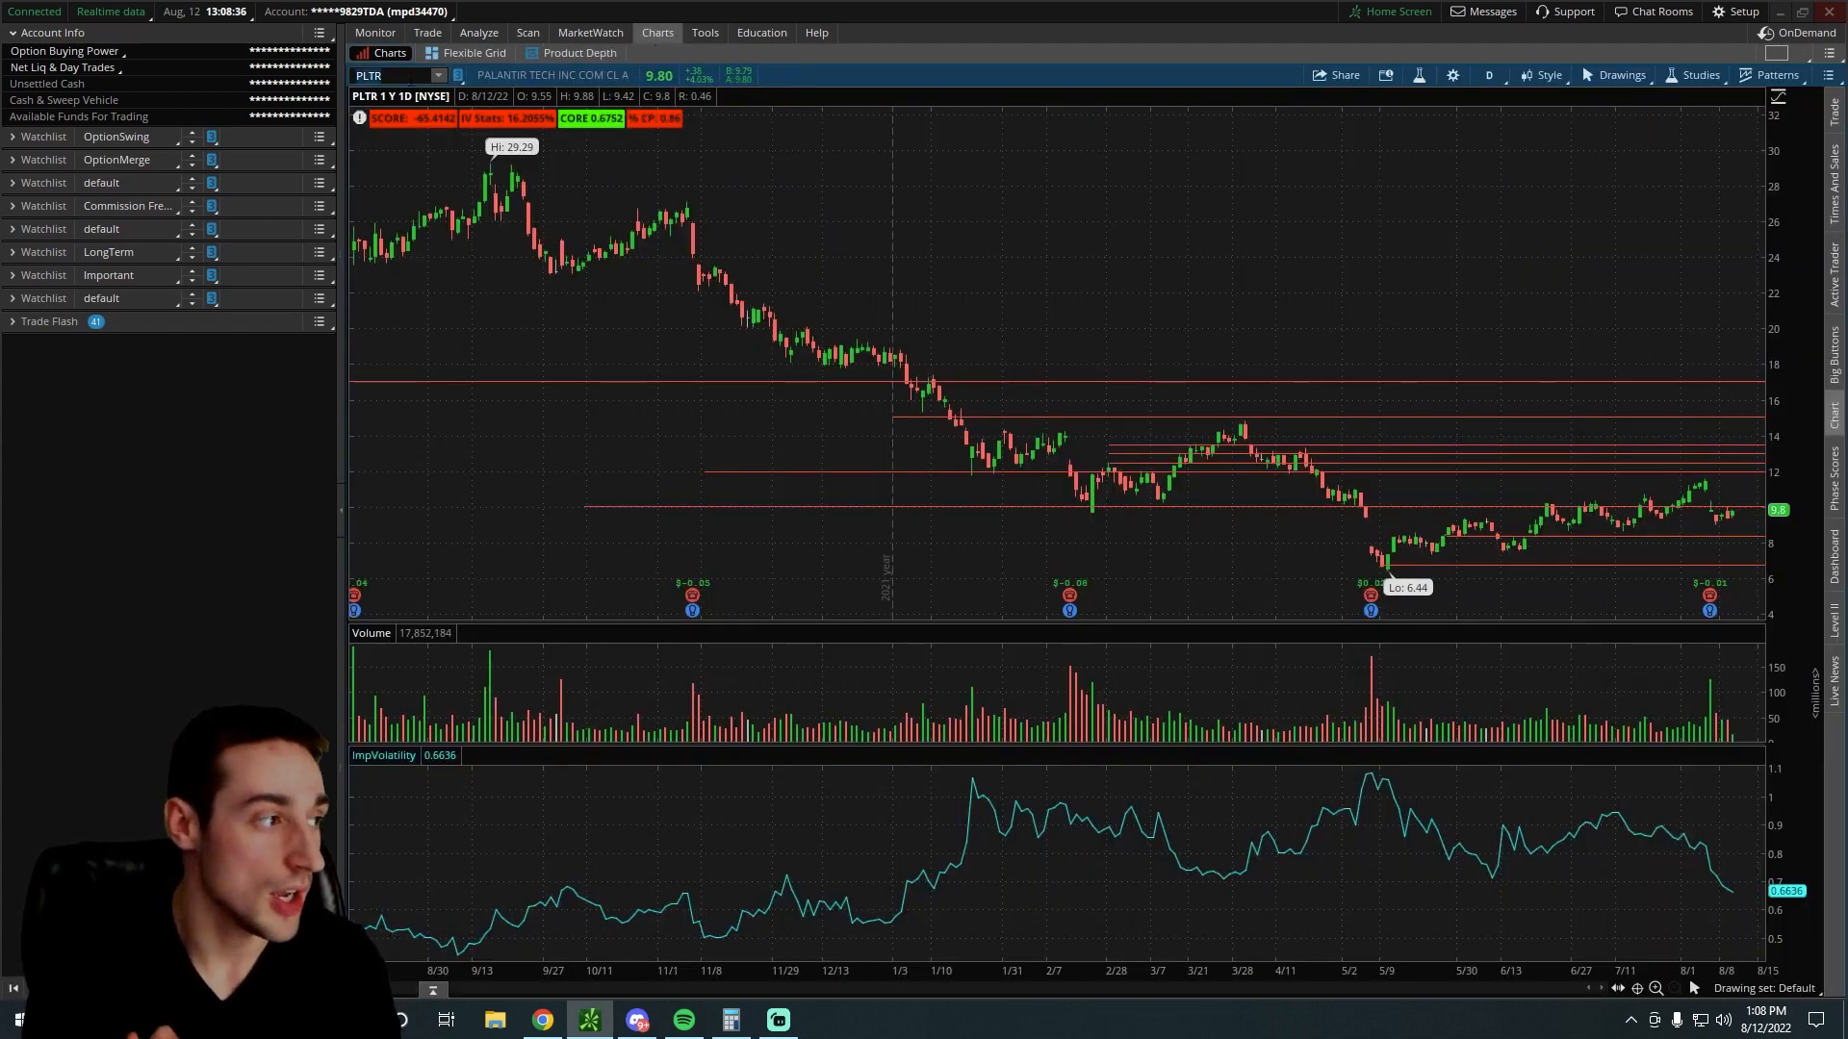
text(WBD)
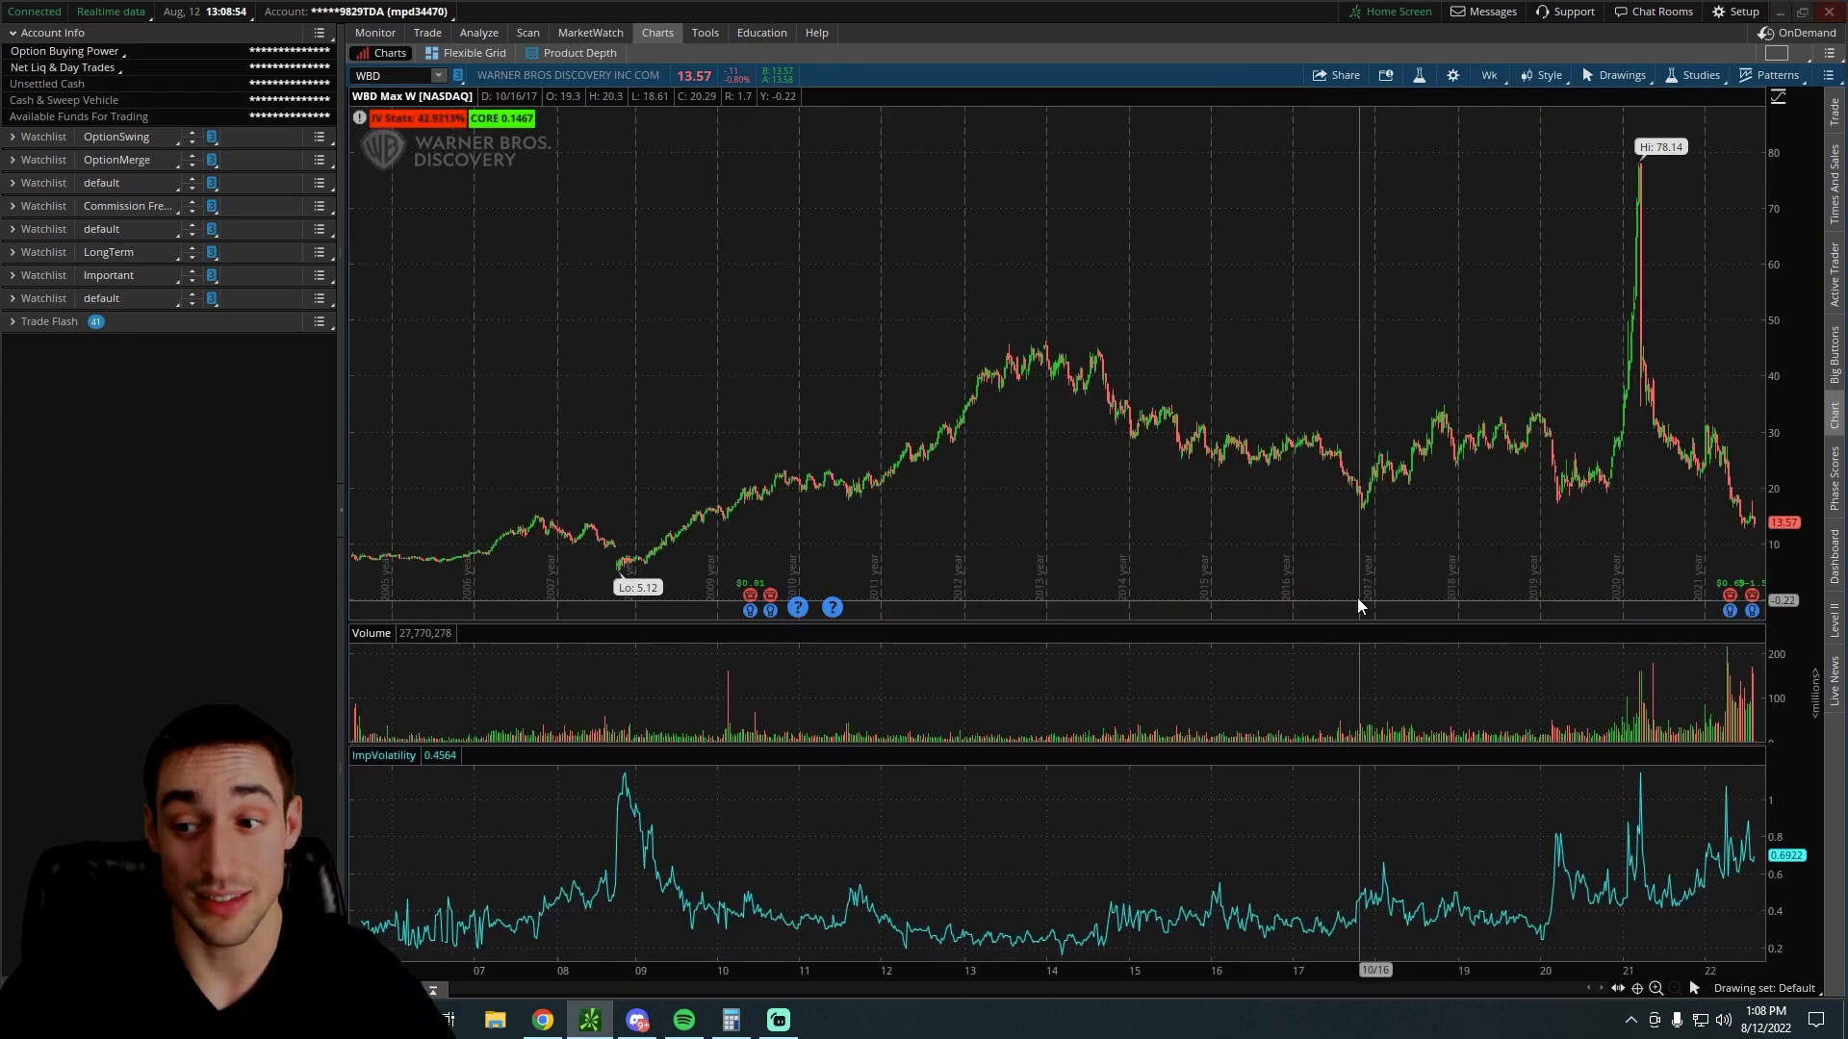
mouse_move(1358, 606)
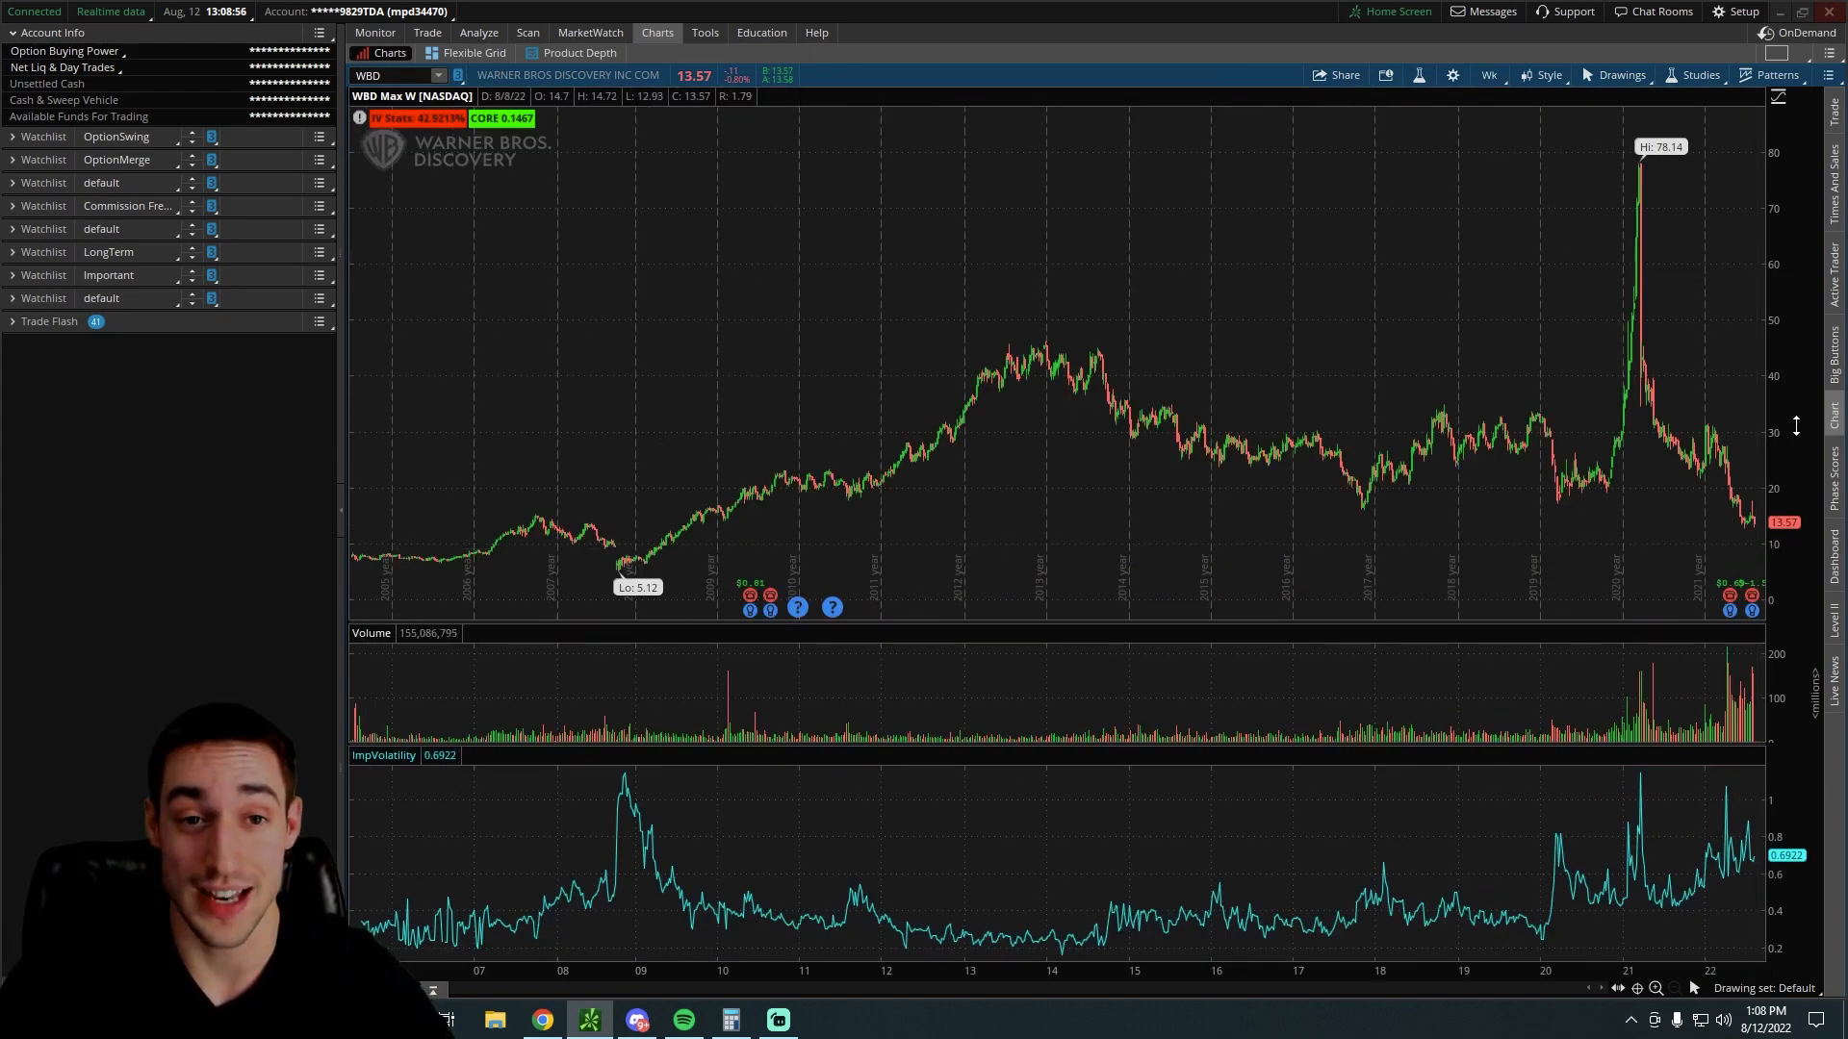
mouse_move(1549, 432)
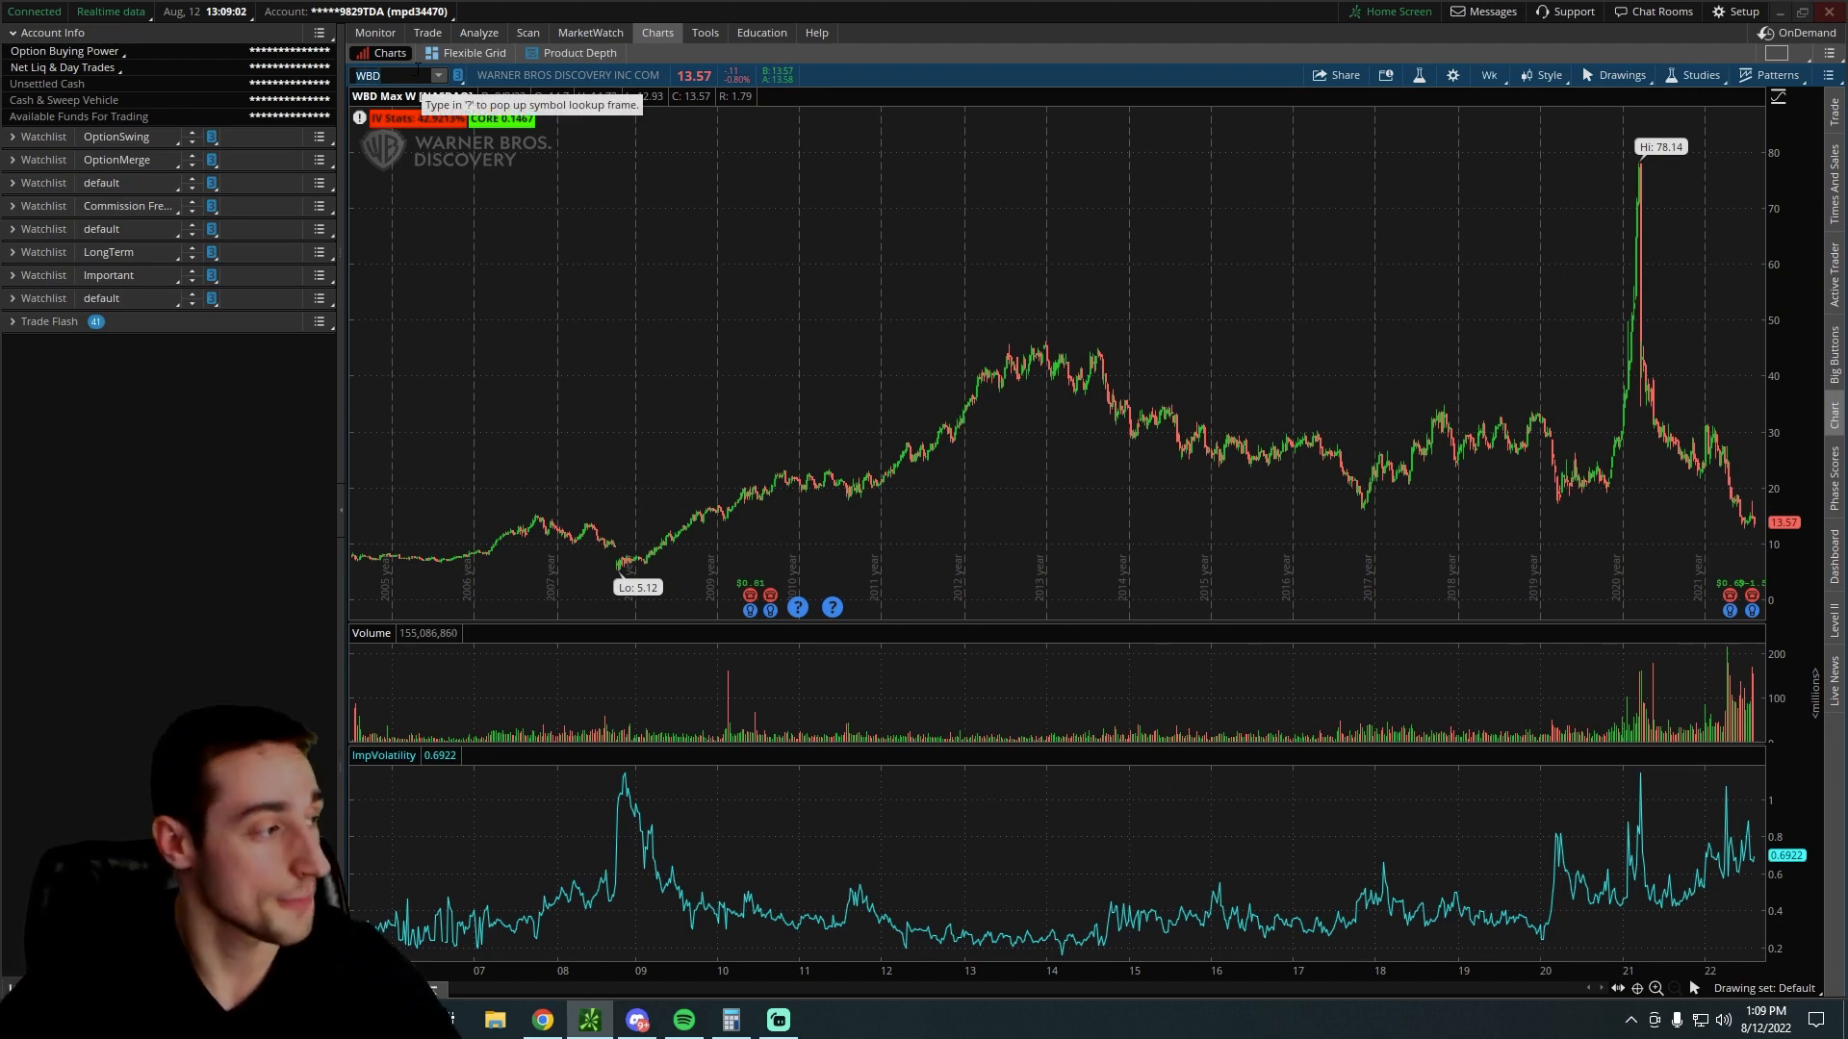
Cycle through SWBI, CRSR at 1Y:1D, and UPWK charts, ending on AT&T (T)
text(SWBI)
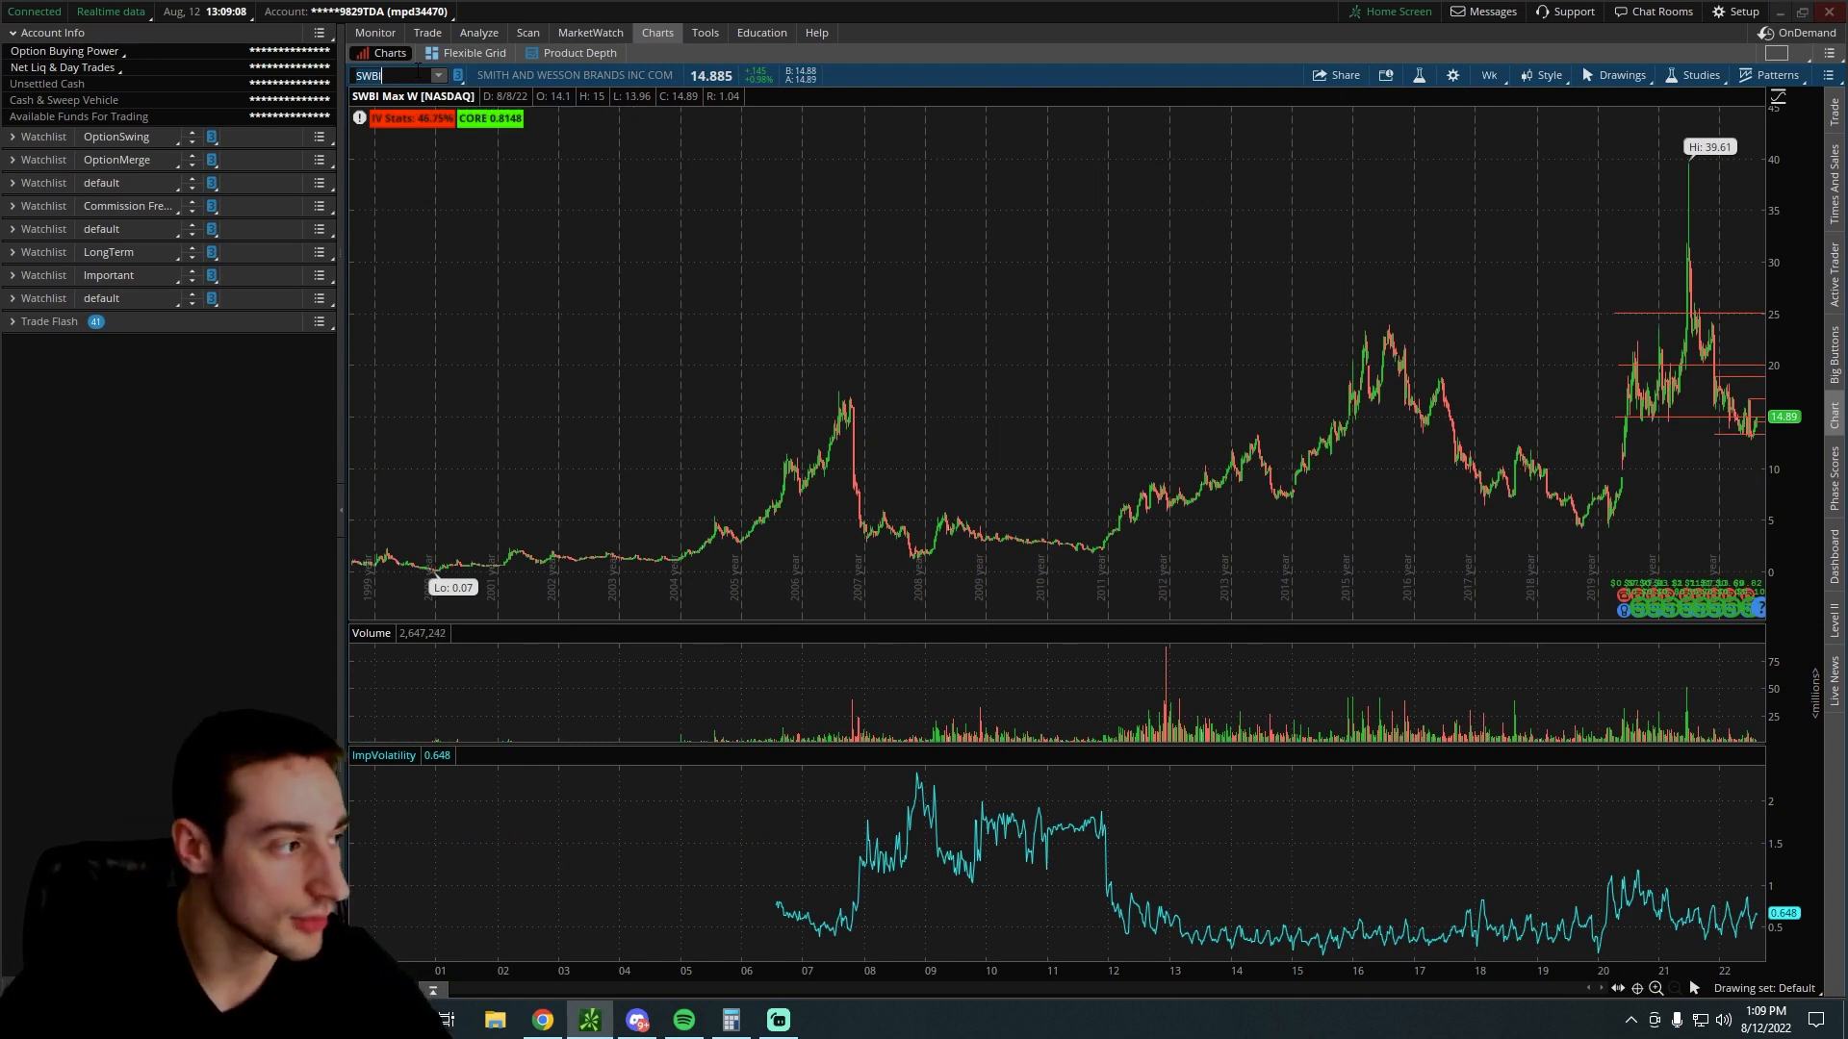
text(CRSR)
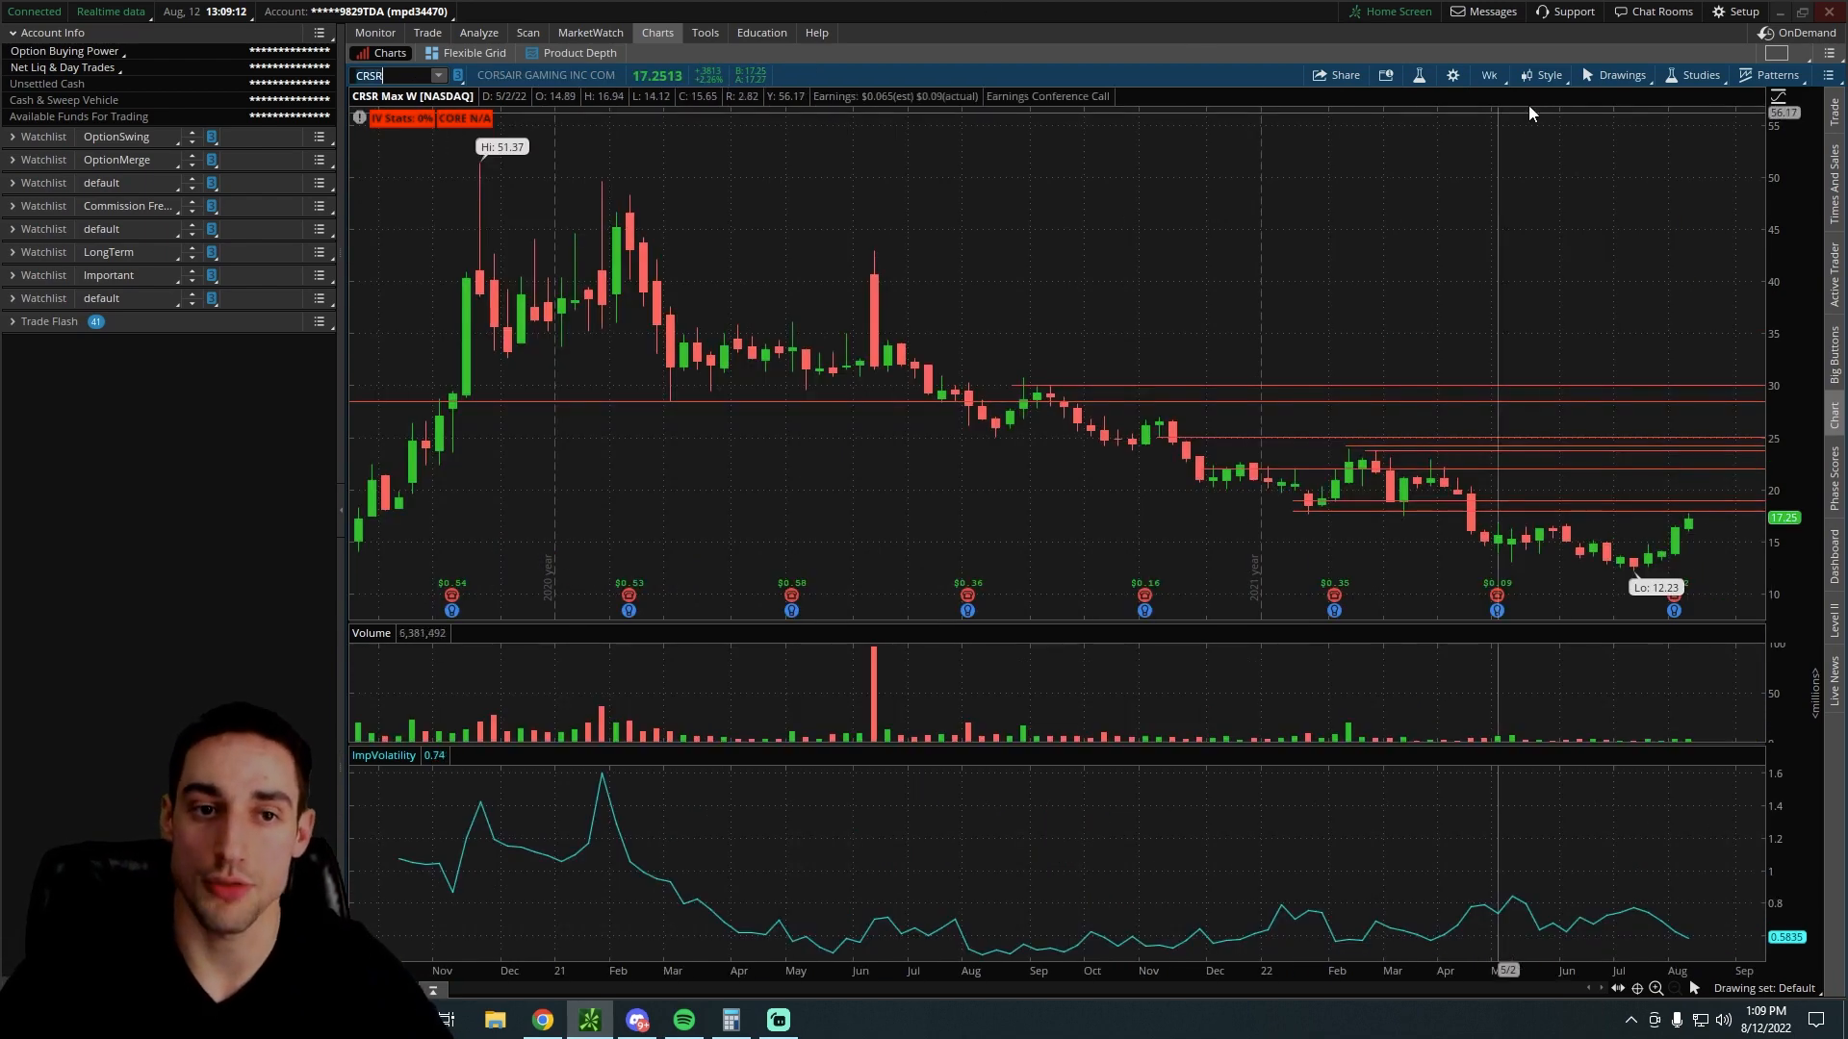
click(1487, 74)
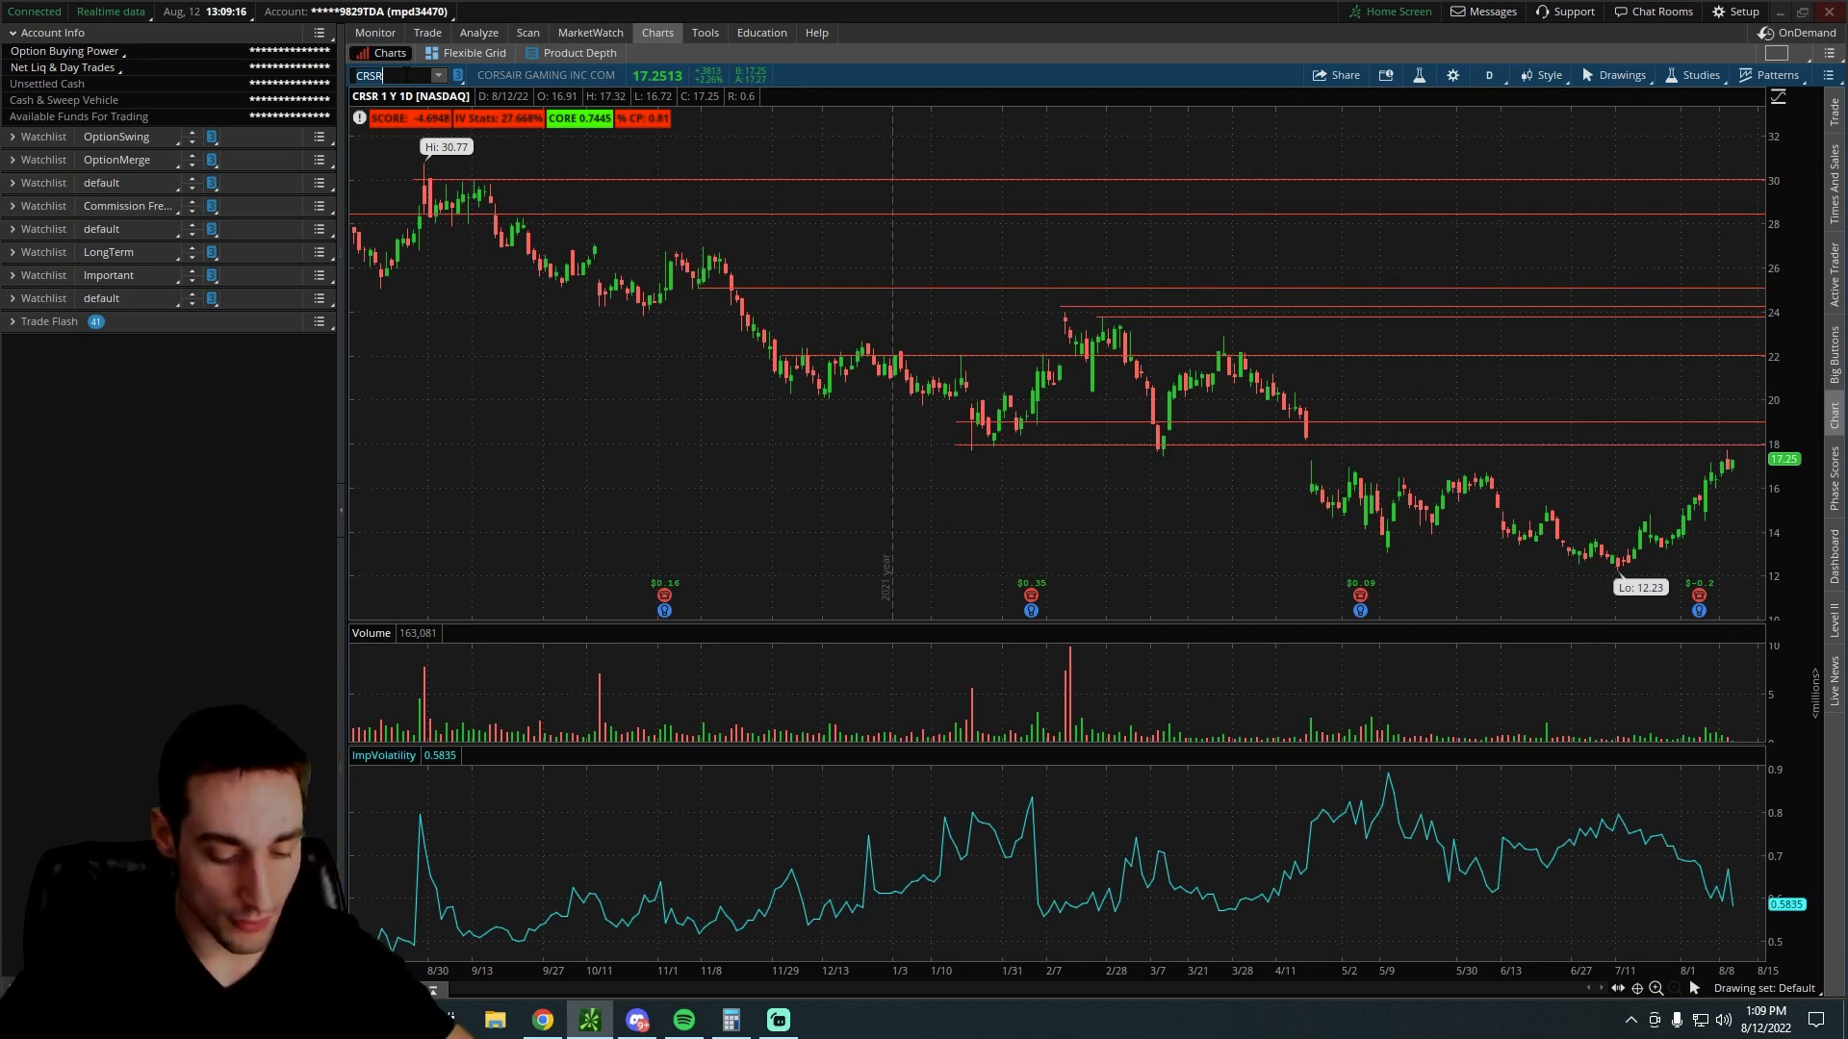
text(UPWK)
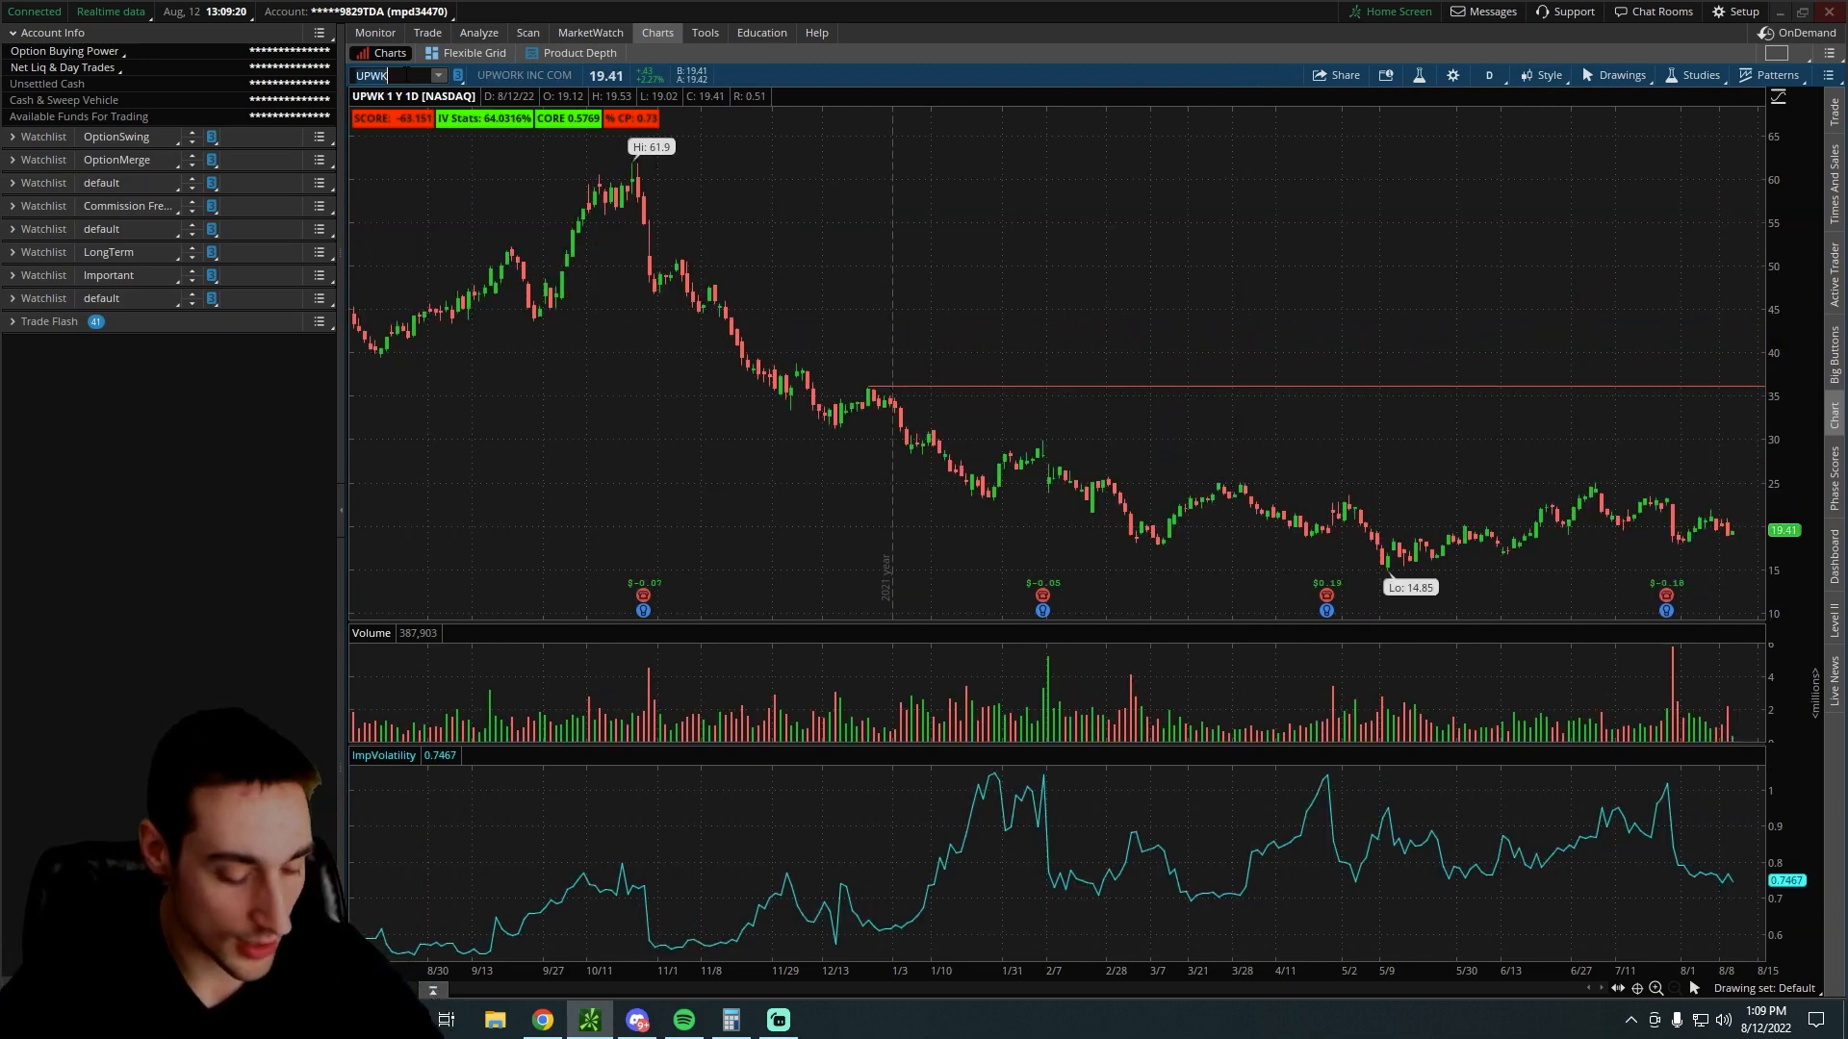
text(T)
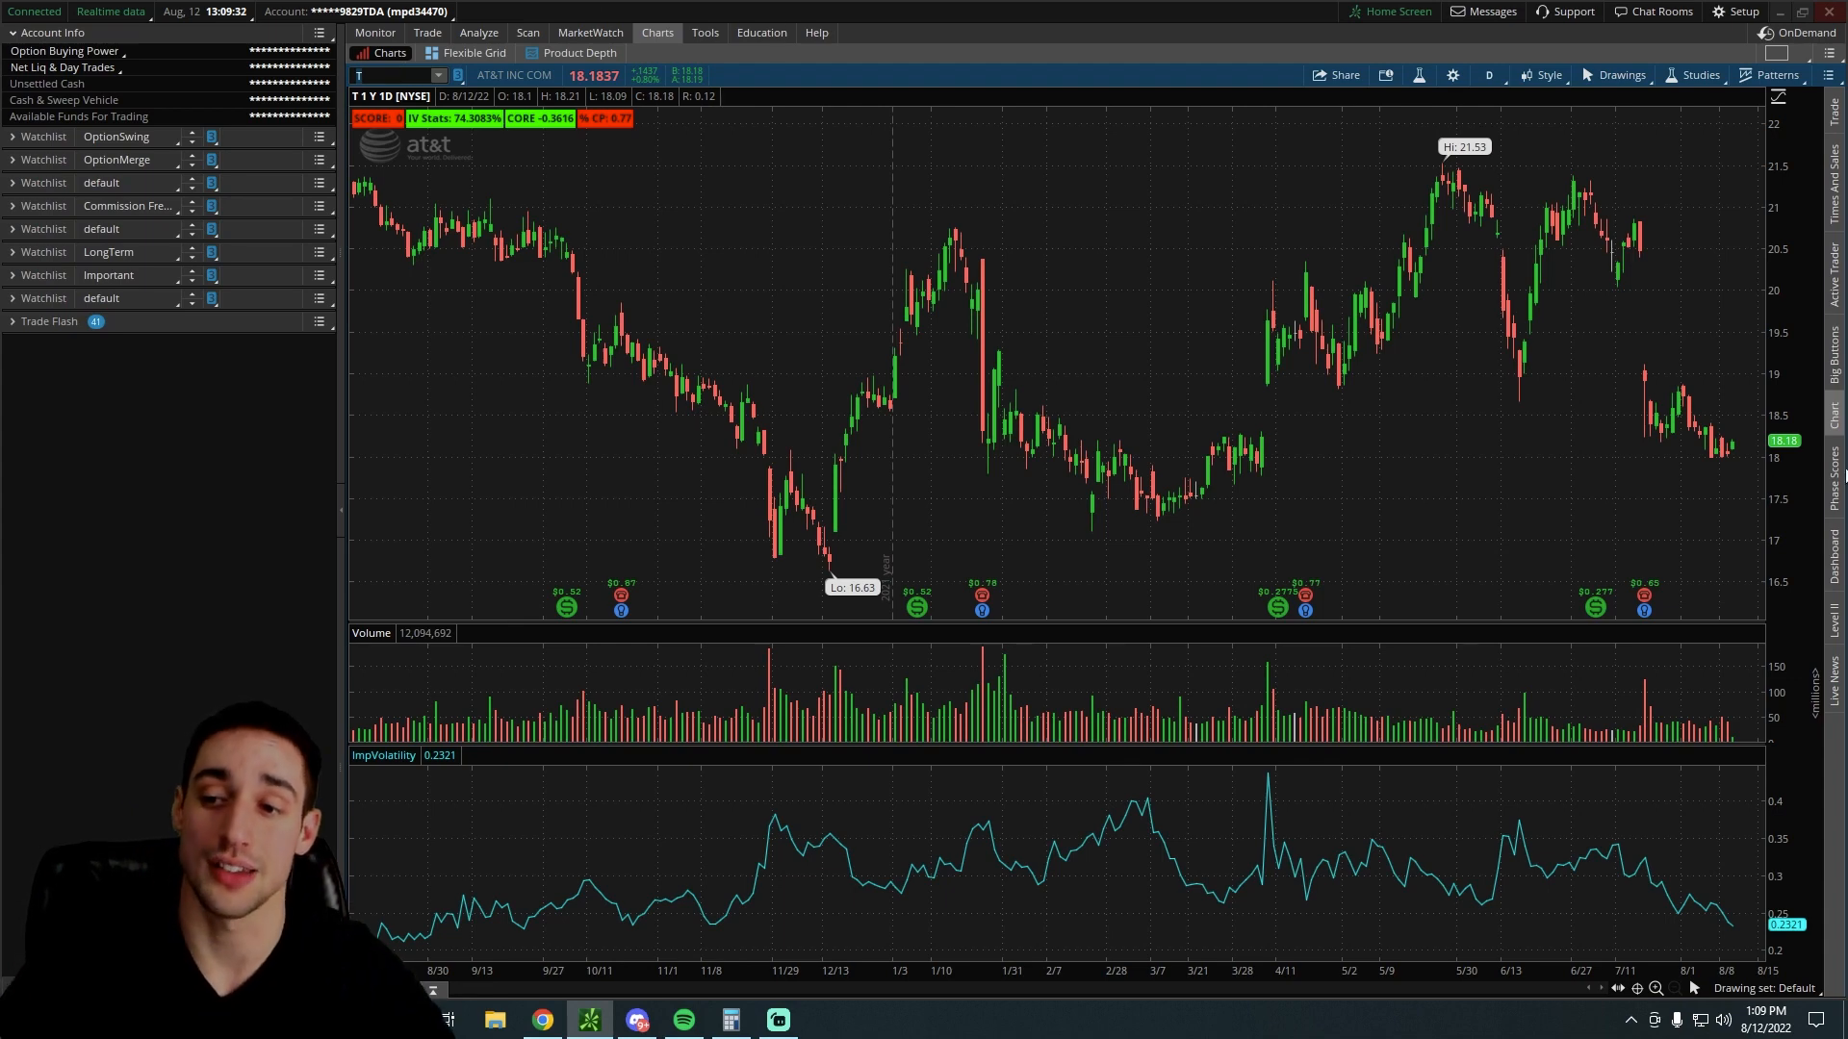
Glance at AT&T's option chain, then show its full price history in weekly bars
click(426, 32)
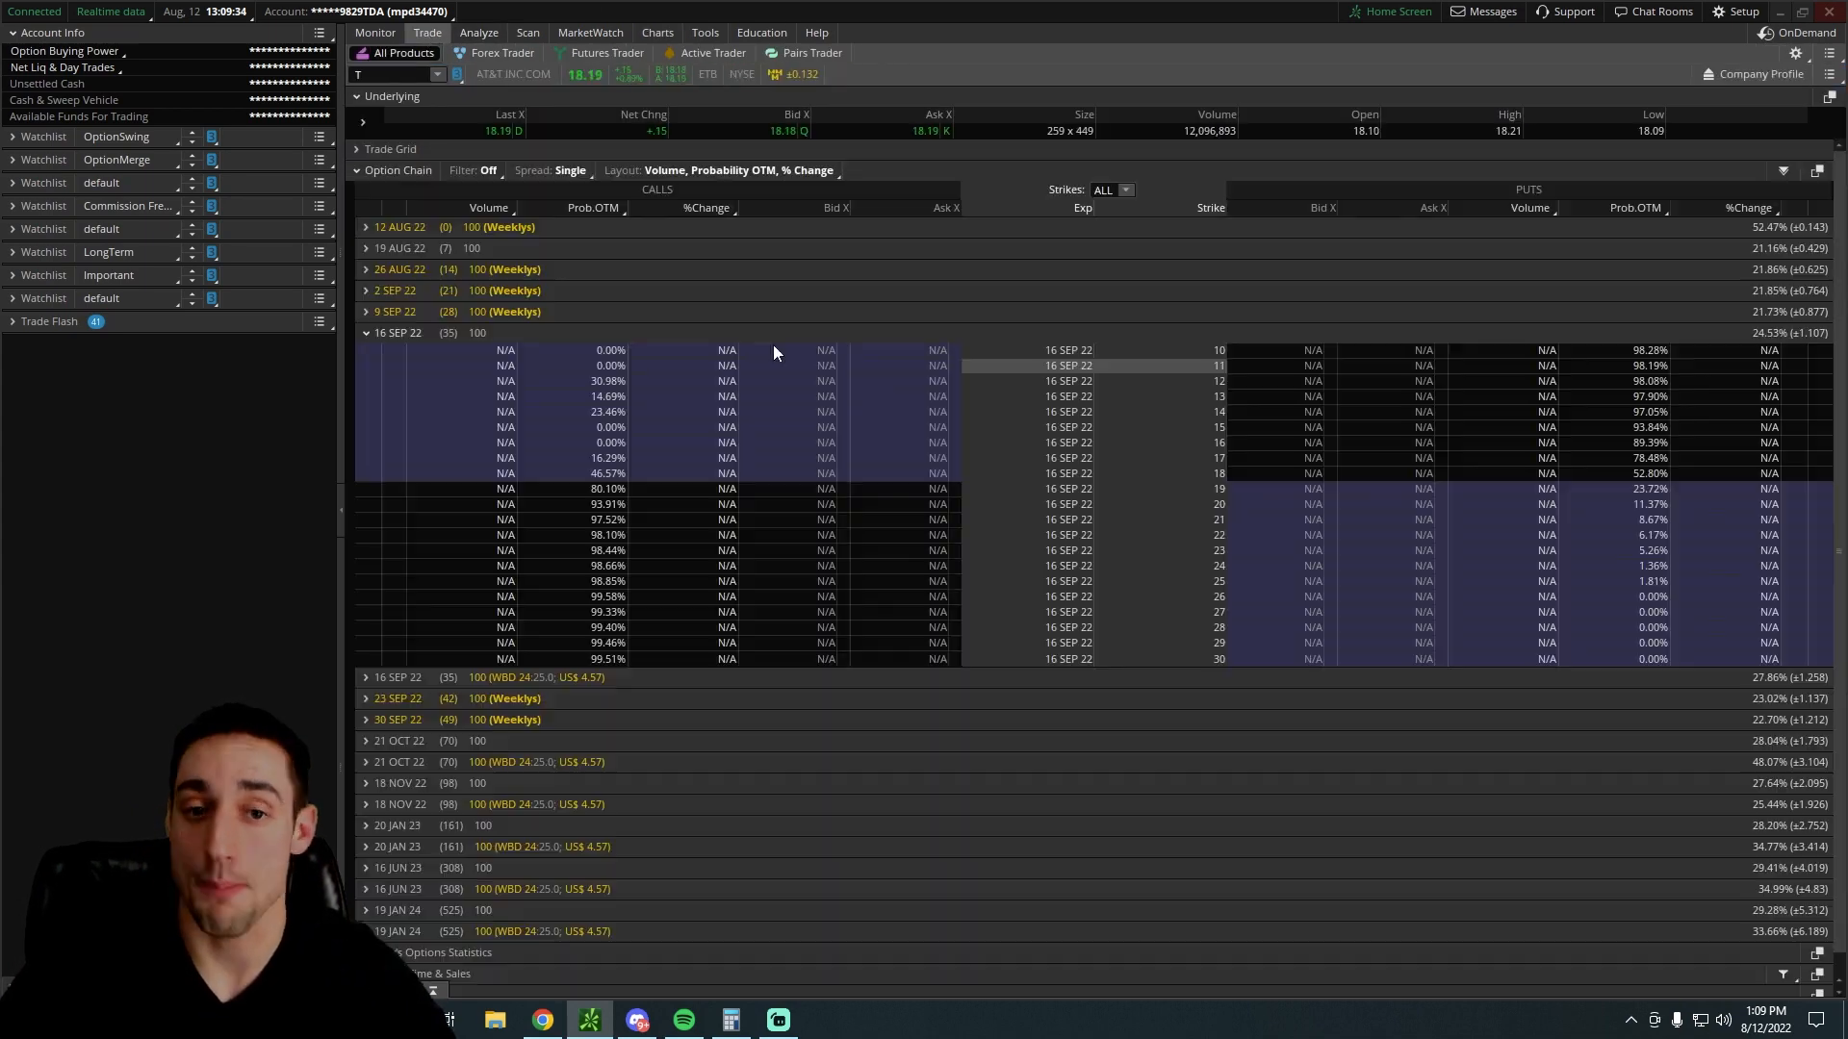
click(657, 32)
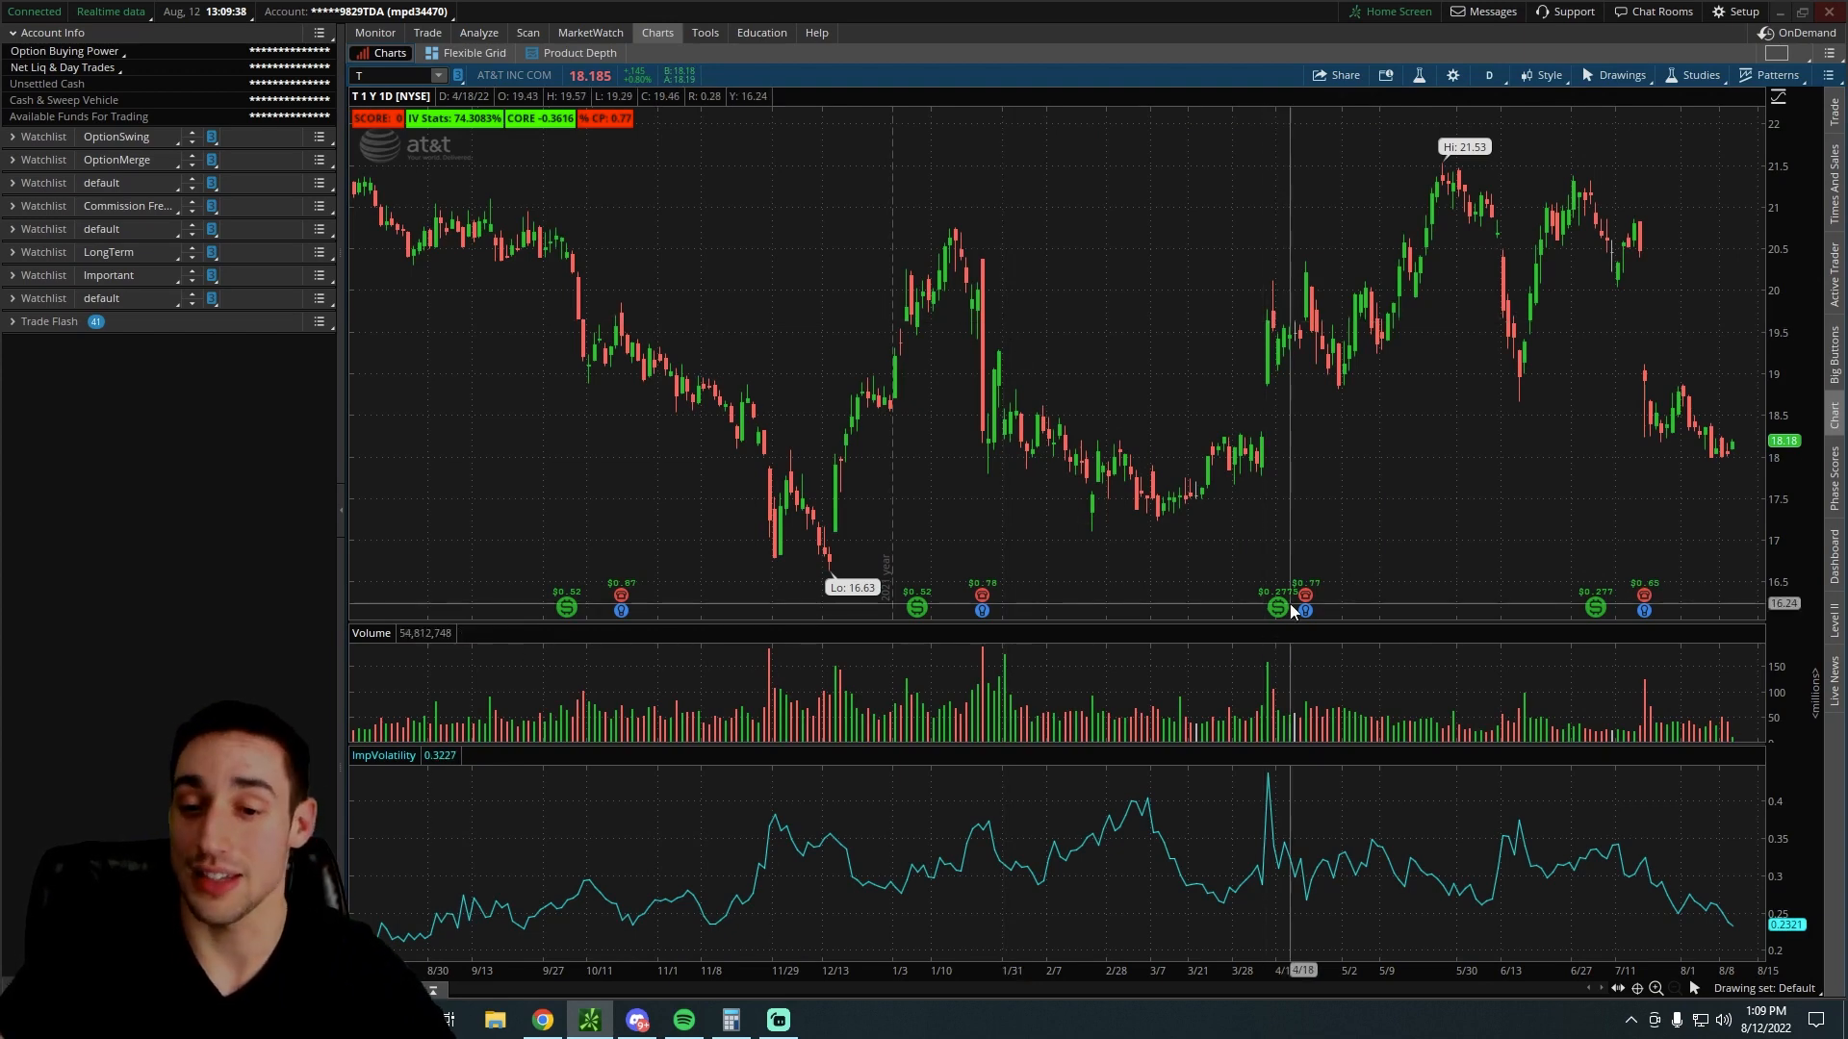
mouse_move(1279, 612)
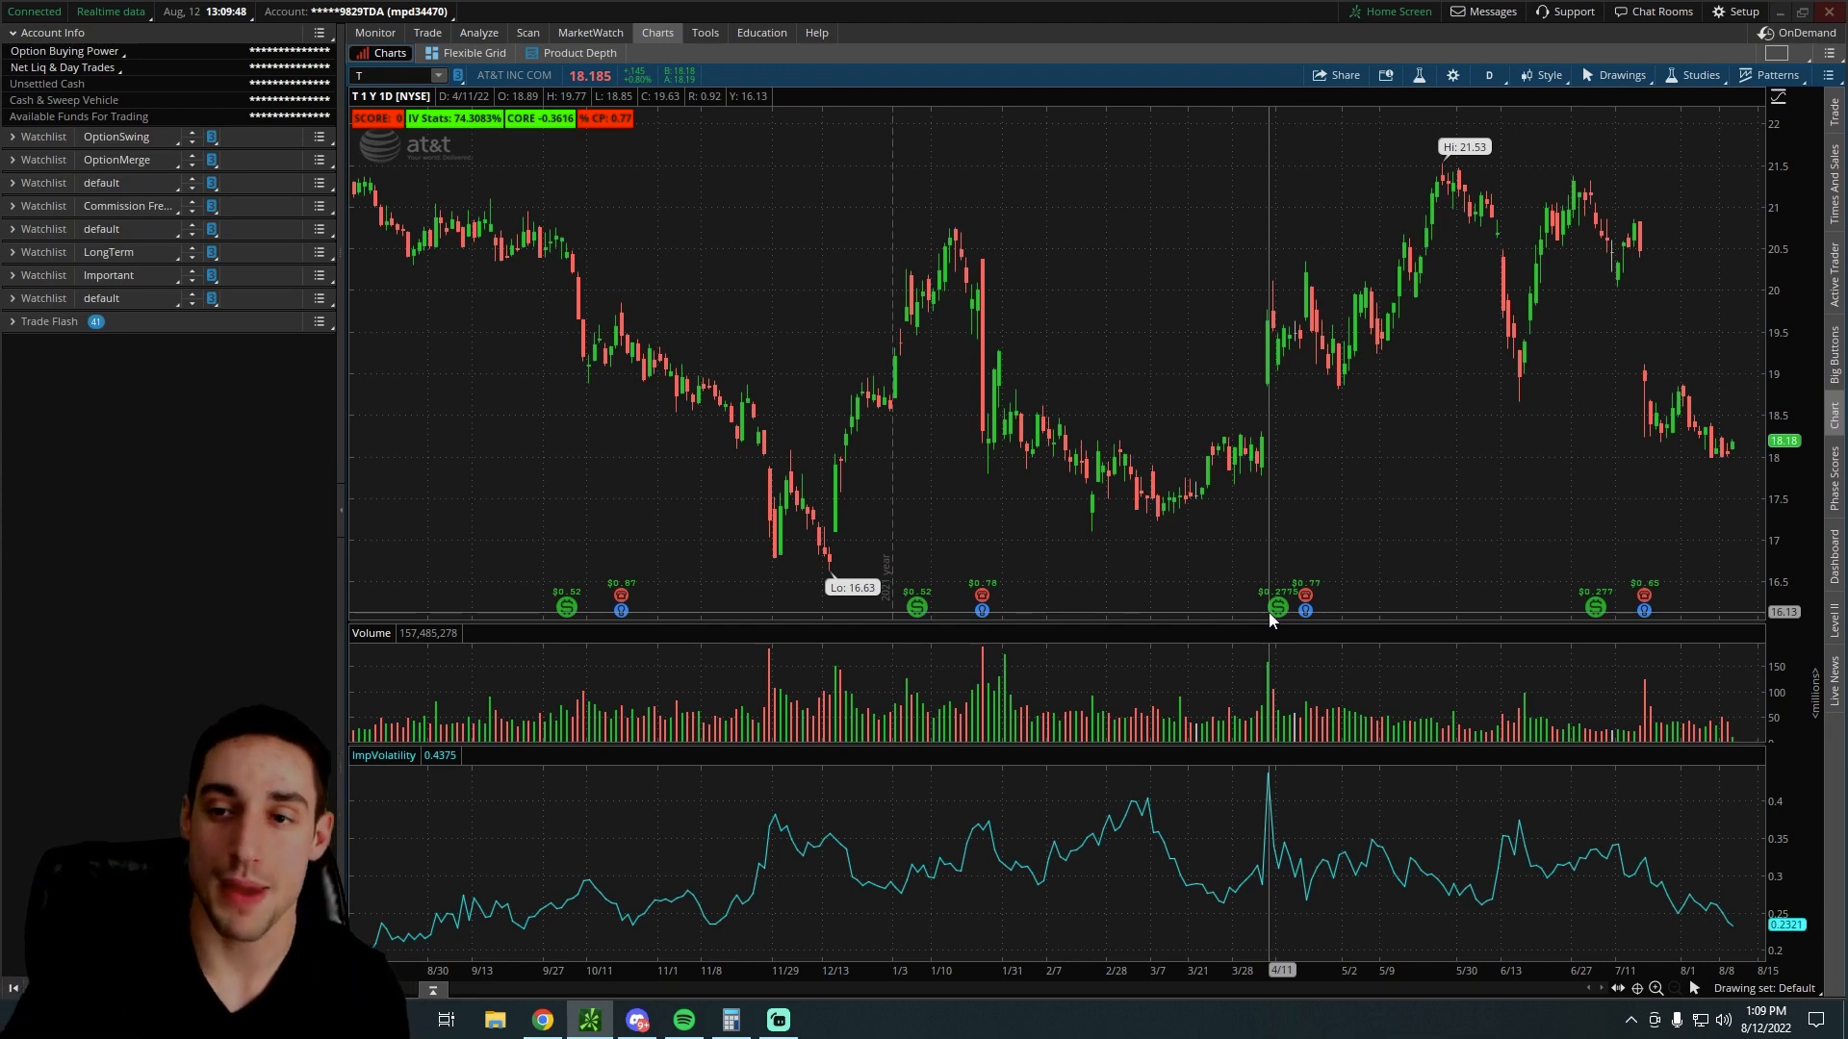
click(1489, 74)
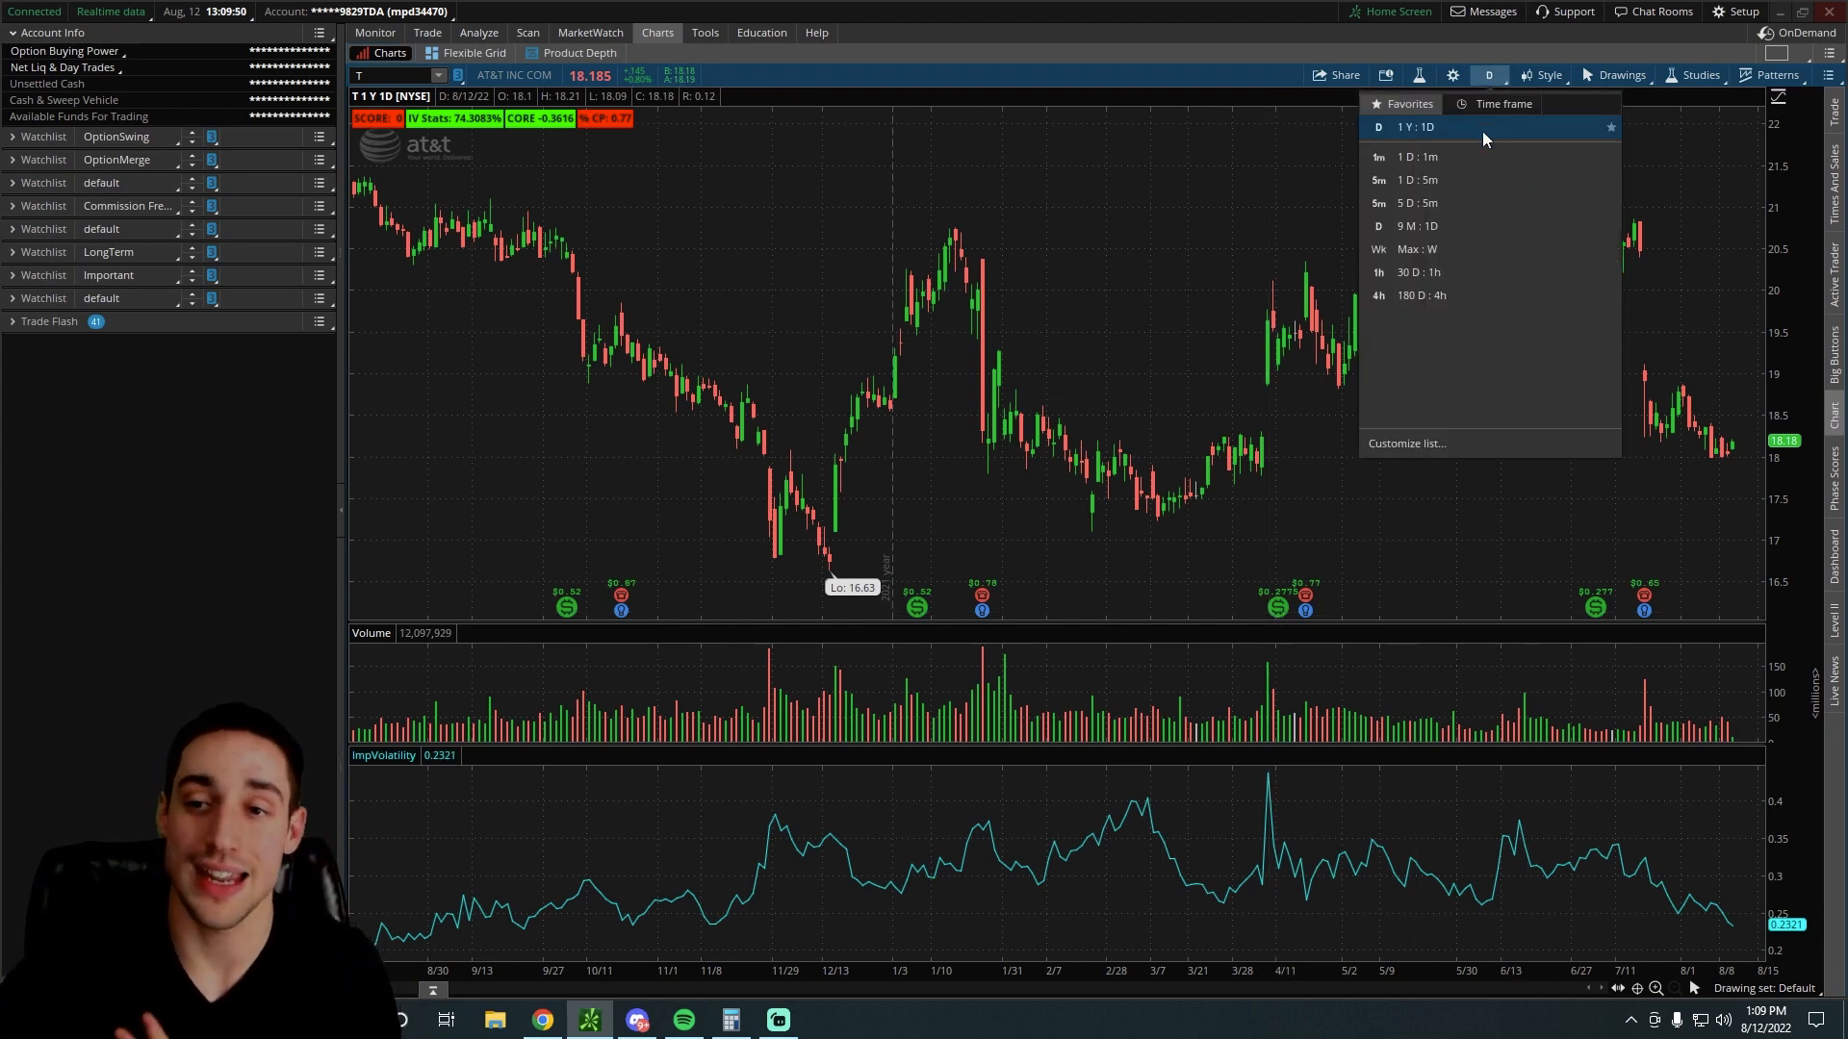
click(1414, 248)
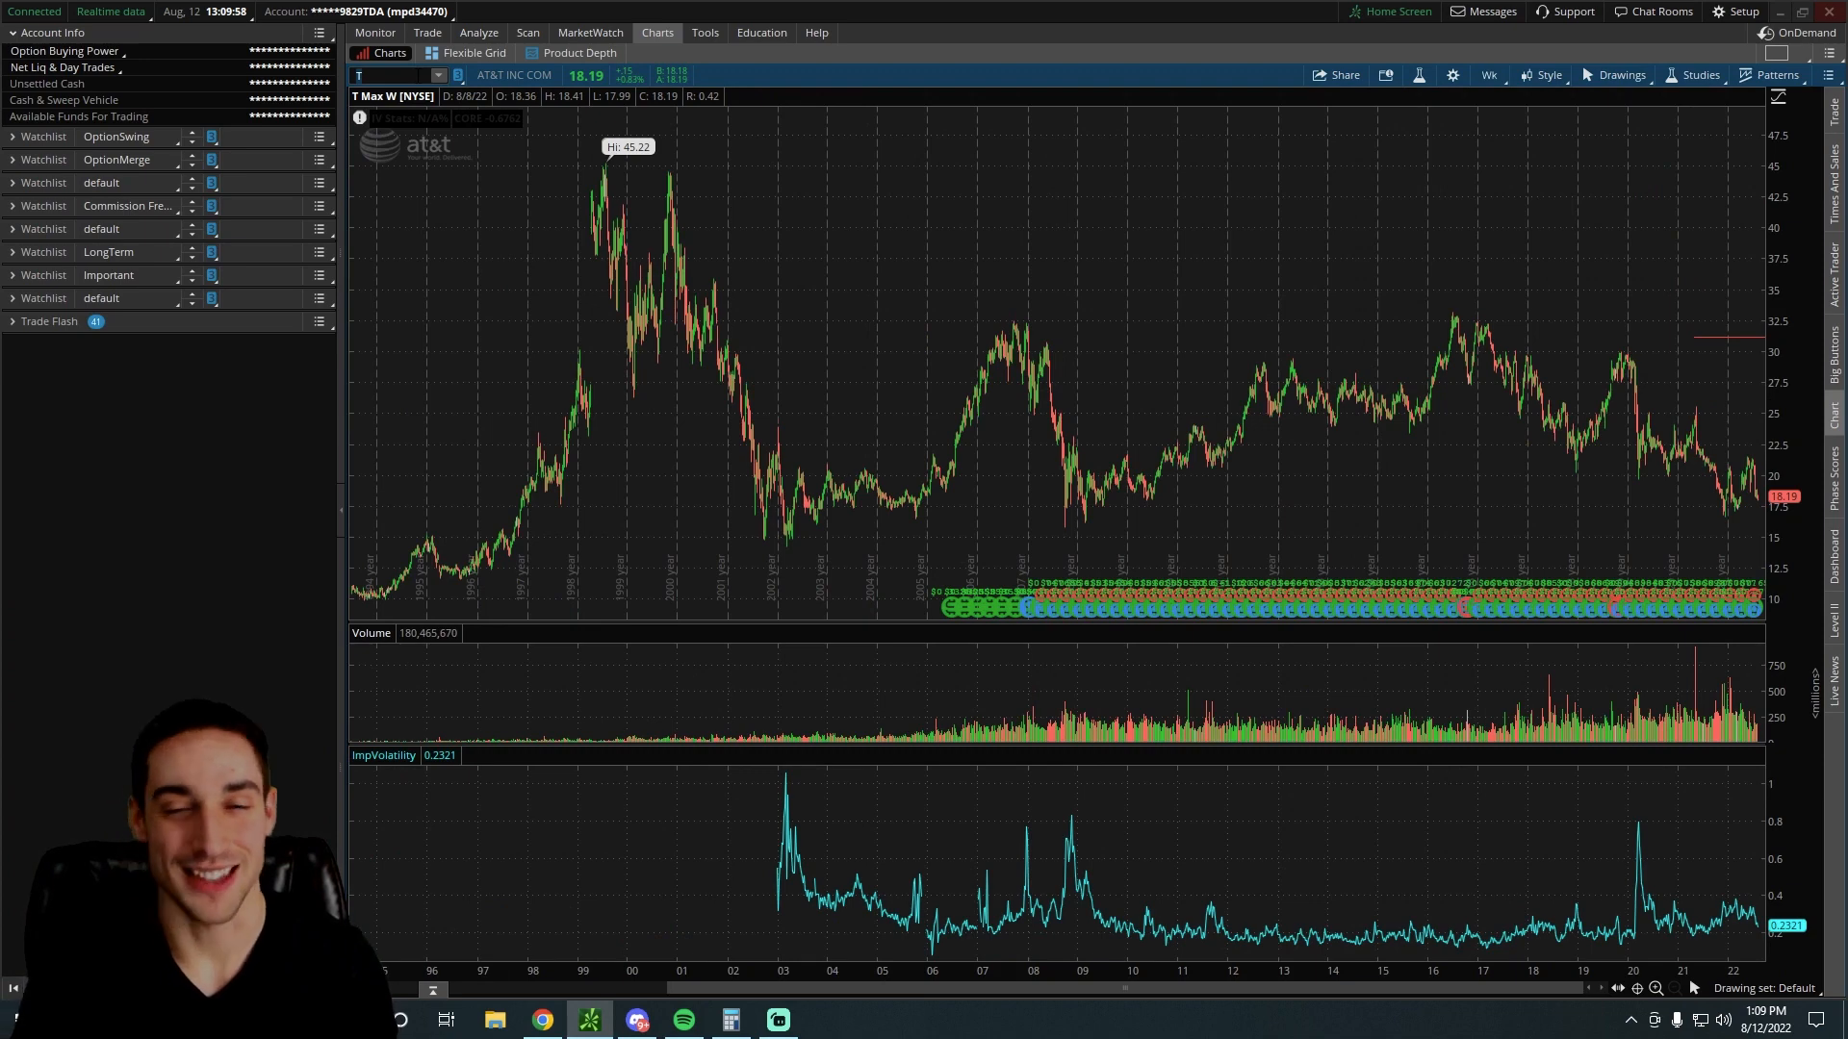
mouse_move(637, 446)
text(DKNG)
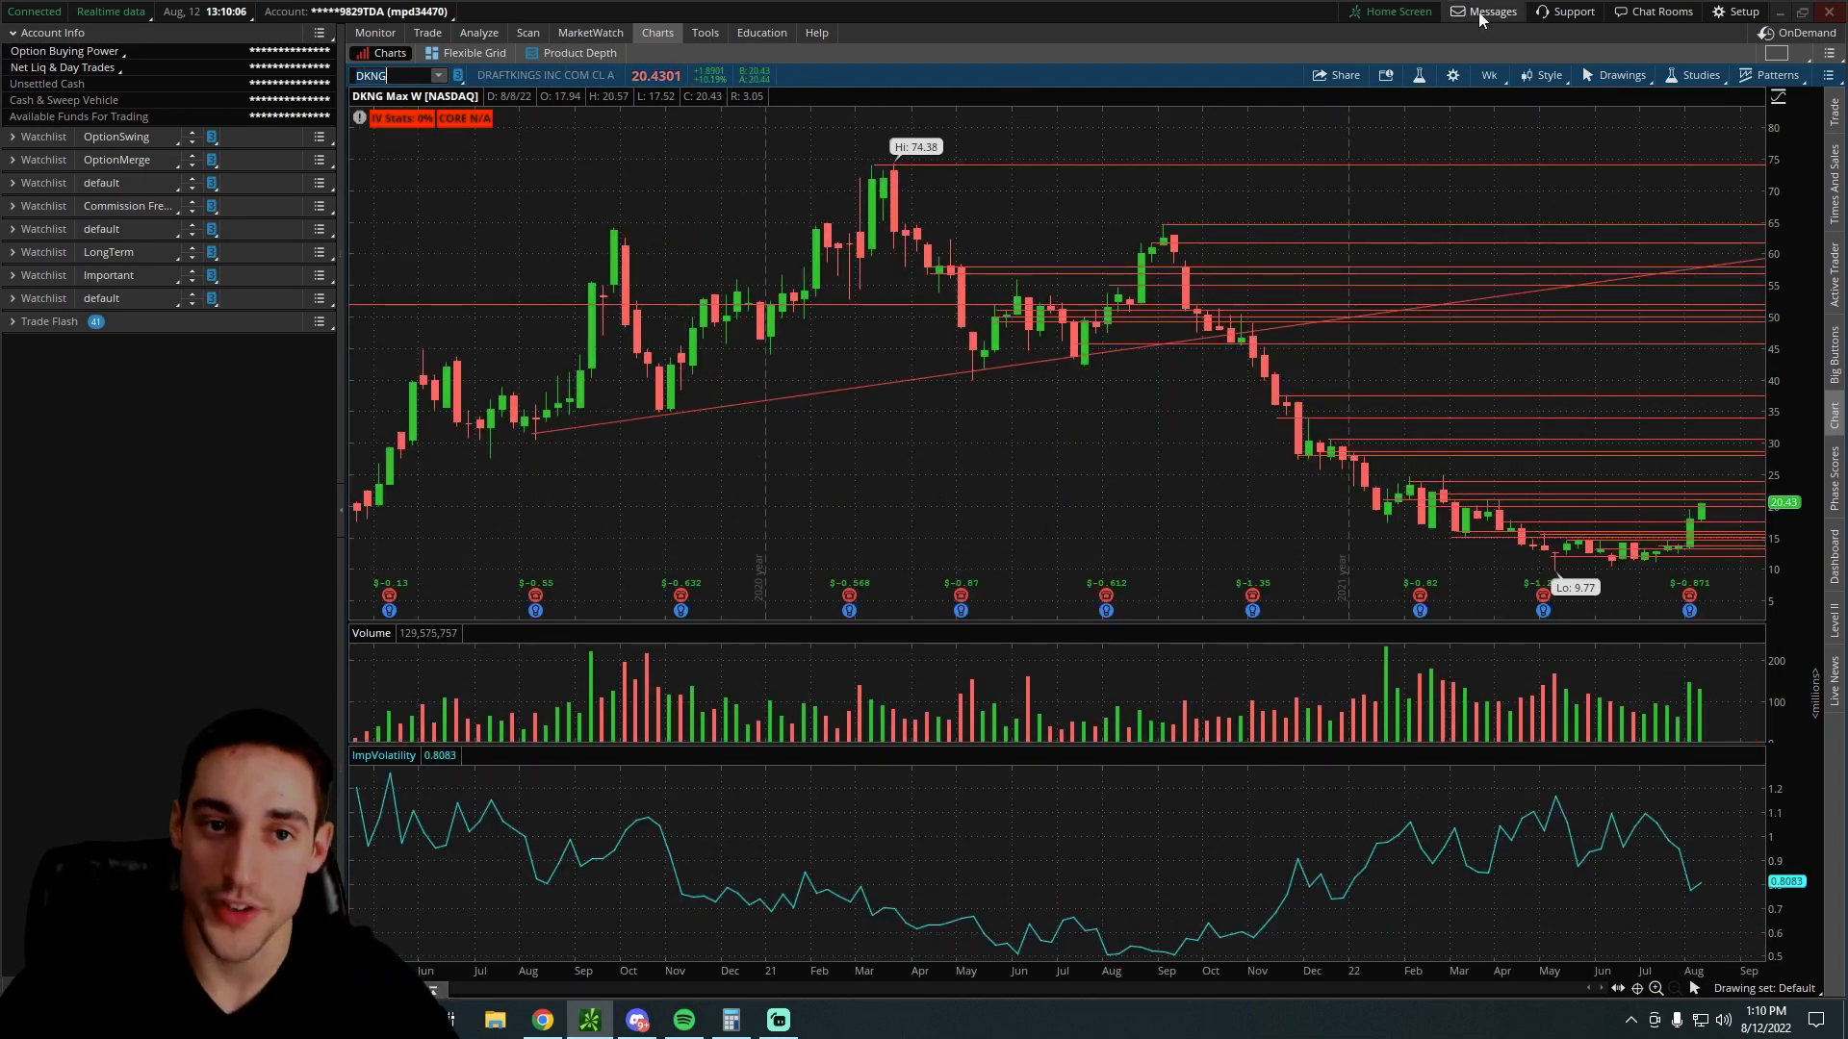
Step through Intel, Shopify (SHOP), Citigroup (C) and Walgreens (WBA) daily charts
click(1489, 74)
text(INTC)
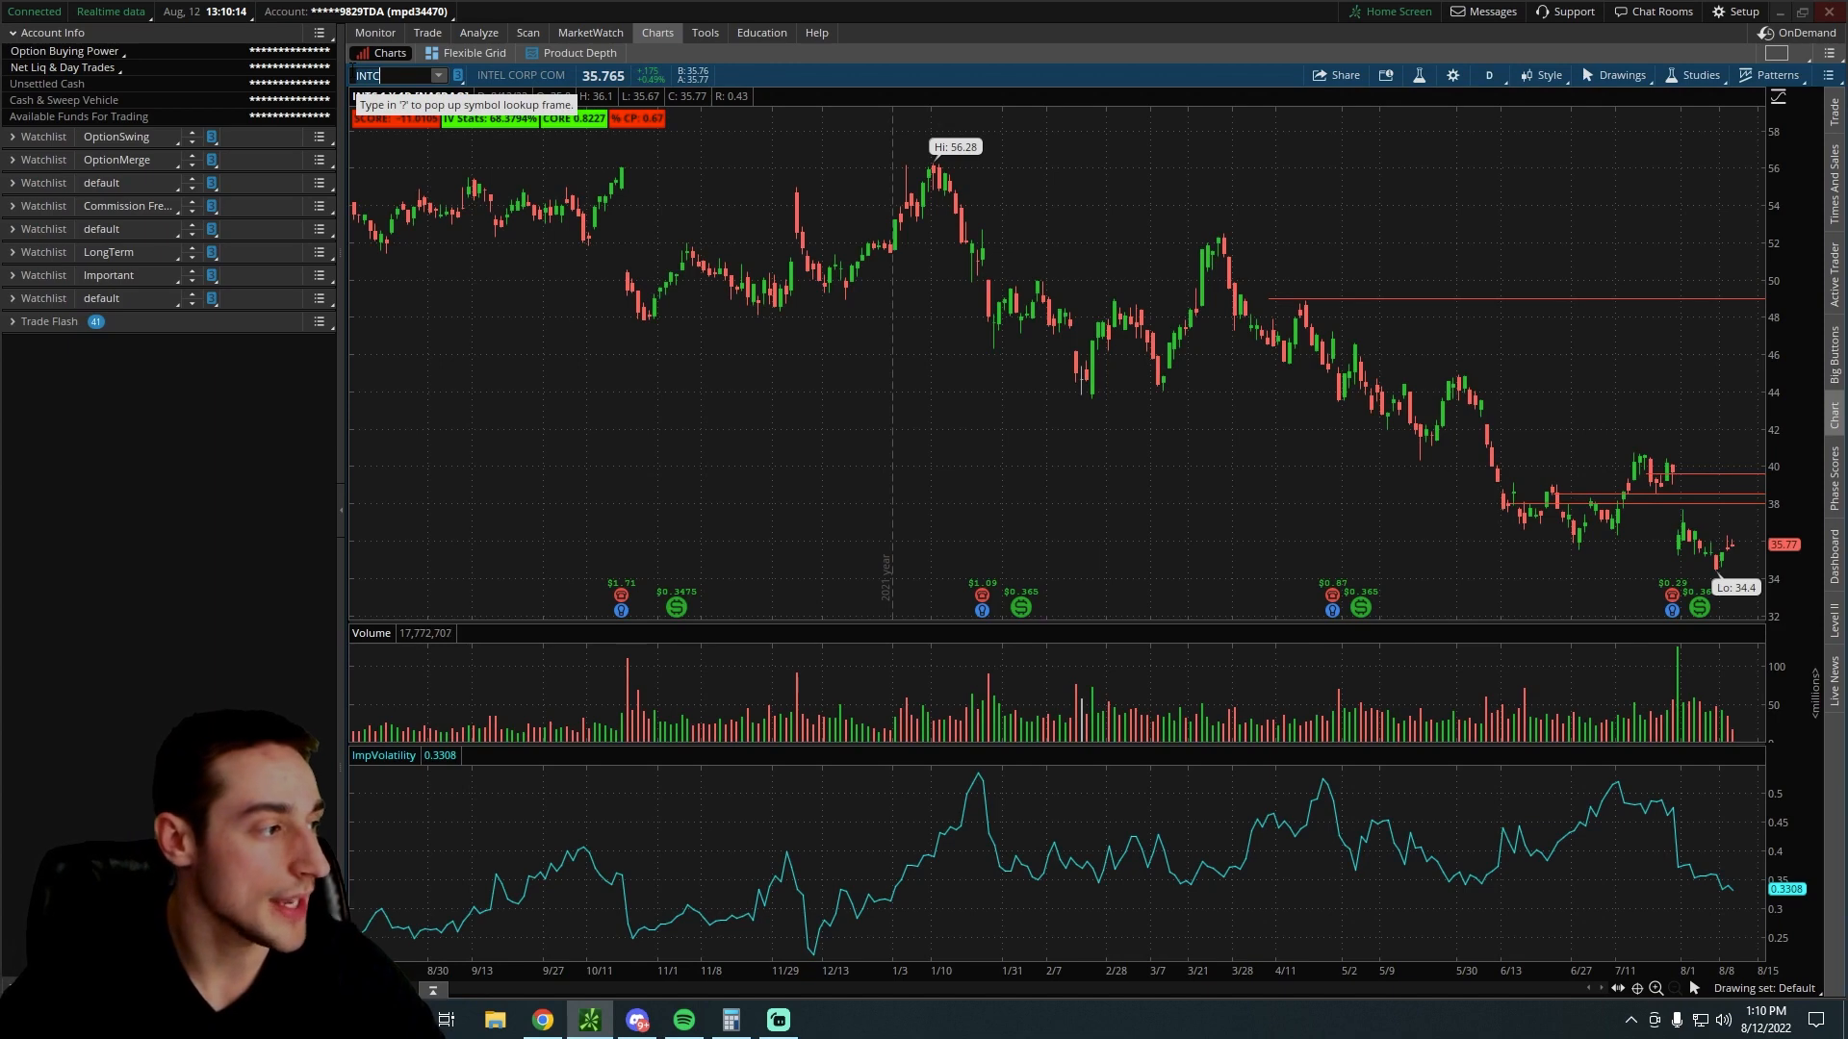
text(SHOP)
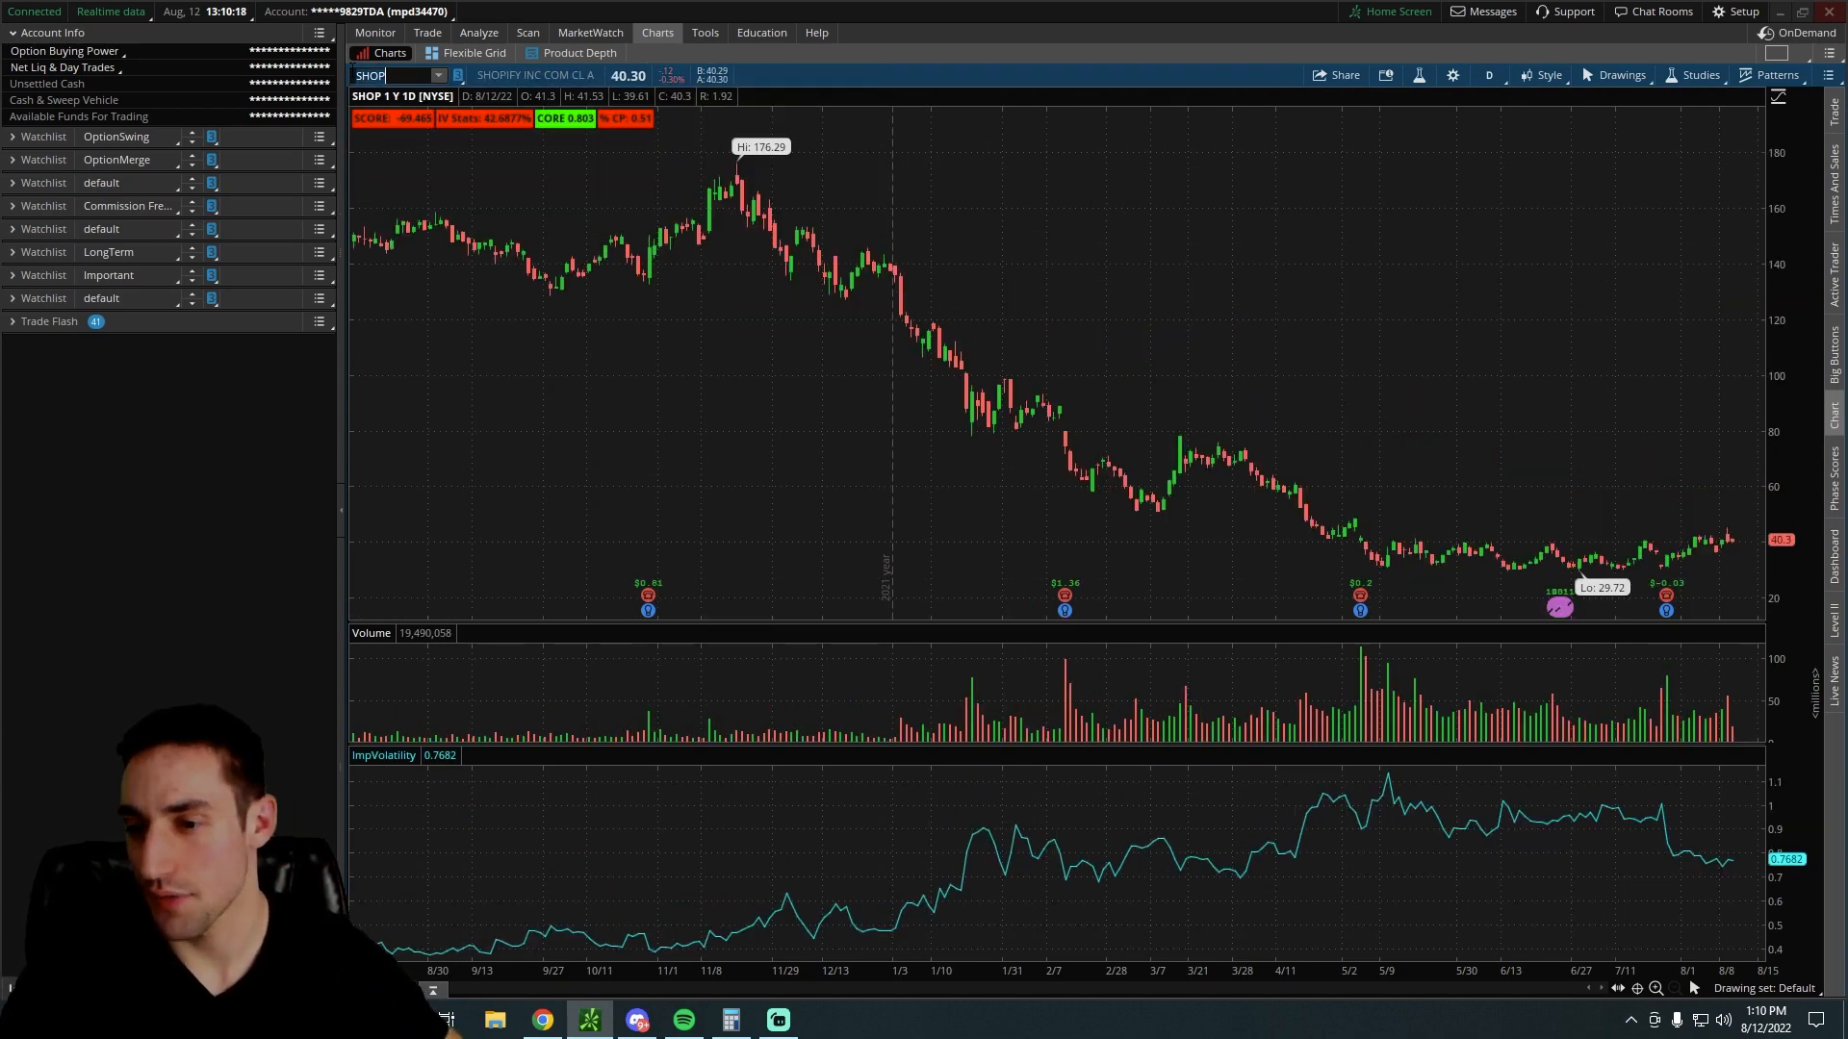
text(C)
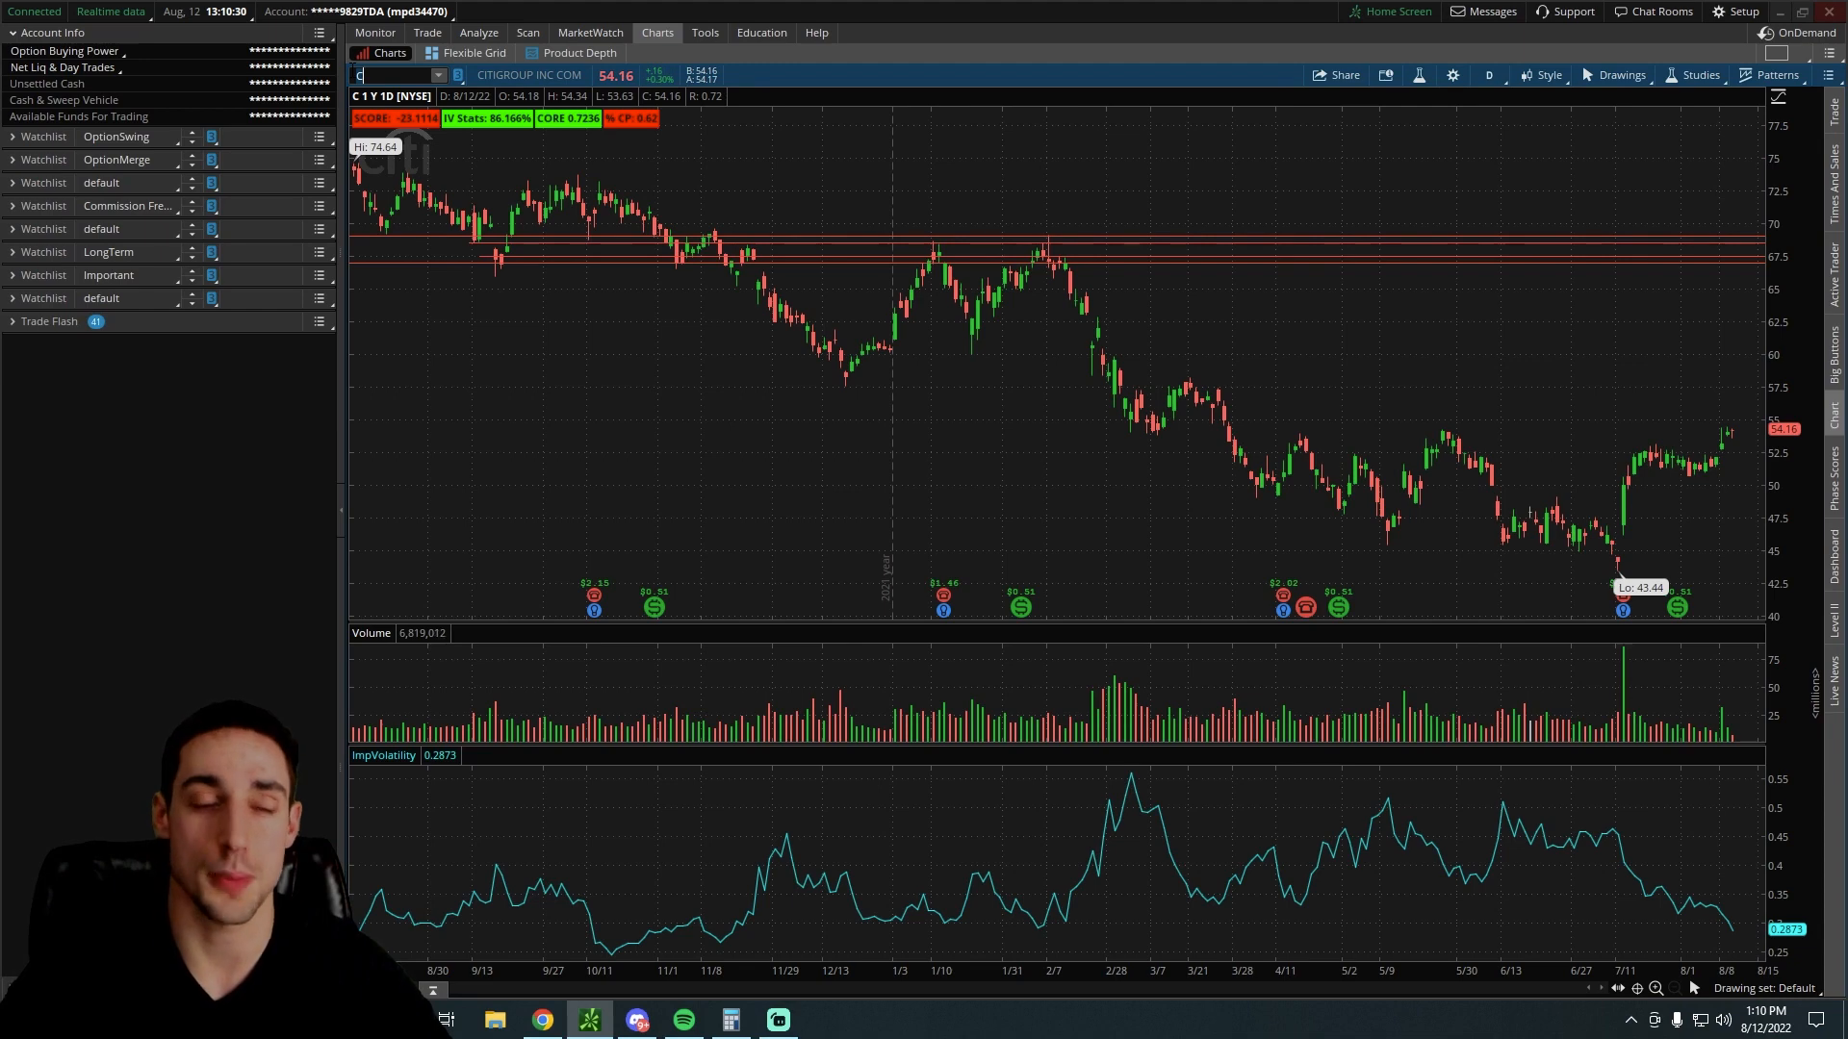
text(WBA)
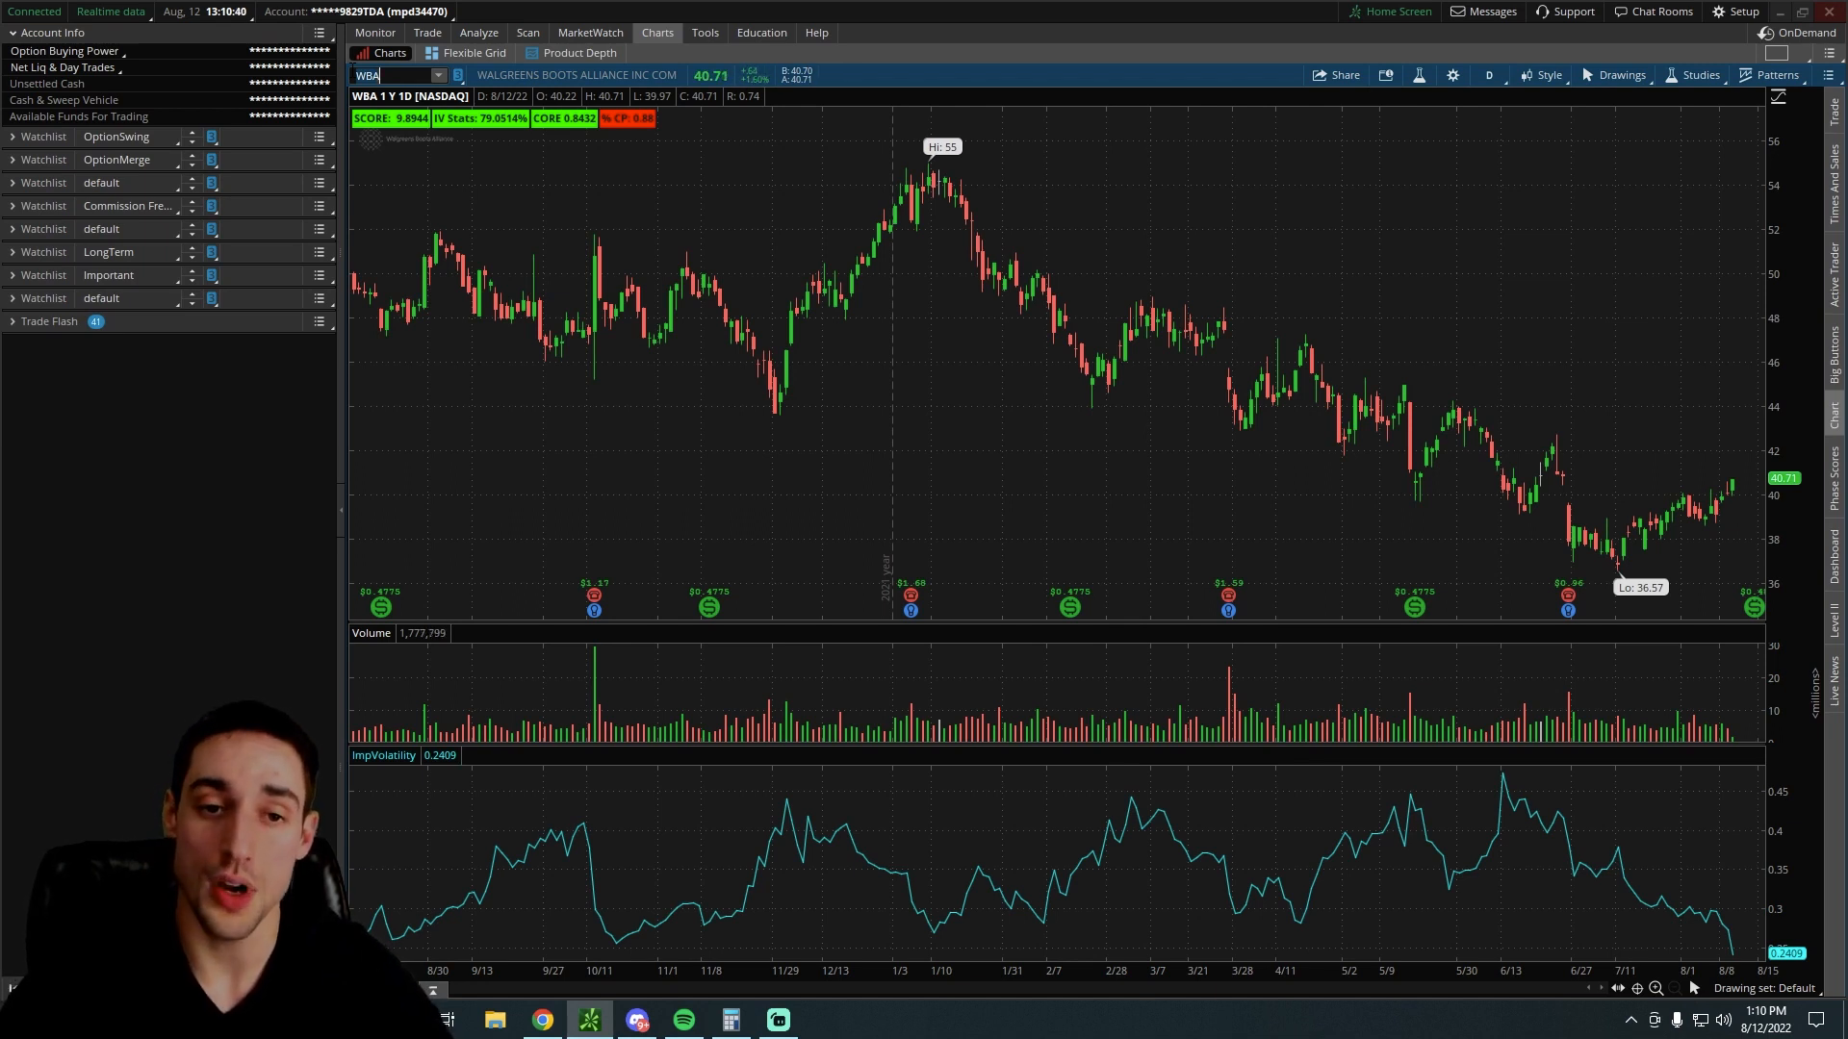
mouse_move(943, 381)
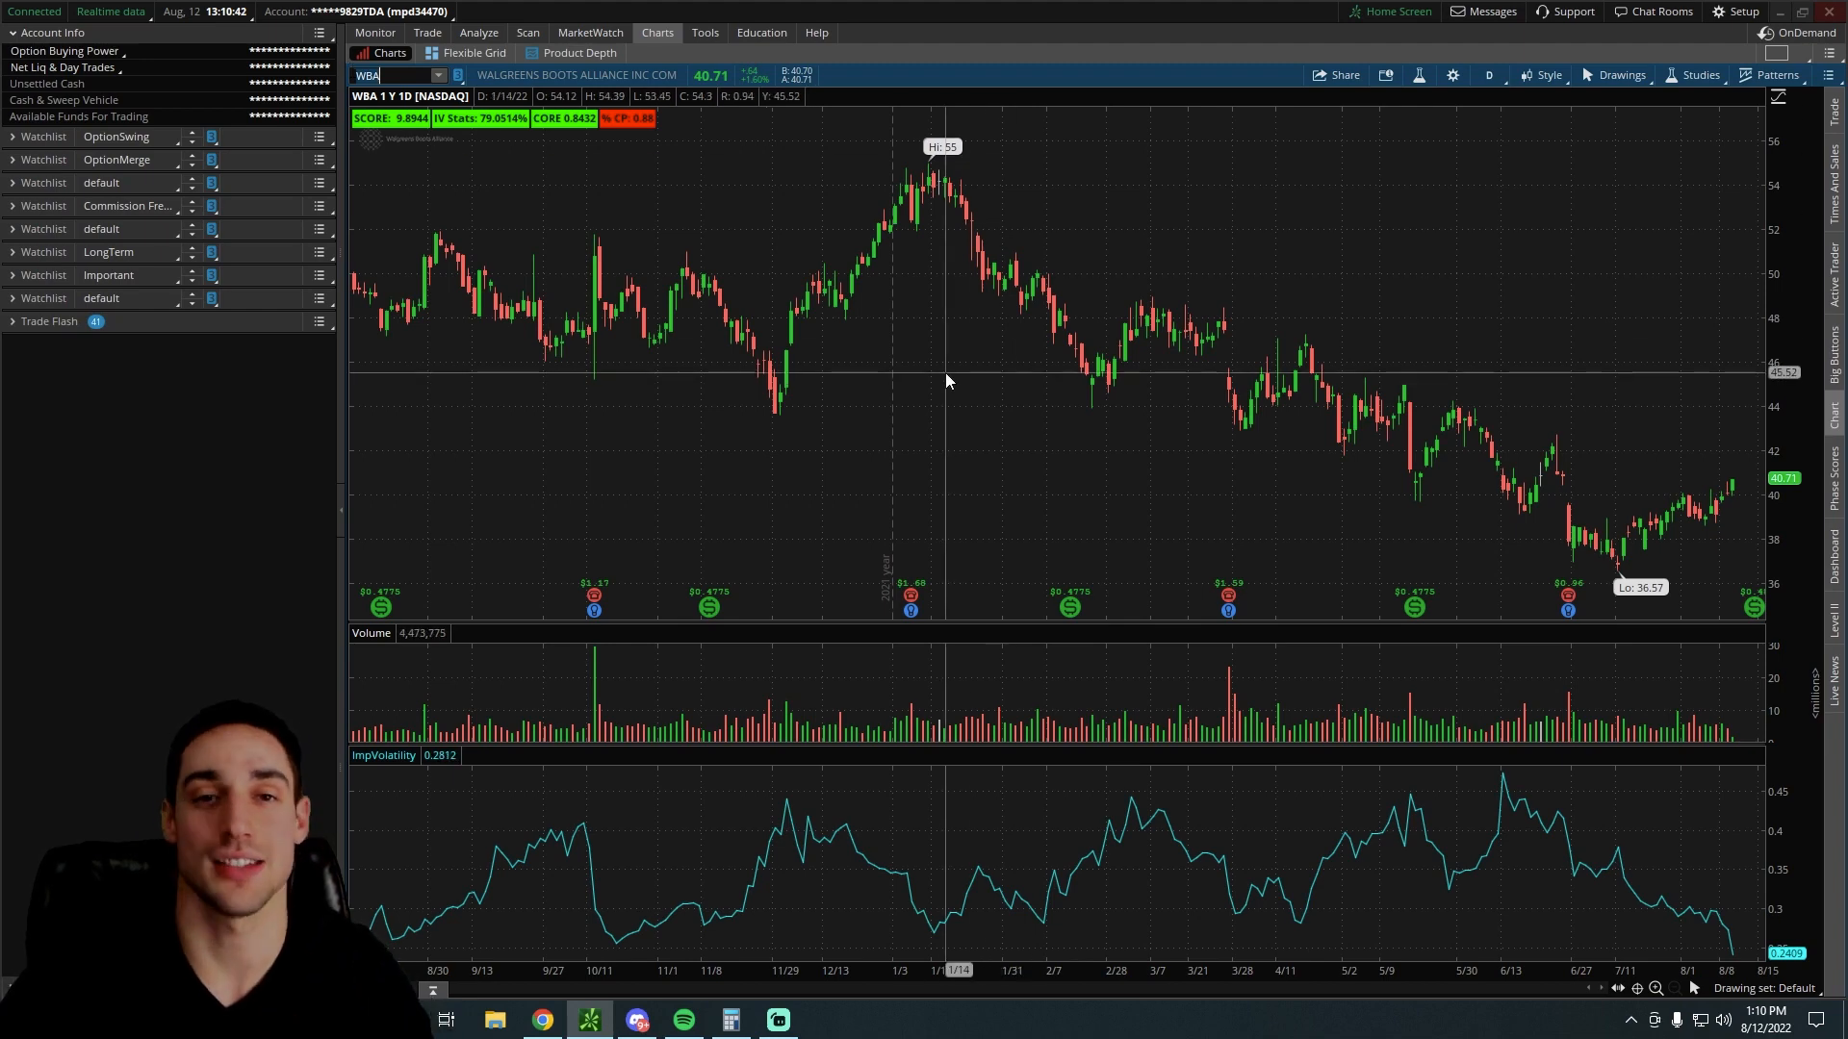
mouse_move(664, 219)
text(CRSR)
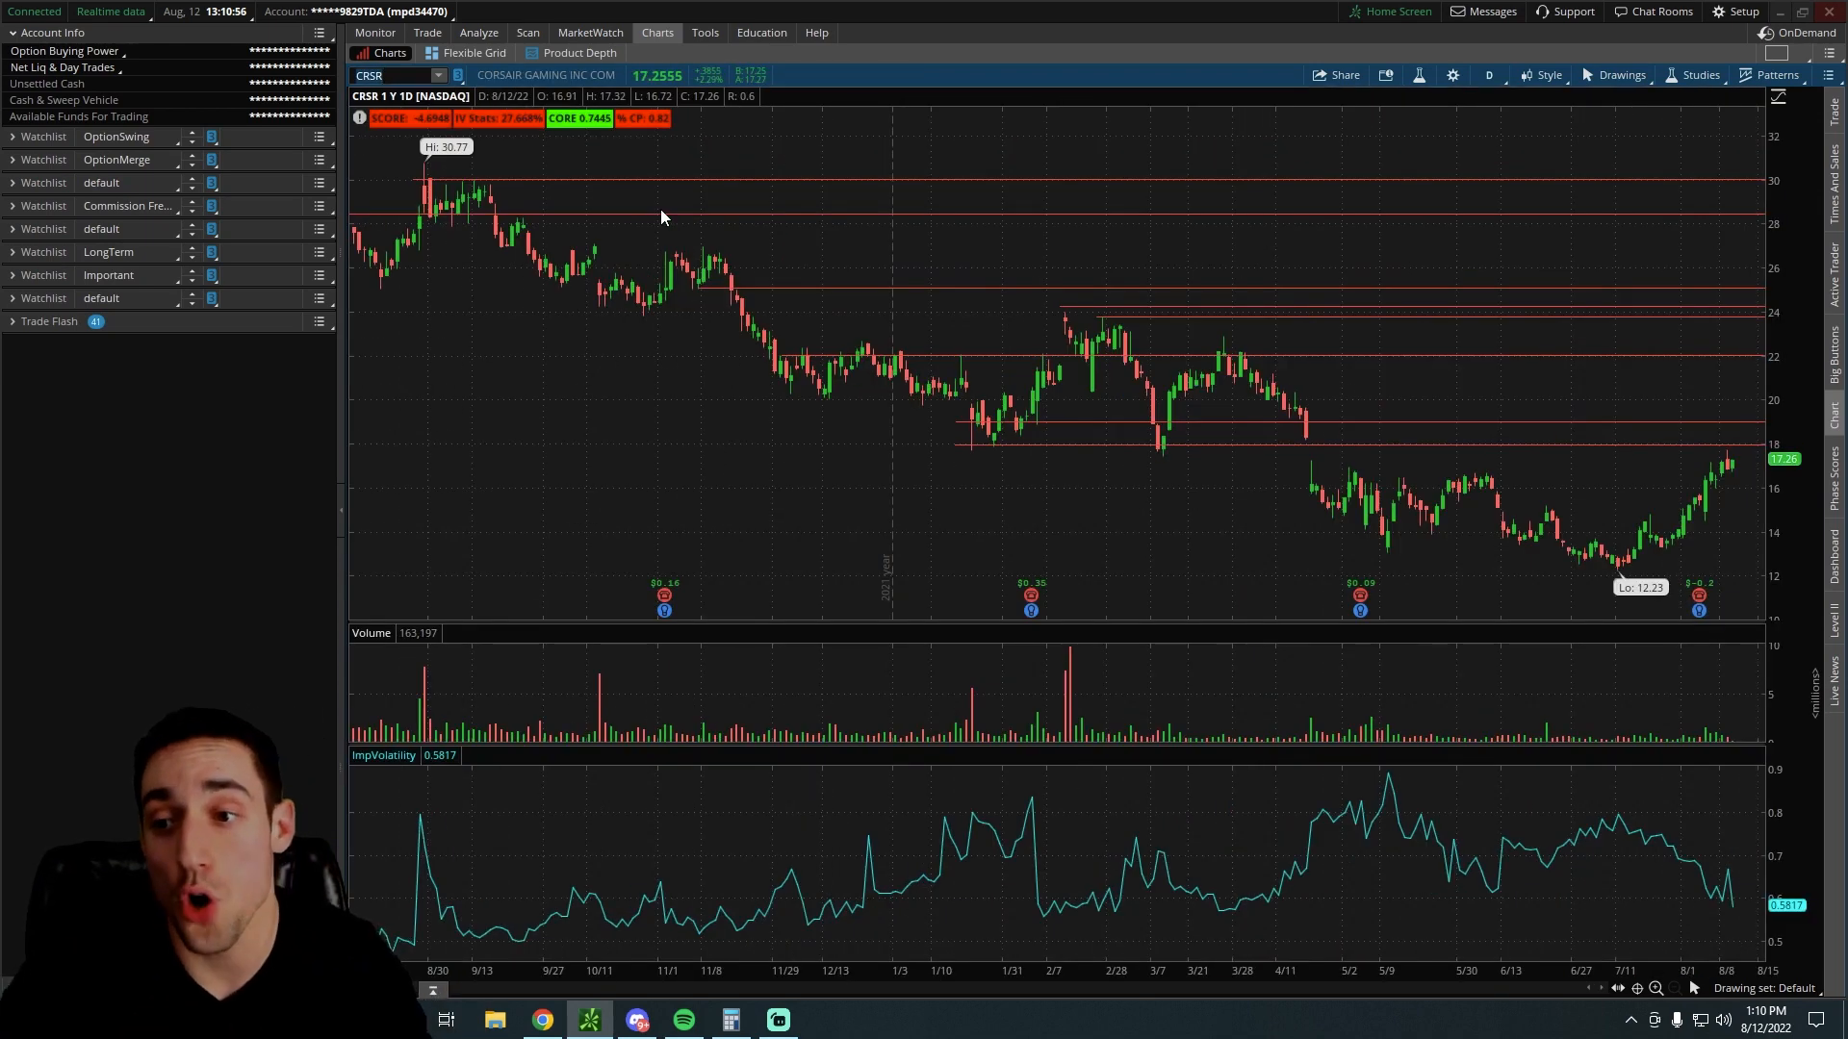
Check Corsair's September option chain on Trade, then return to its daily price chart
click(426, 32)
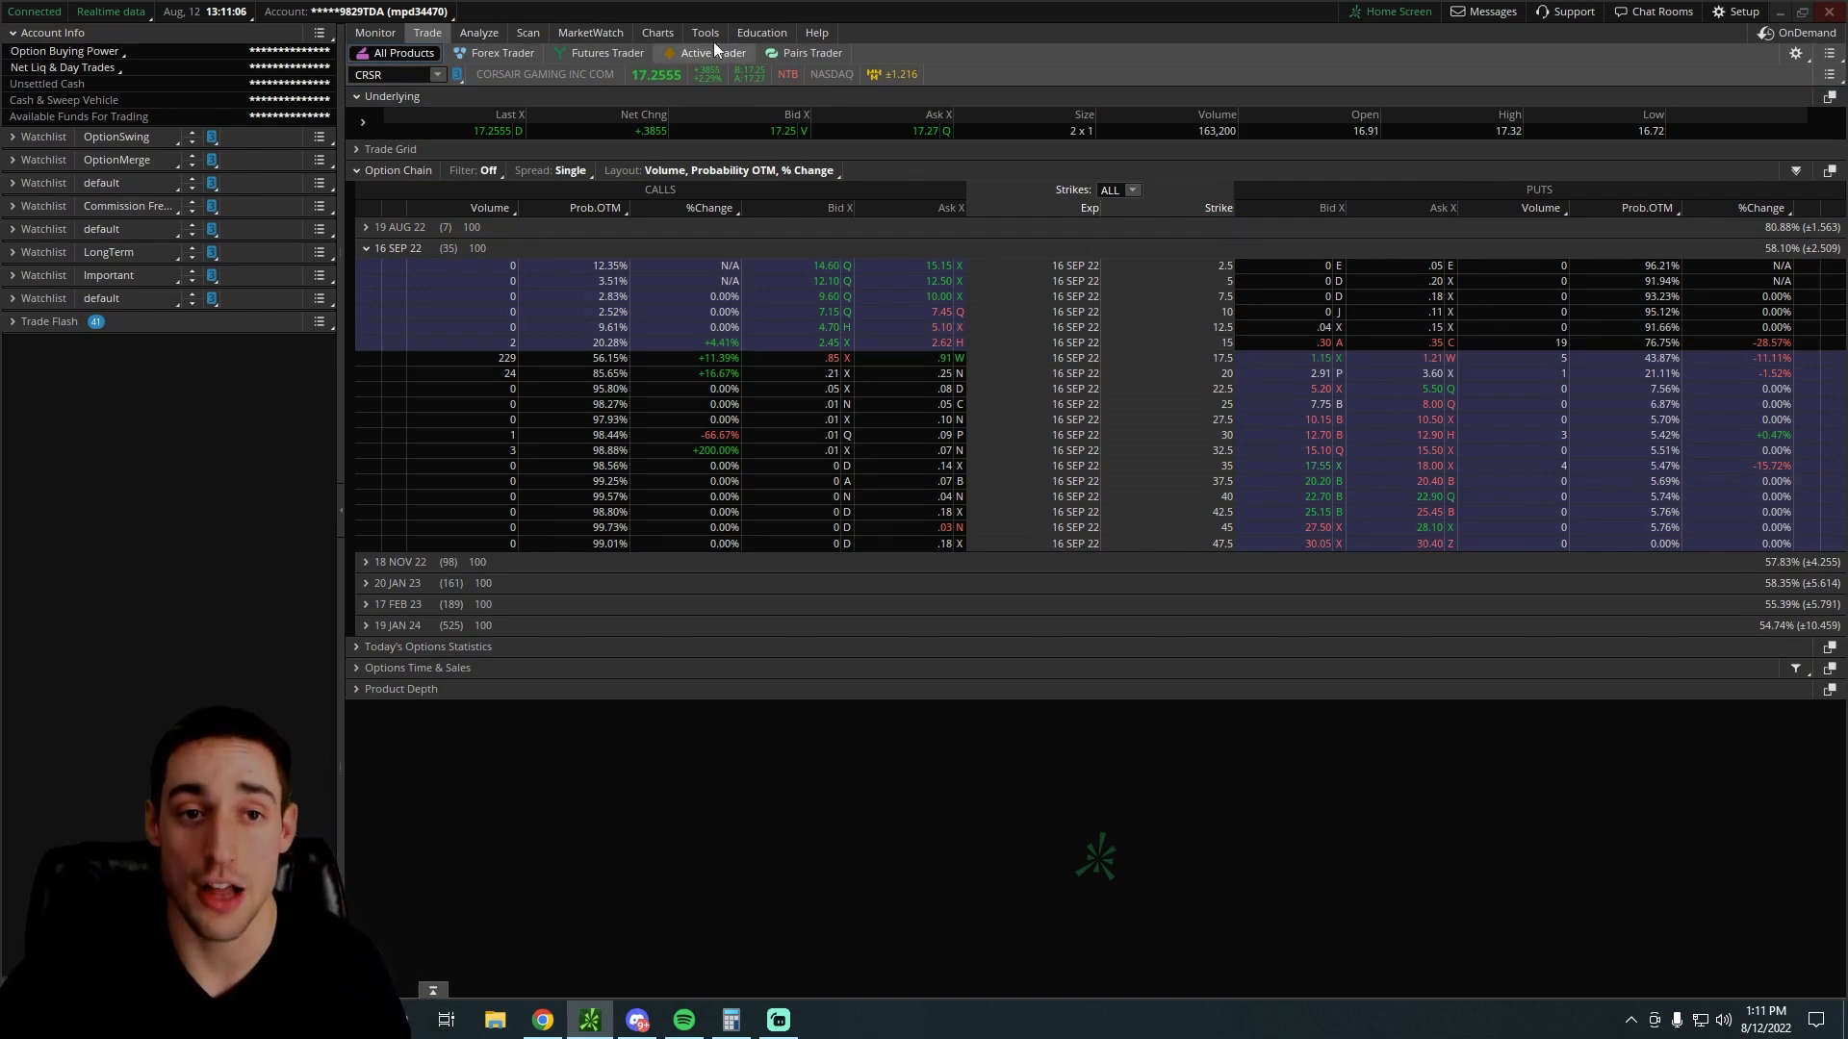
click(656, 31)
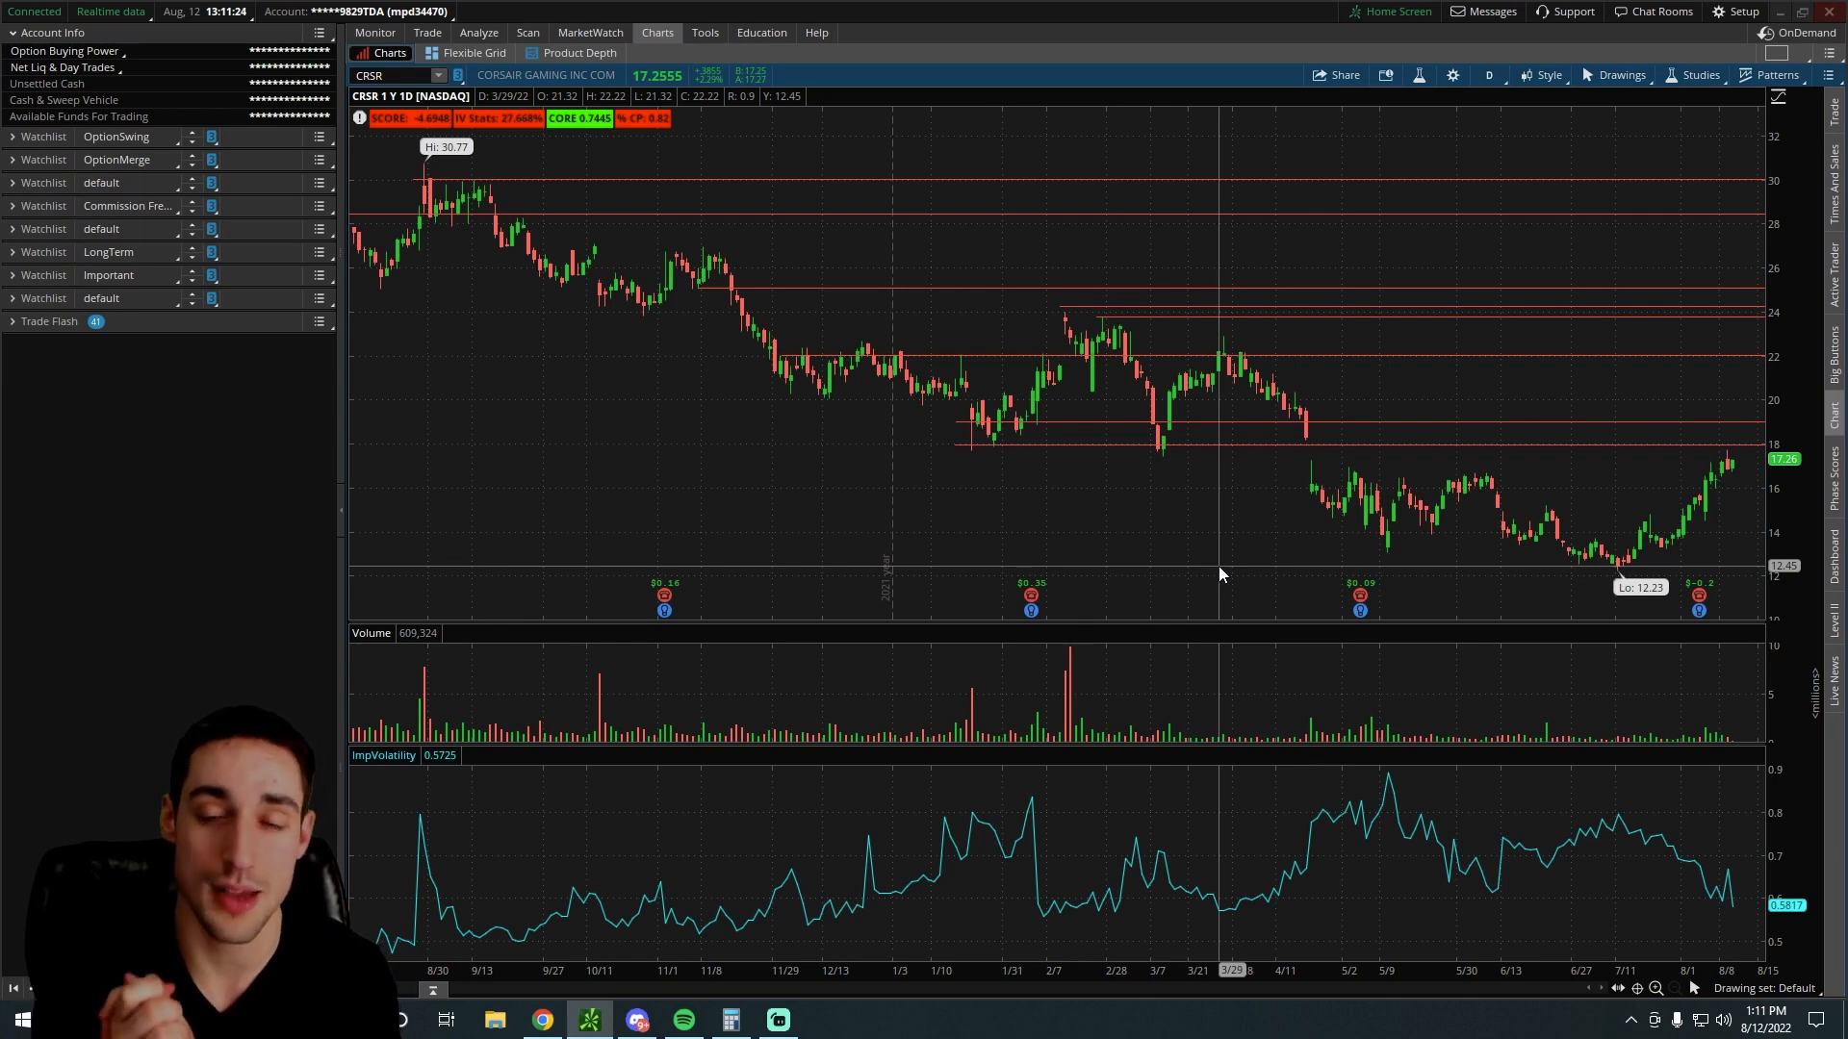
mouse_move(1353, 450)
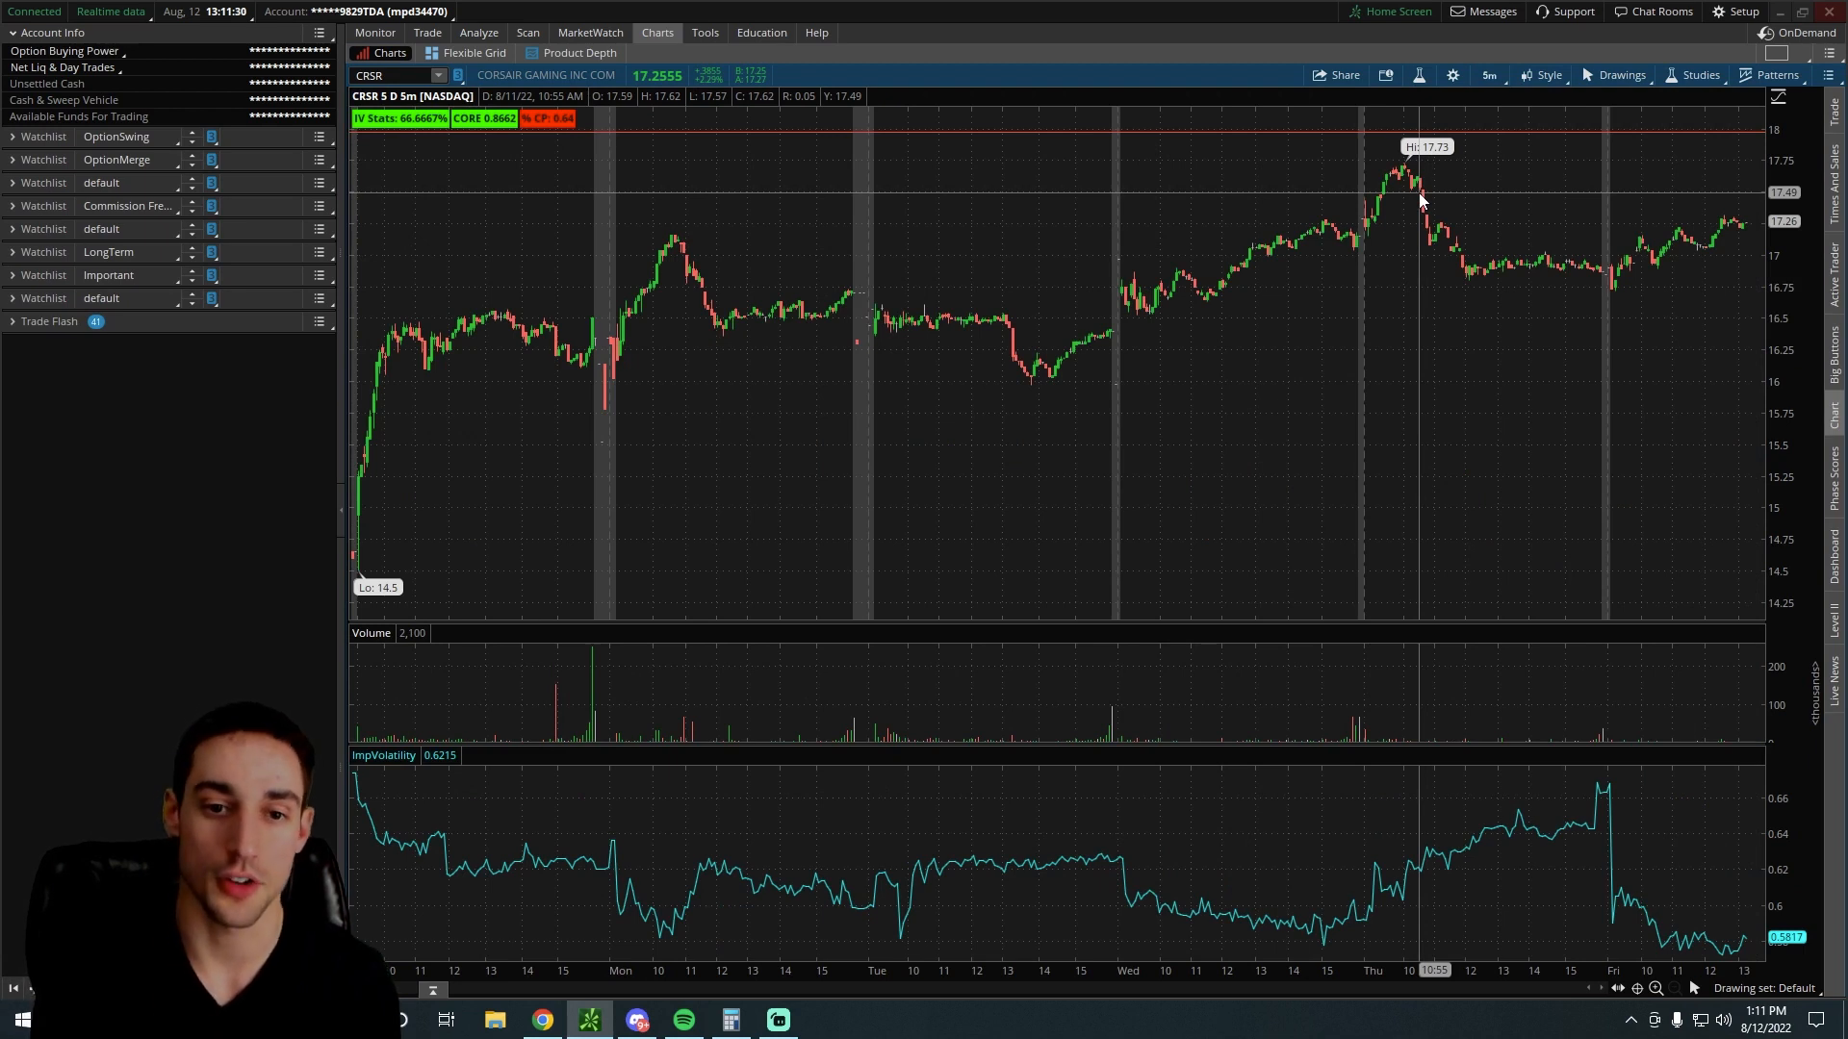
mouse_move(807, 409)
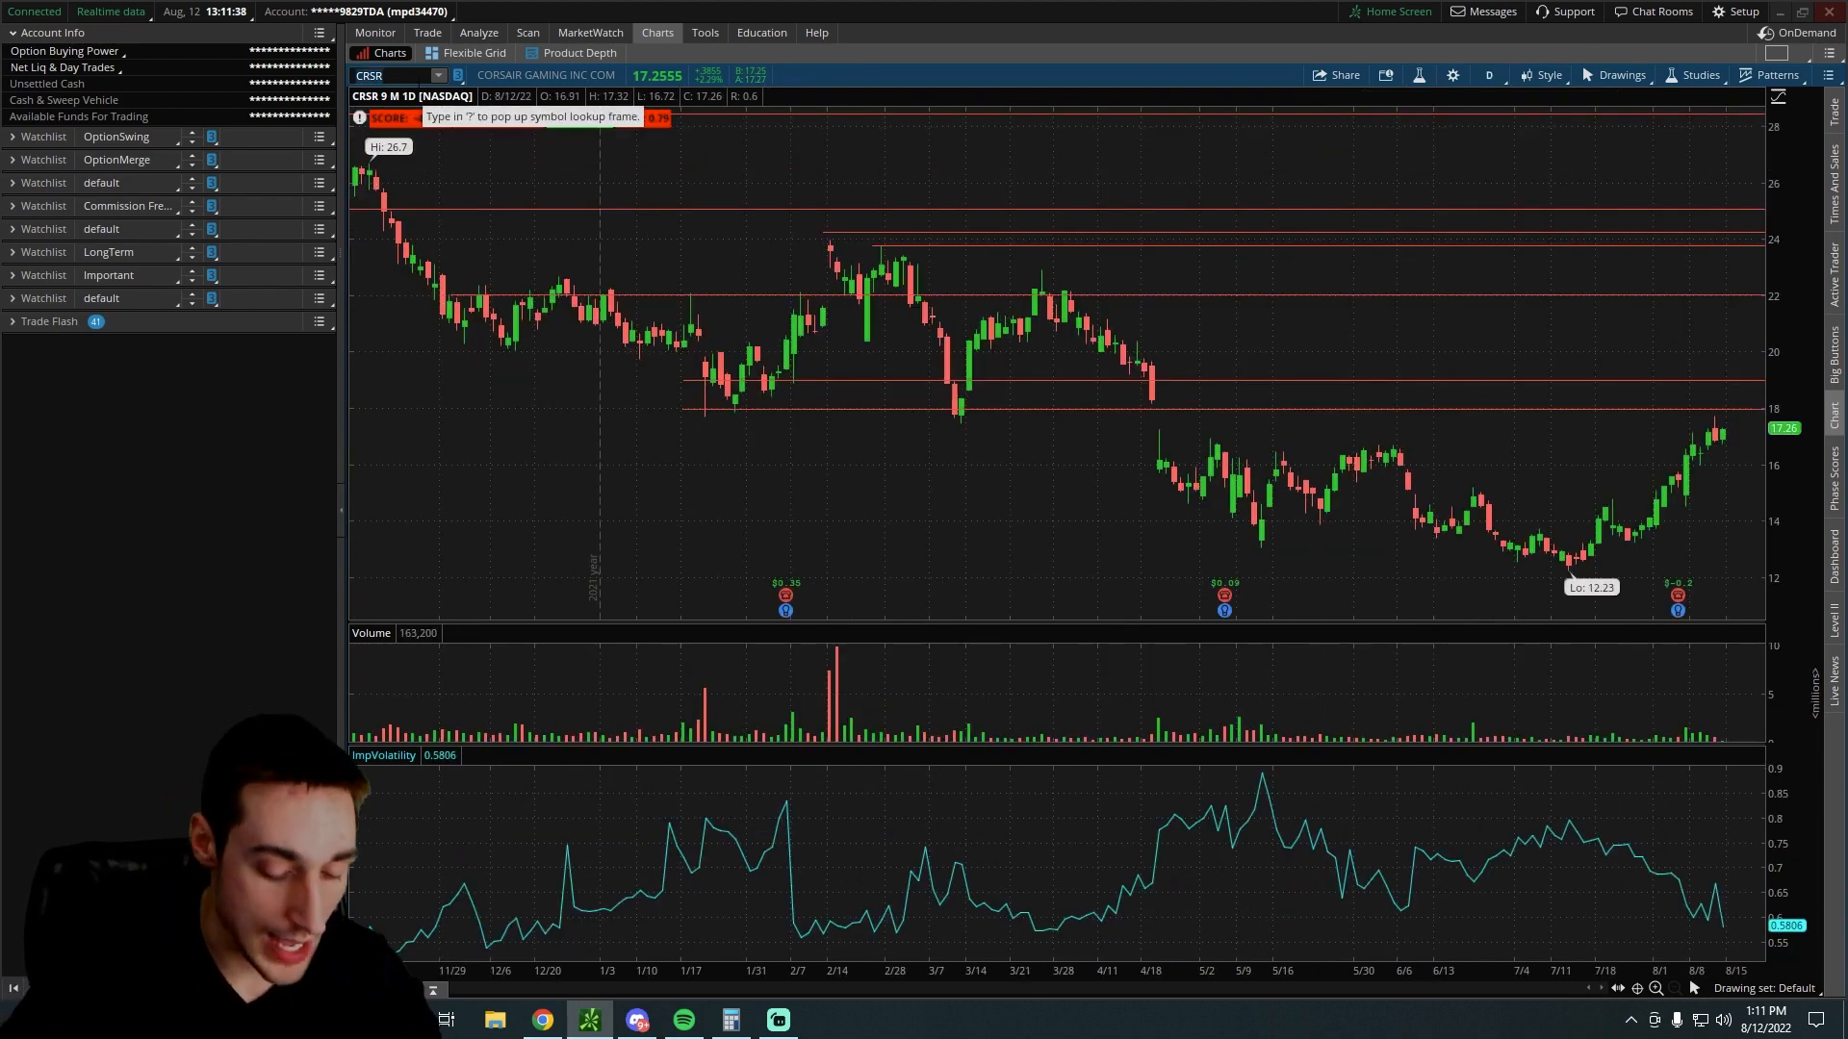
Load SPY and set the chart to 5D:5m five-minute bars, then switch toward the Trade view
text(SPY)
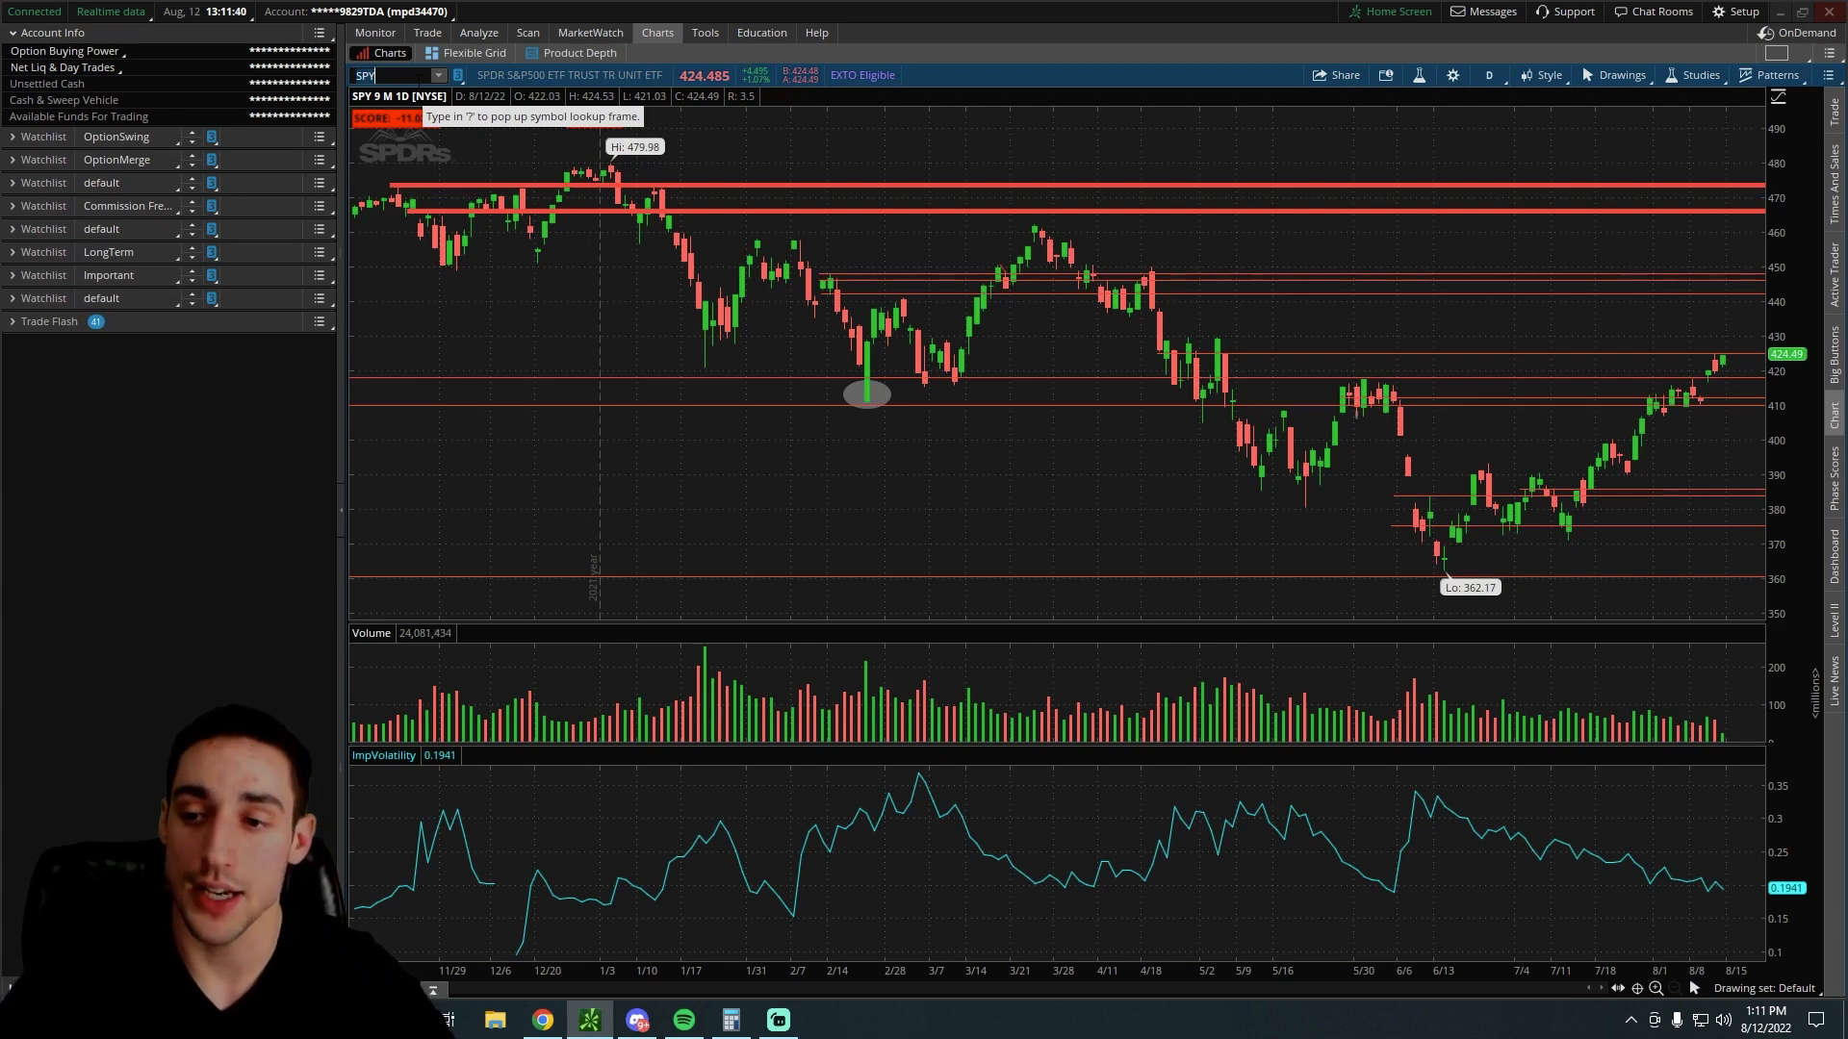
click(1487, 74)
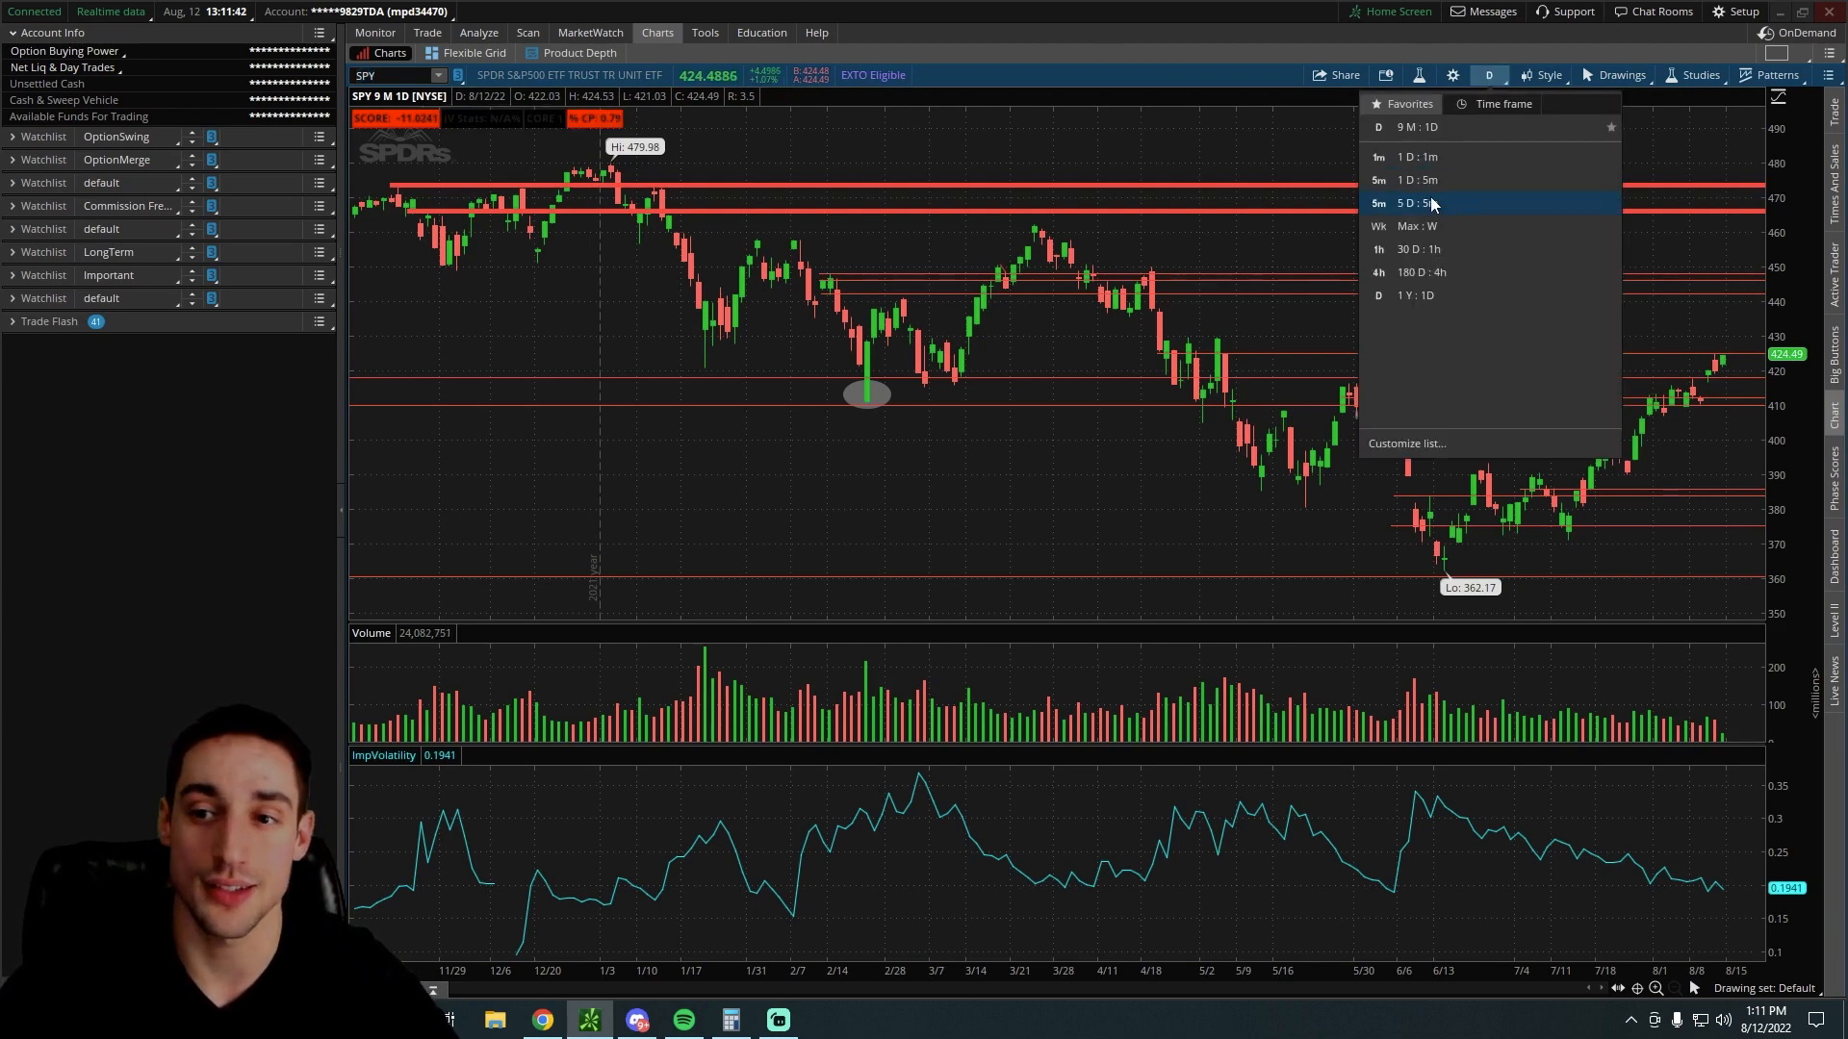
click(1419, 203)
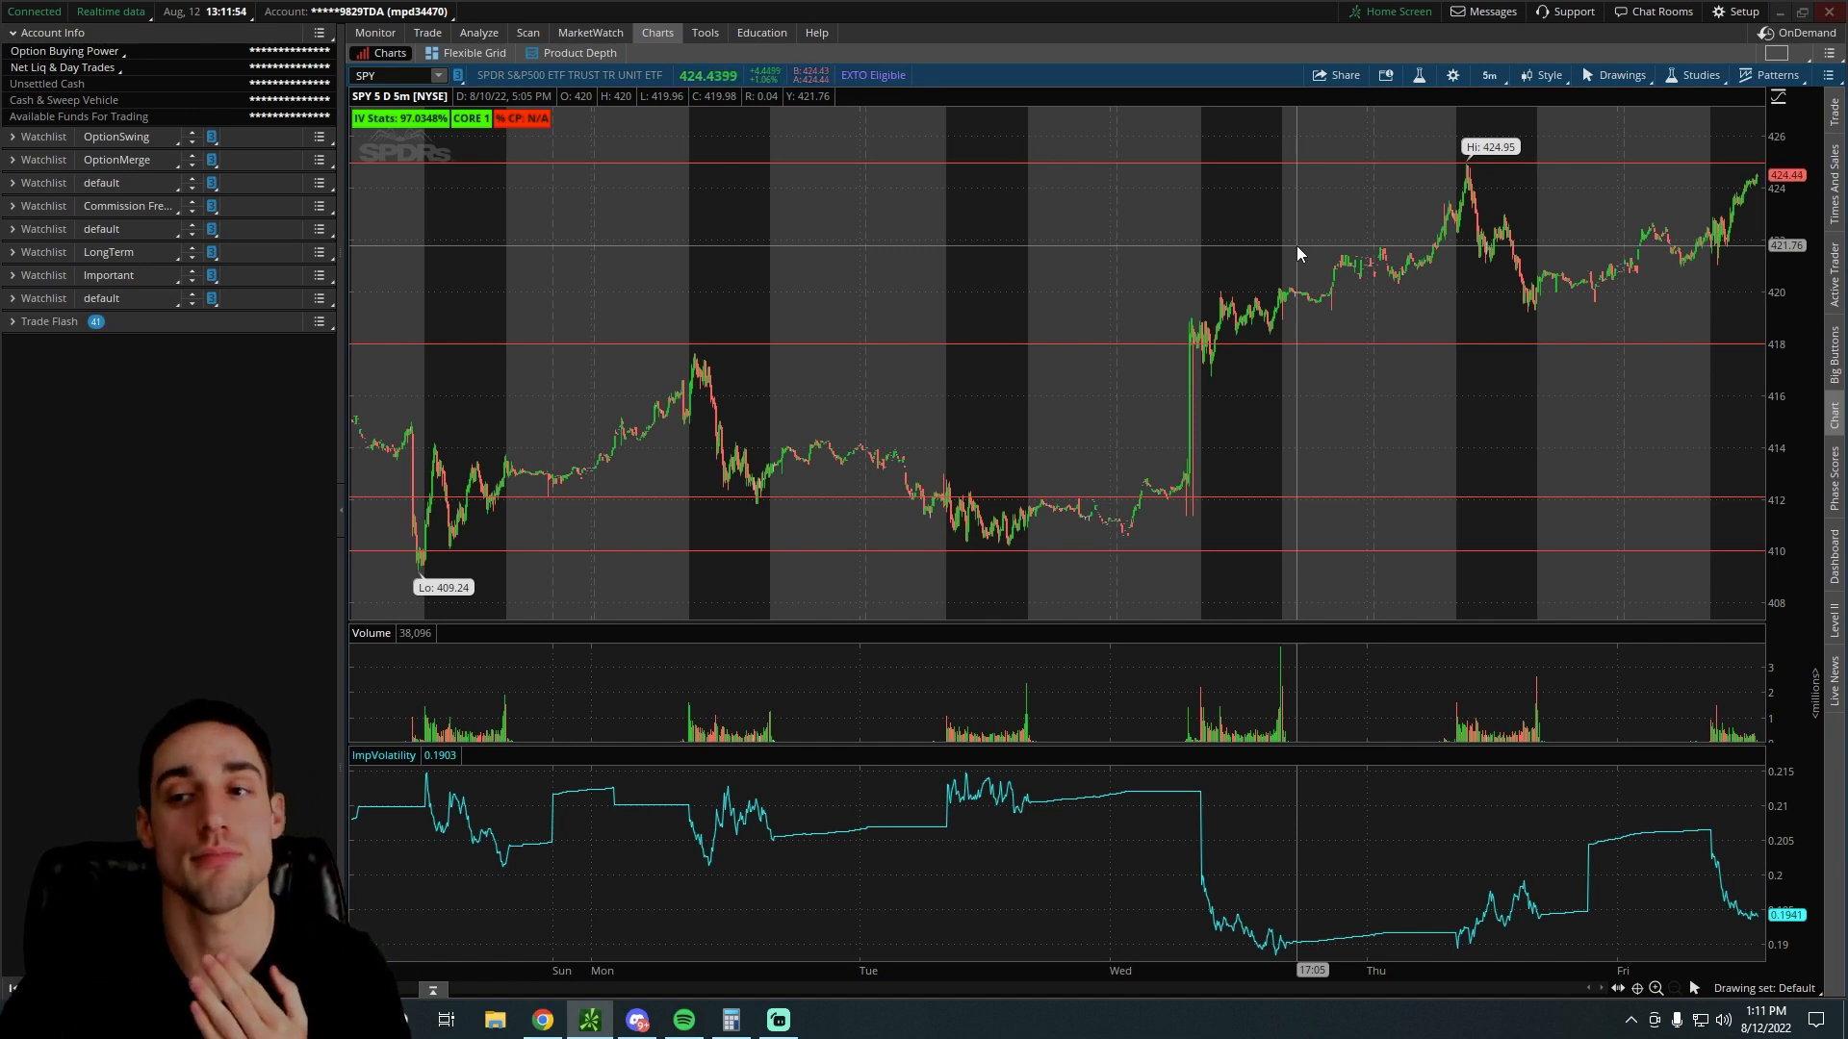
click(426, 32)
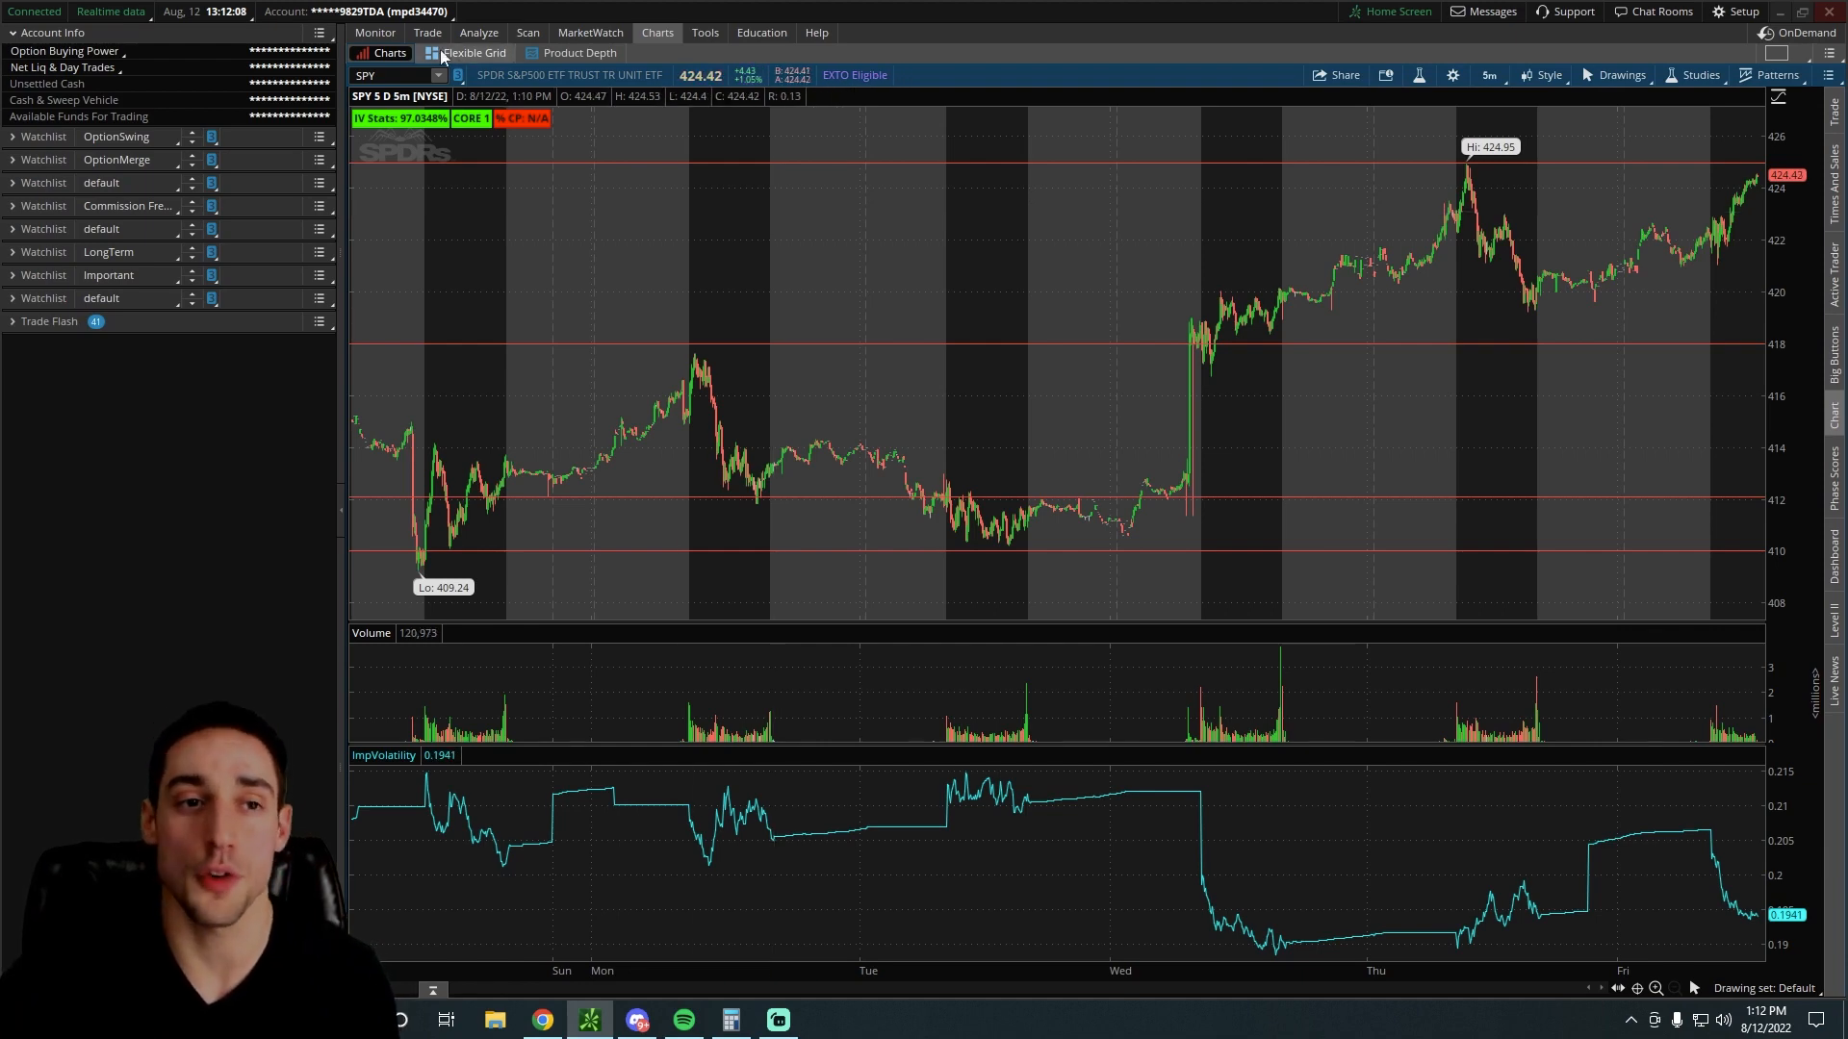
Glance at the CRSR option chain on Trade, then return to Corsair's 5D:5m chart
click(427, 32)
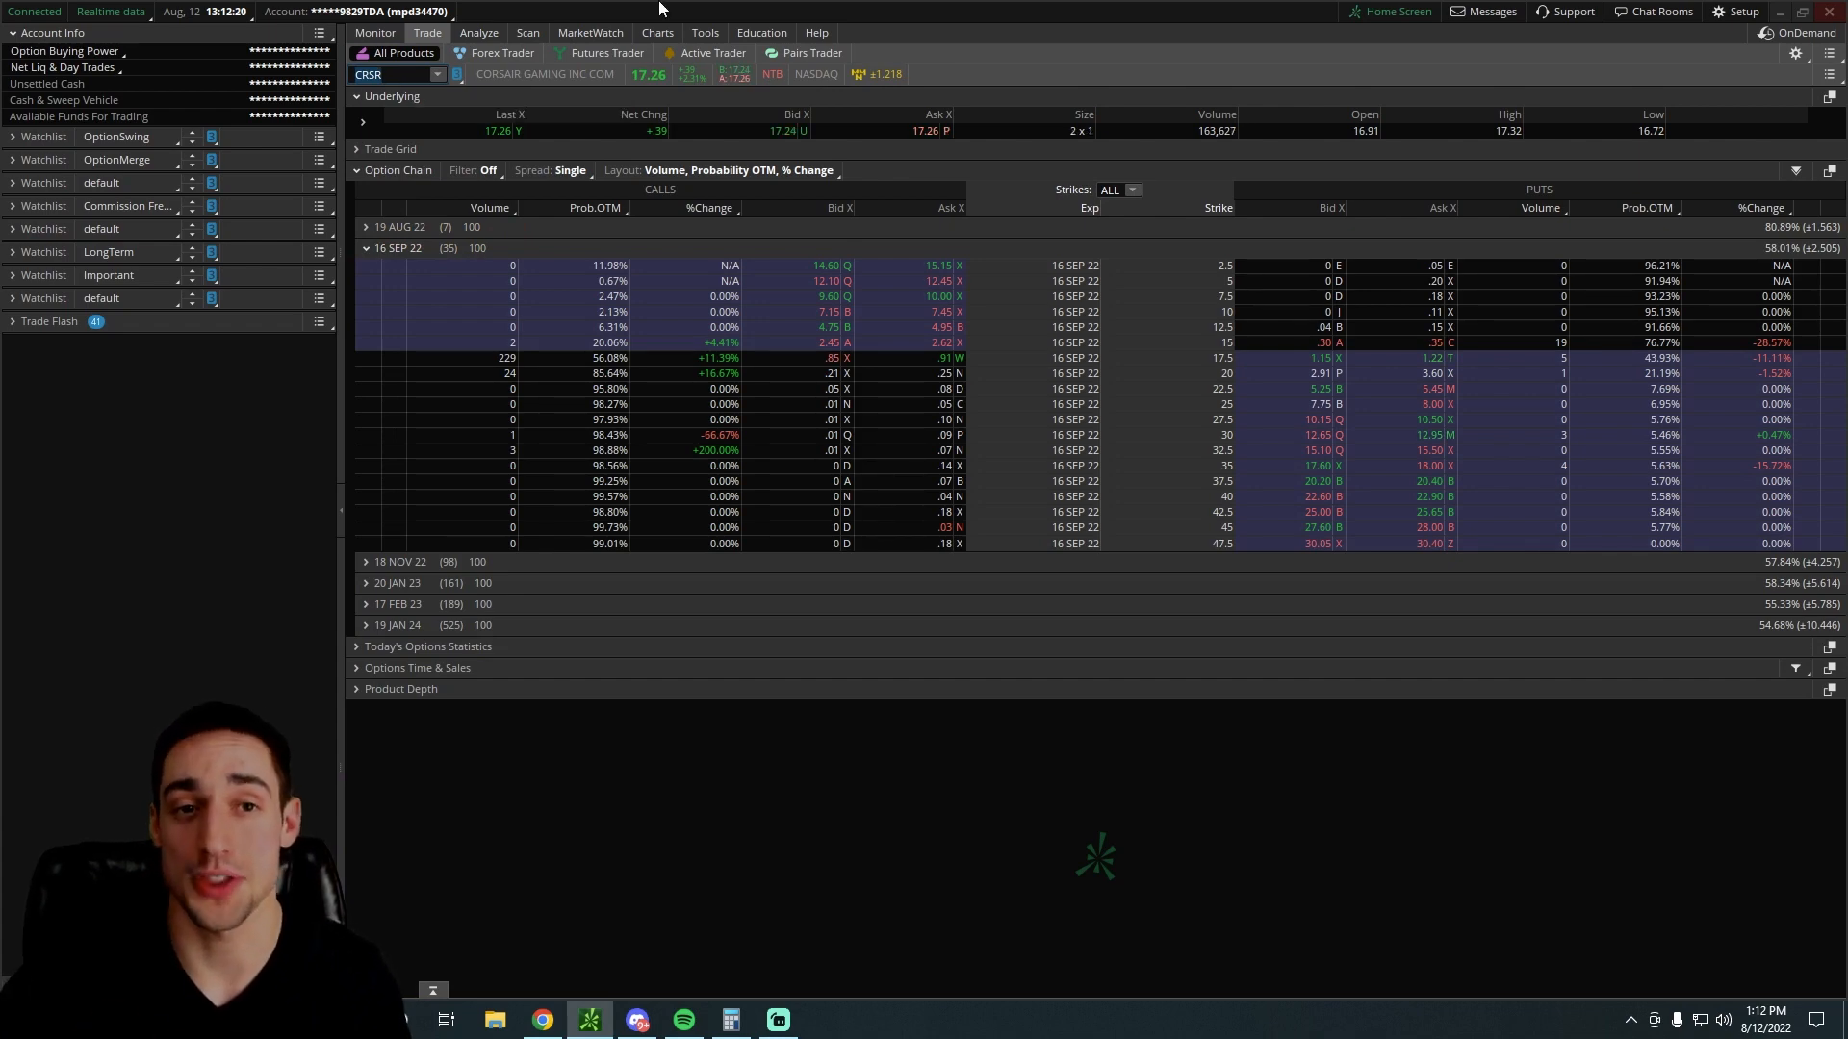
click(657, 32)
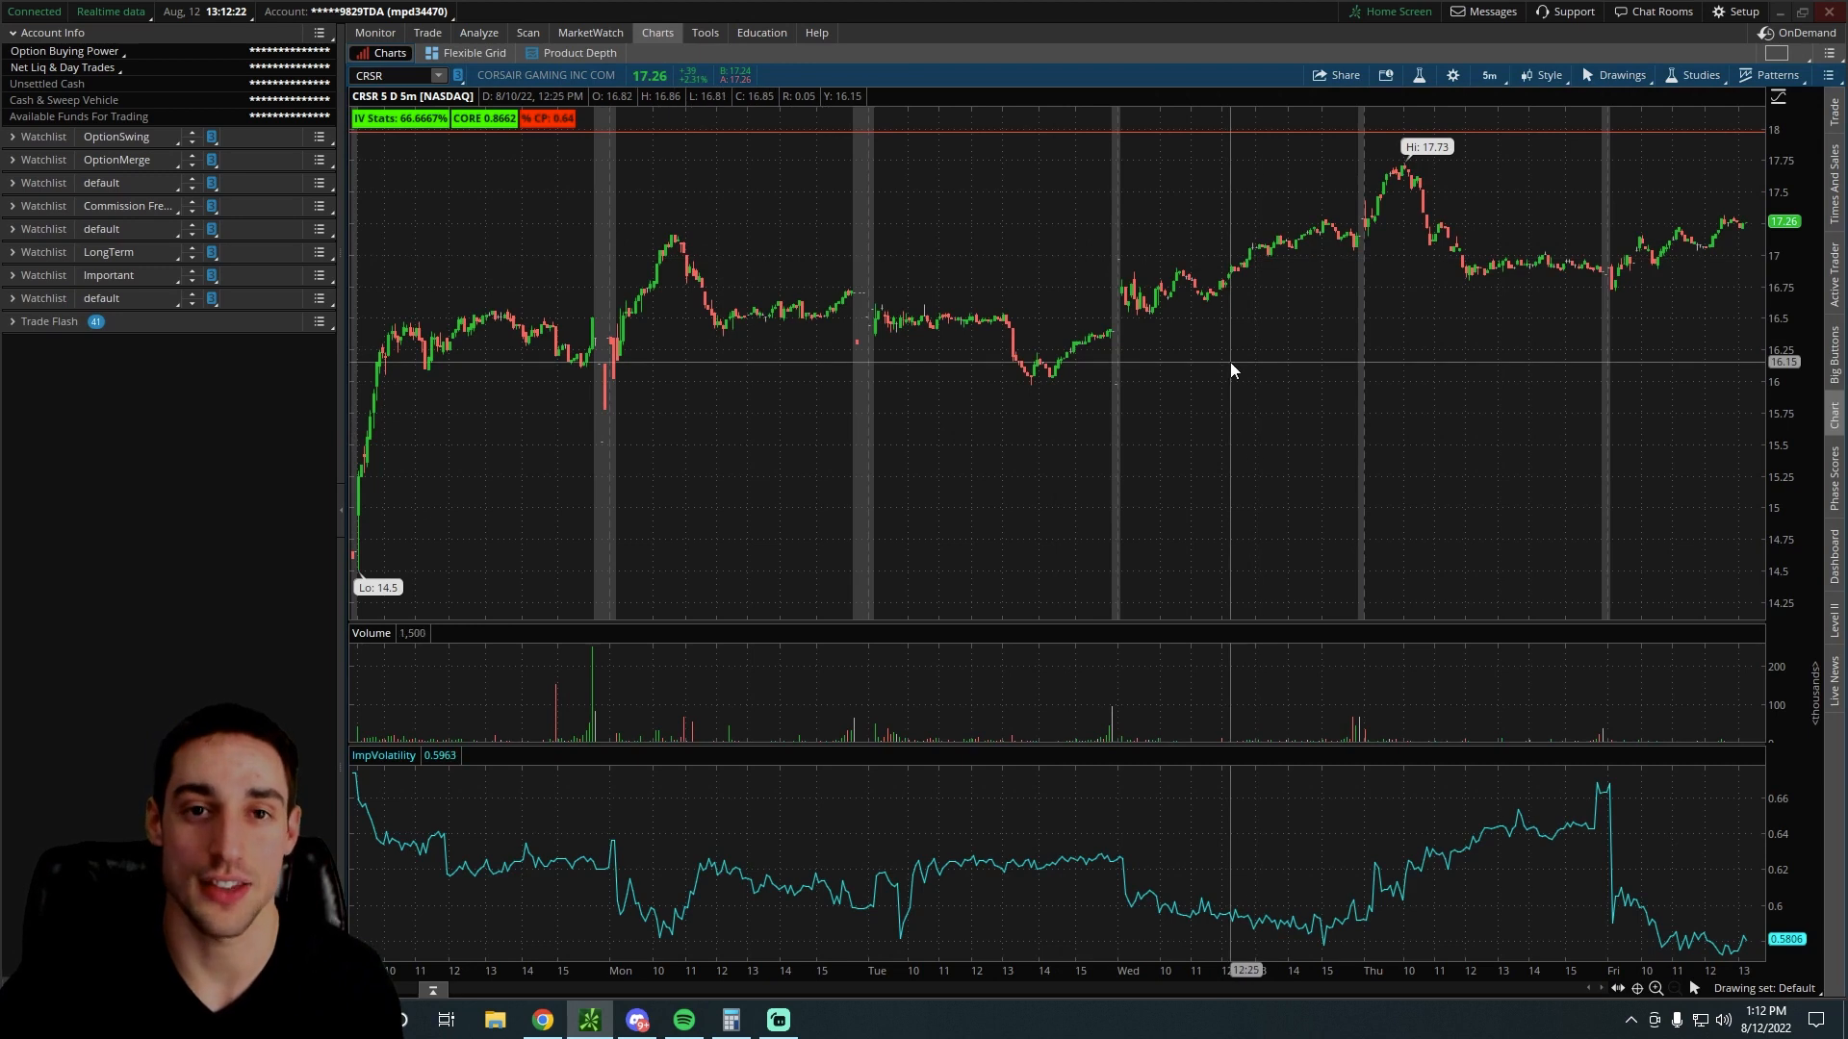